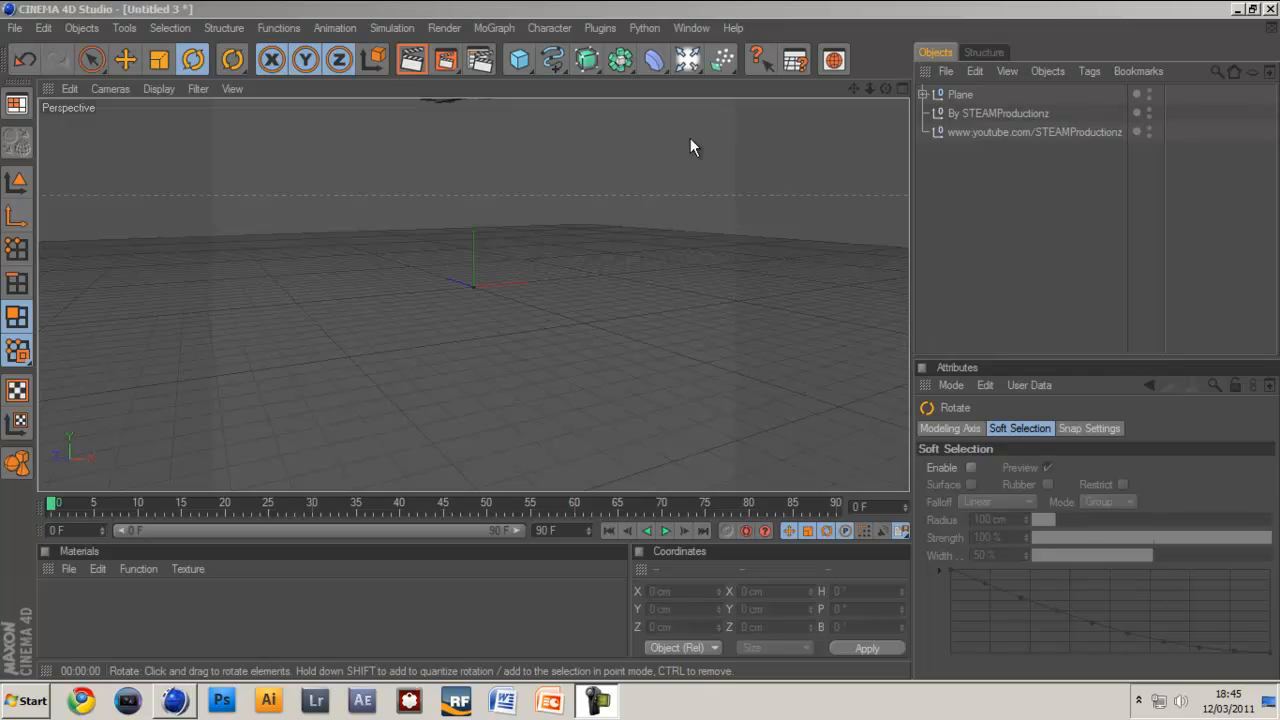
- Preview the finished airplane animation twice, returning to the first frame each time
{"action": "left_click", "coordinate": [518, 60]}
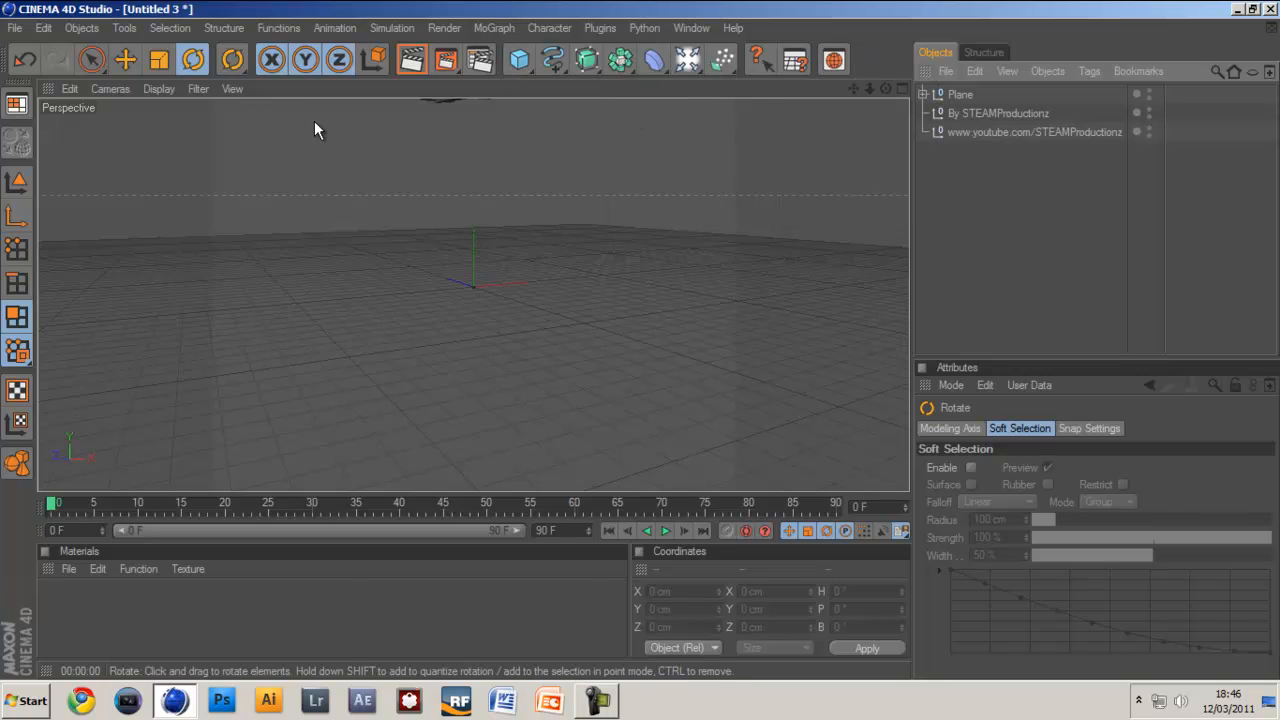
{"action": "mouse_move", "coordinate": [322, 138]}
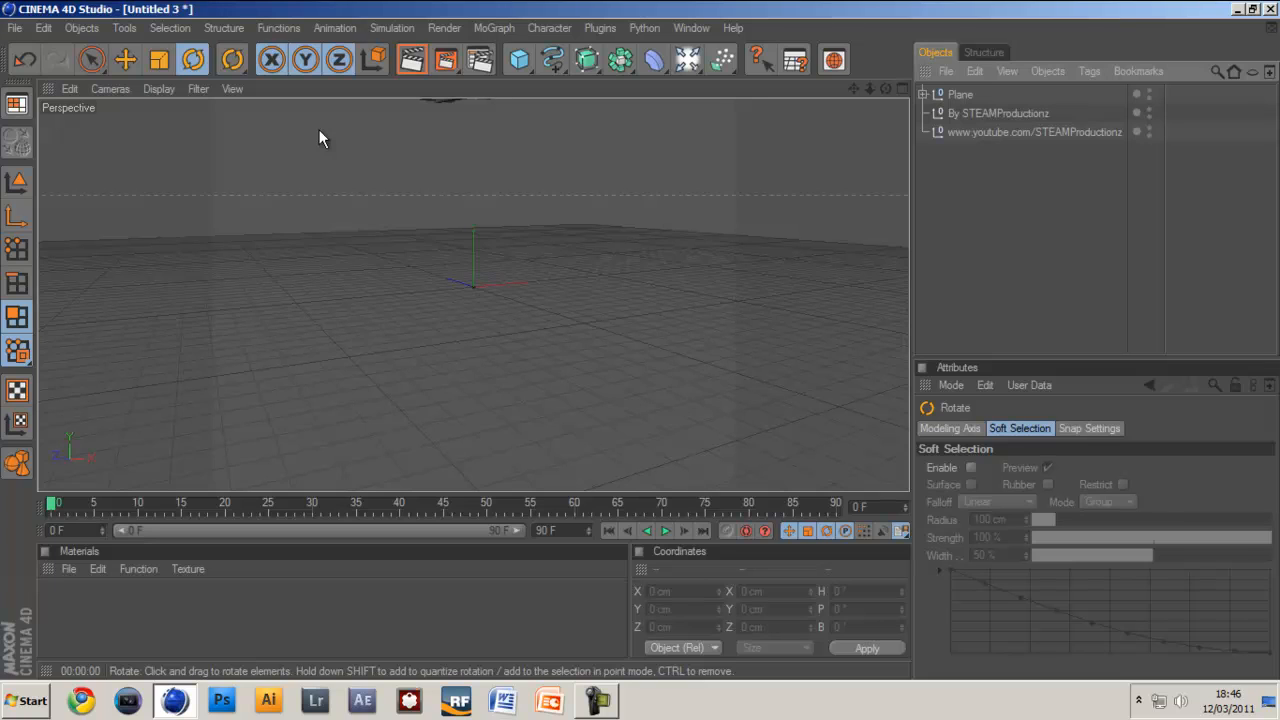
{"action": "mouse_move", "coordinate": [678, 522]}
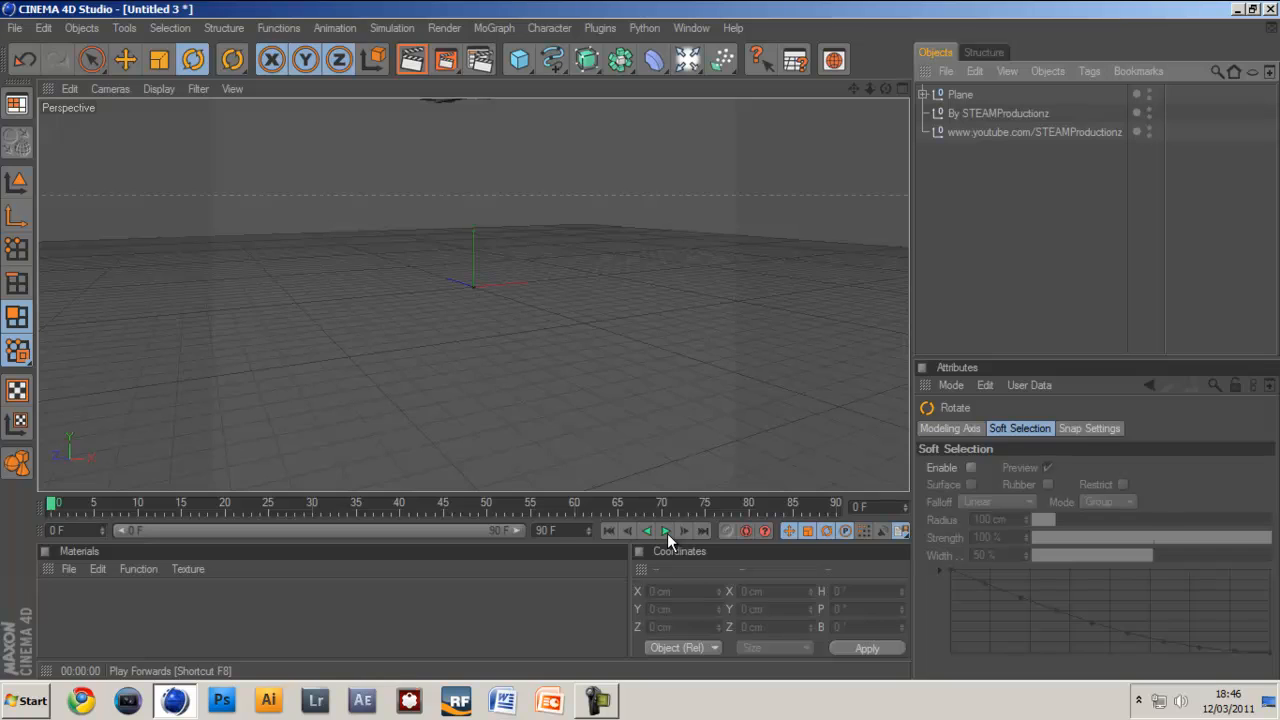
{"action": "left_click", "coordinate": [668, 532]}
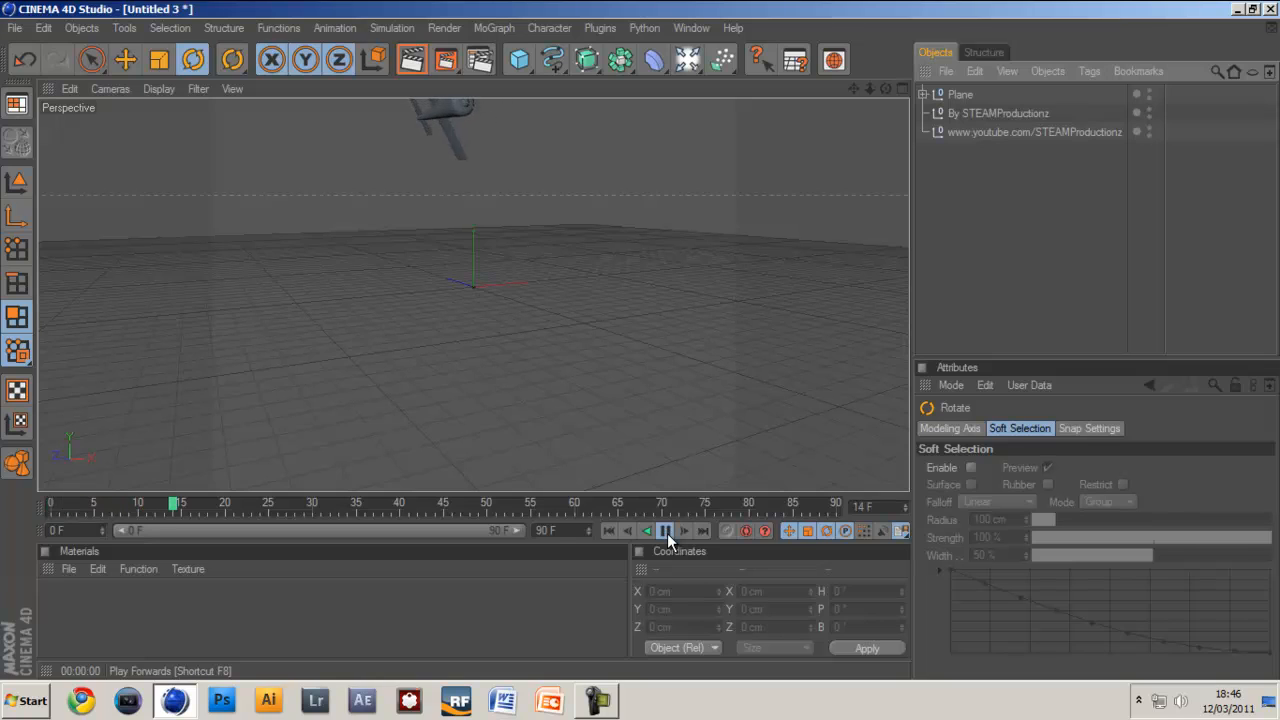
{"action": "left_click", "coordinate": [664, 532]}
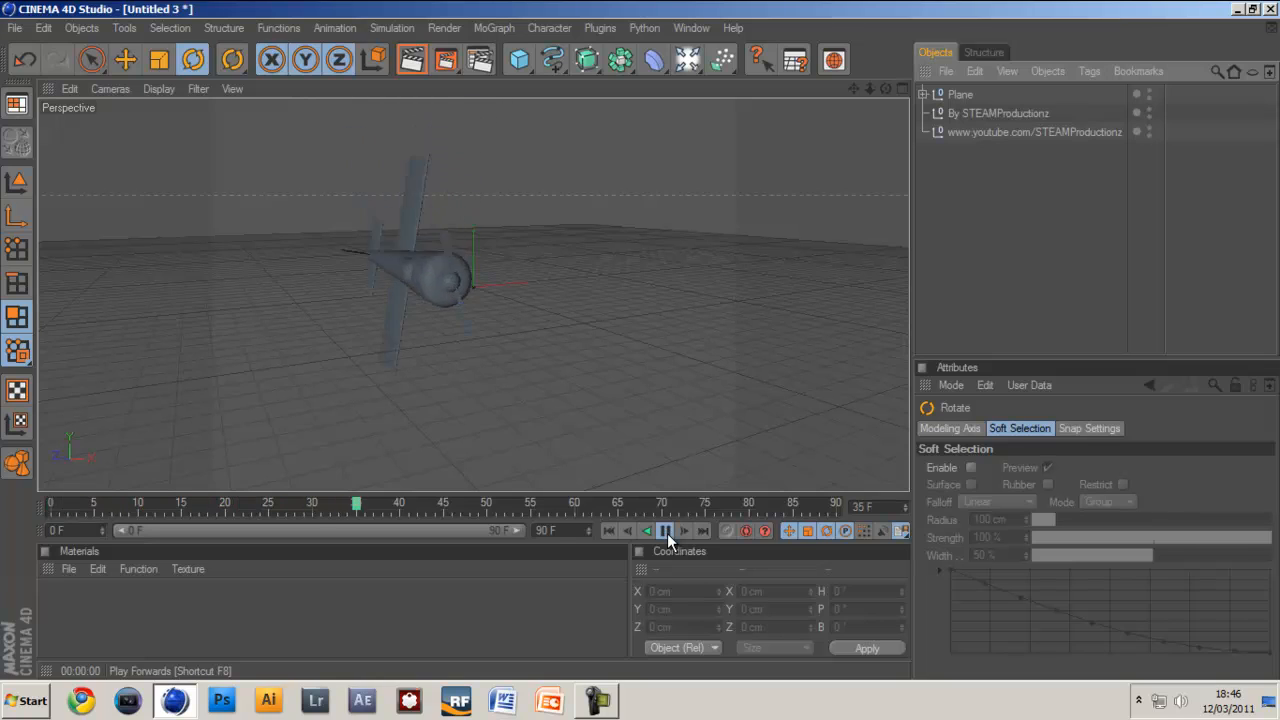
{"action": "left_click", "coordinate": [664, 532]}
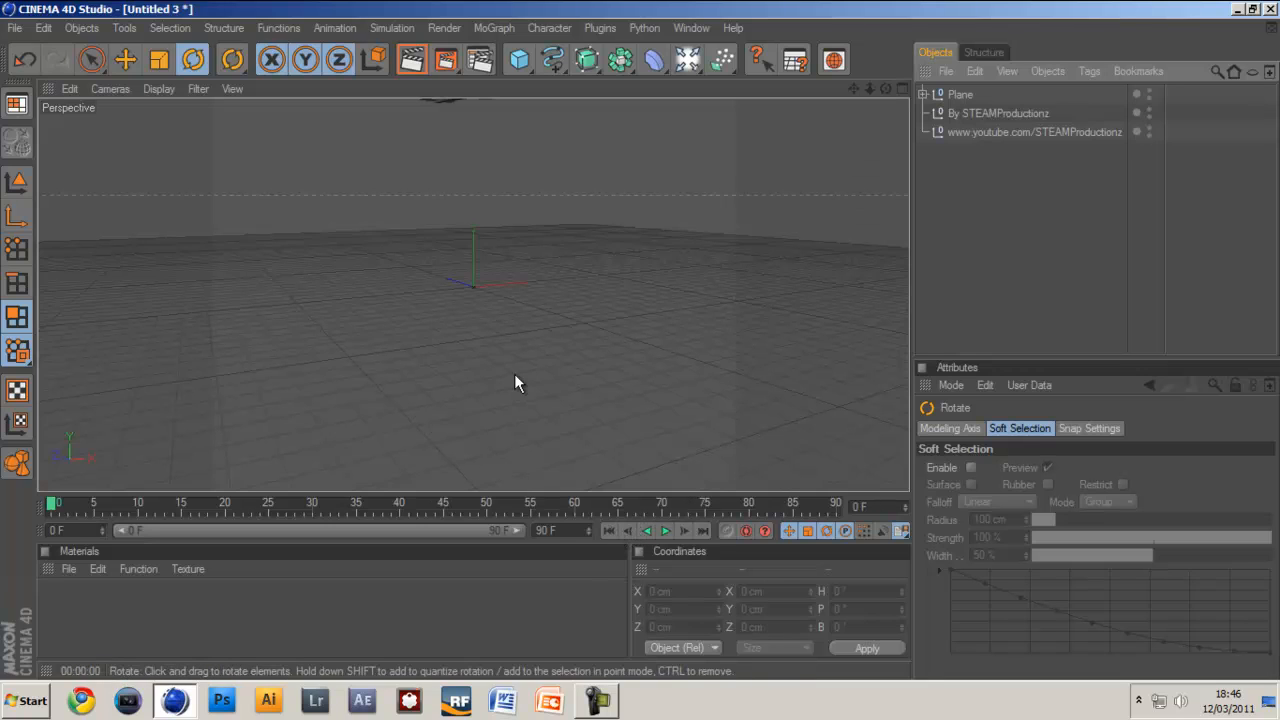
{"action": "mouse_move", "coordinate": [604, 264]}
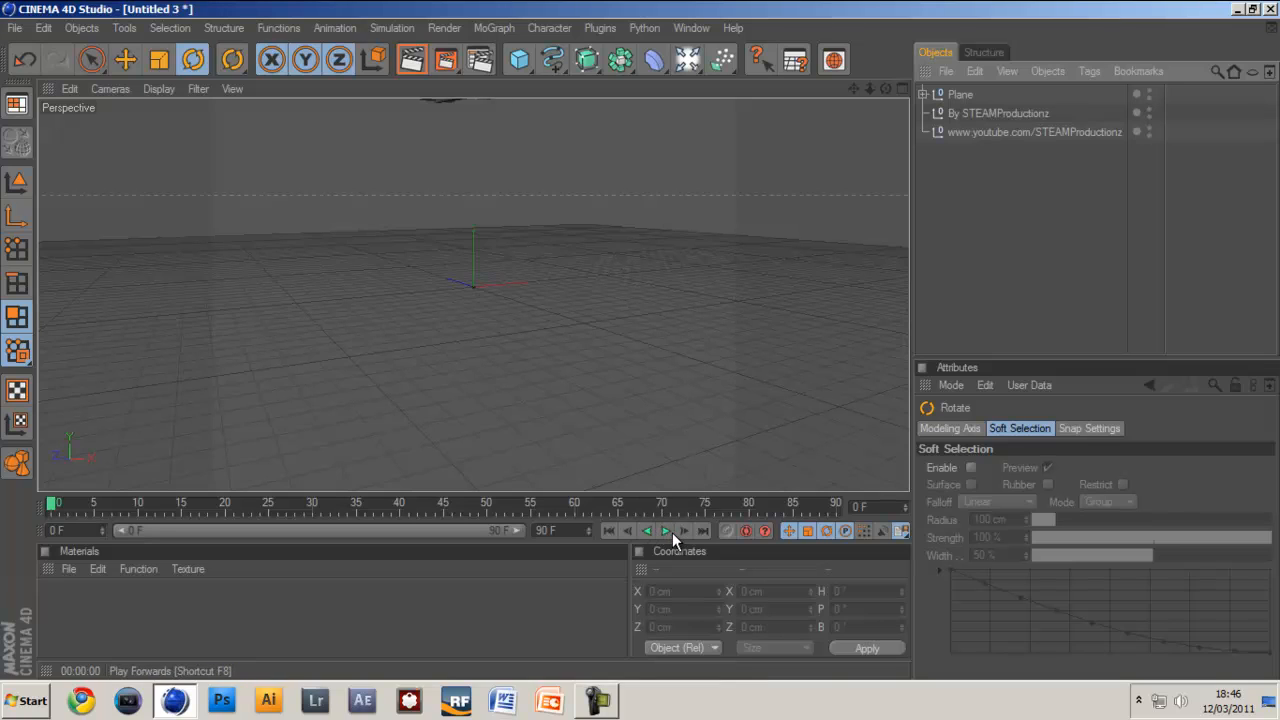
{"action": "left_click", "coordinate": [664, 532]}
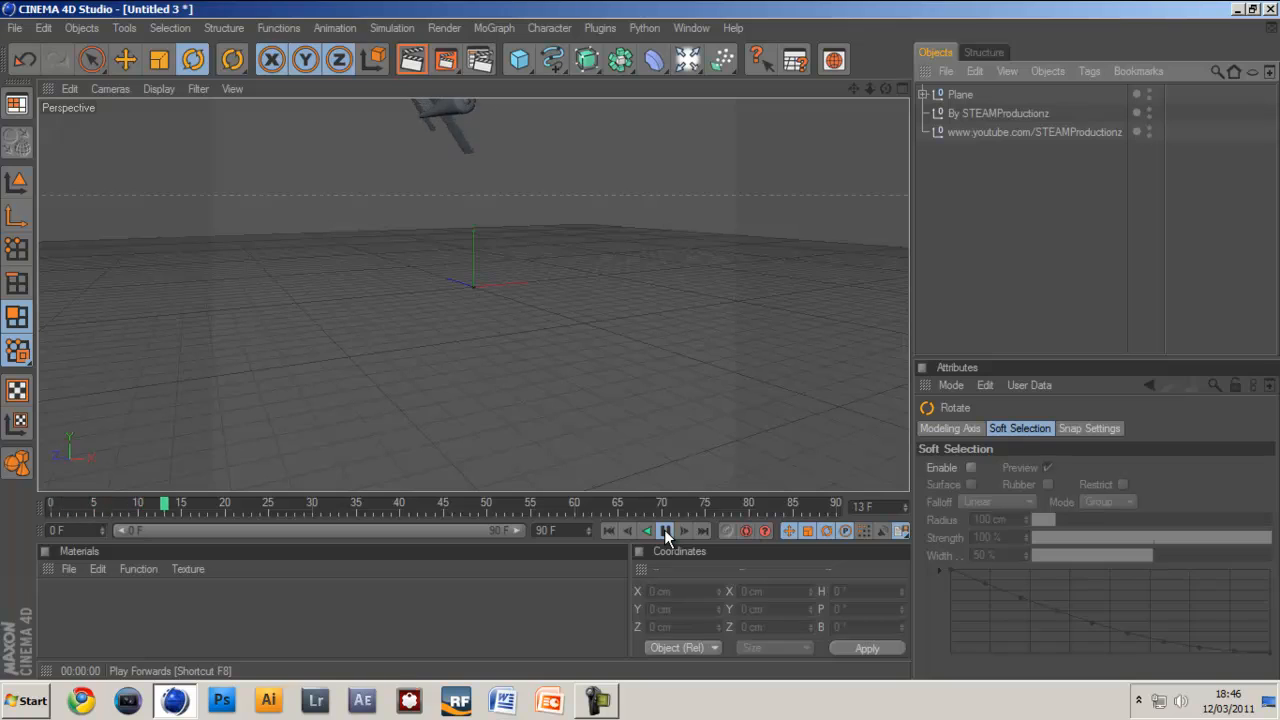
{"action": "left_click", "coordinate": [664, 532]}
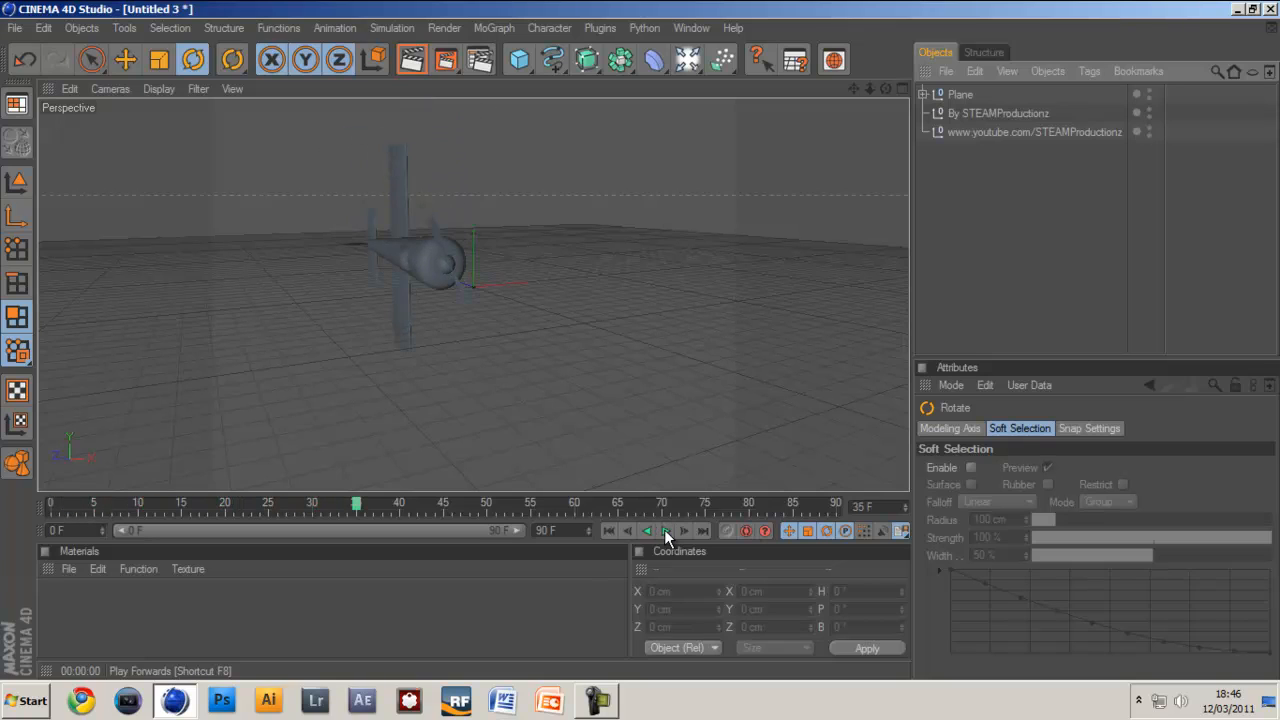
{"action": "left_click", "coordinate": [664, 532]}
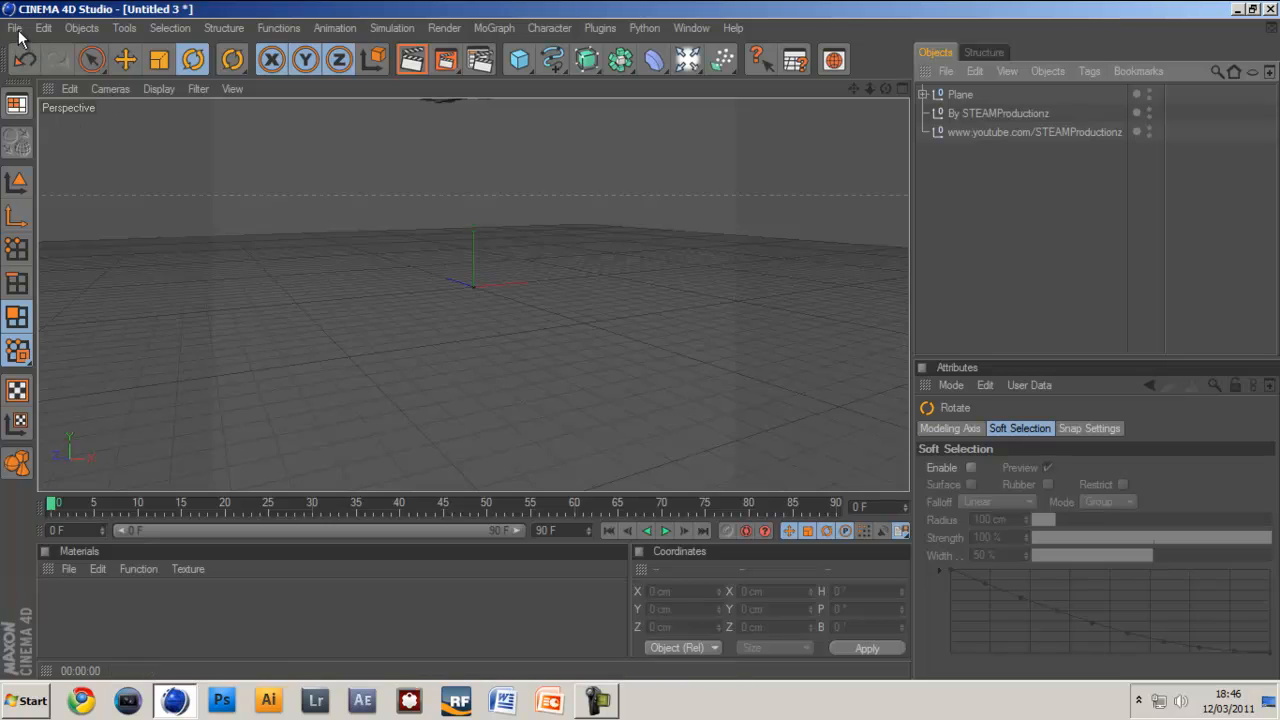
- Start a new project and add a cone oriented along +Z with height 927 cm
{"action": "left_click", "coordinate": [14, 28]}
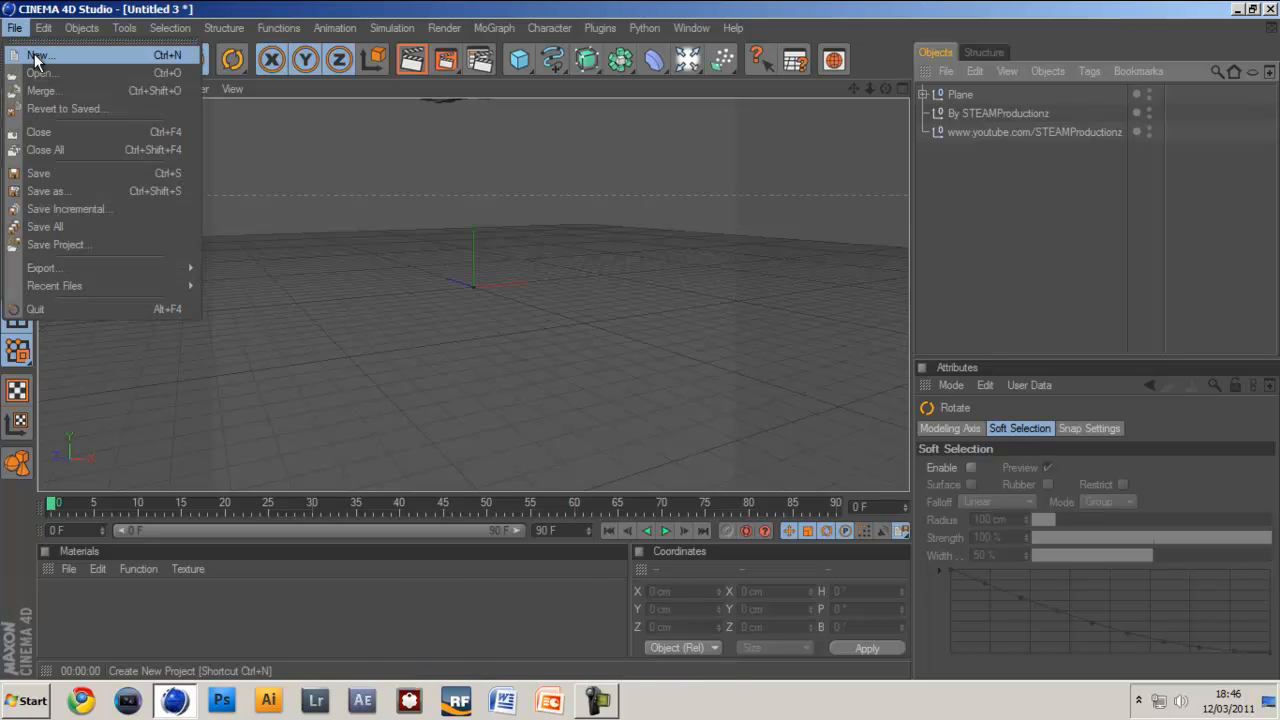
{"action": "left_click", "coordinate": [38, 56]}
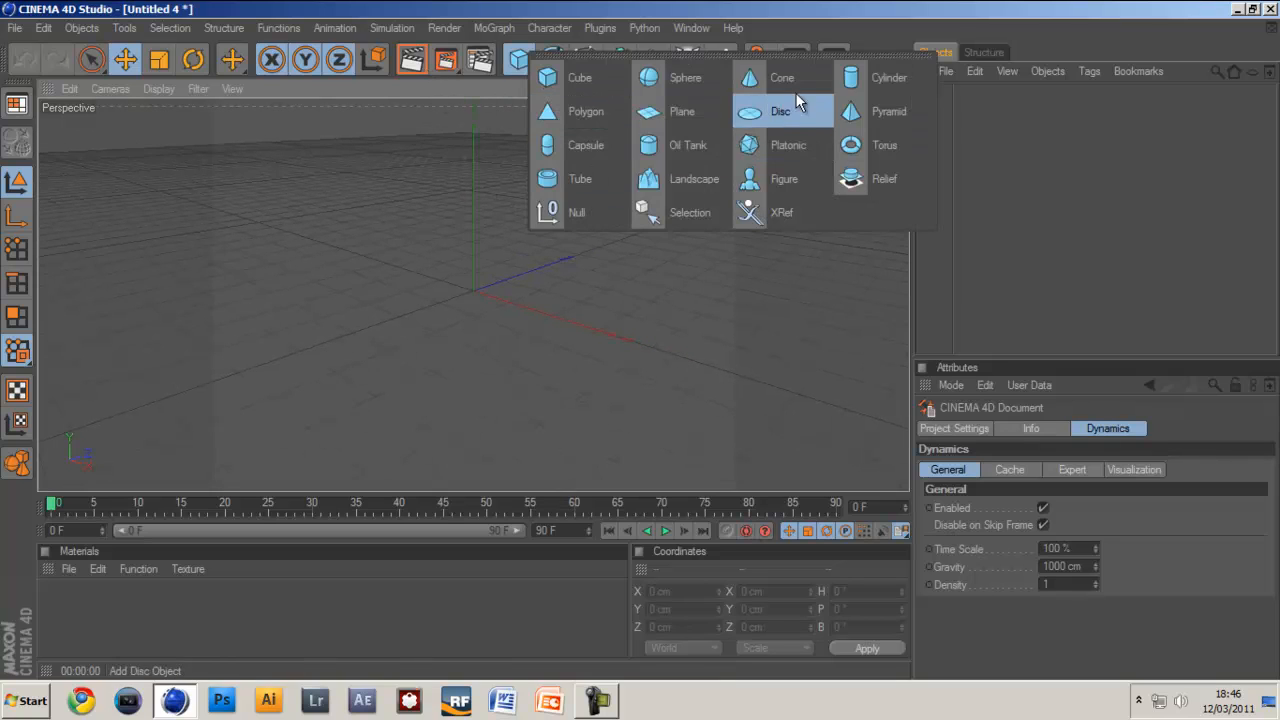
{"action": "left_click", "coordinate": [780, 76]}
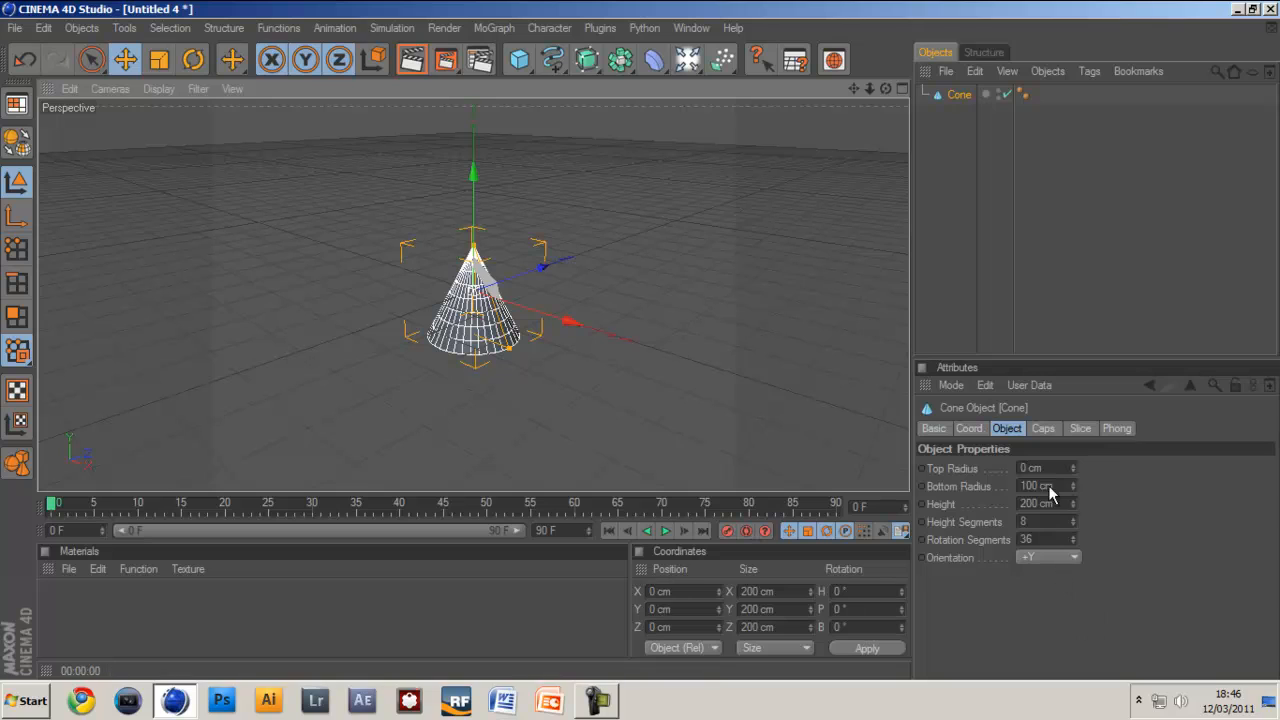
{"action": "left_click", "coordinate": [1048, 556]}
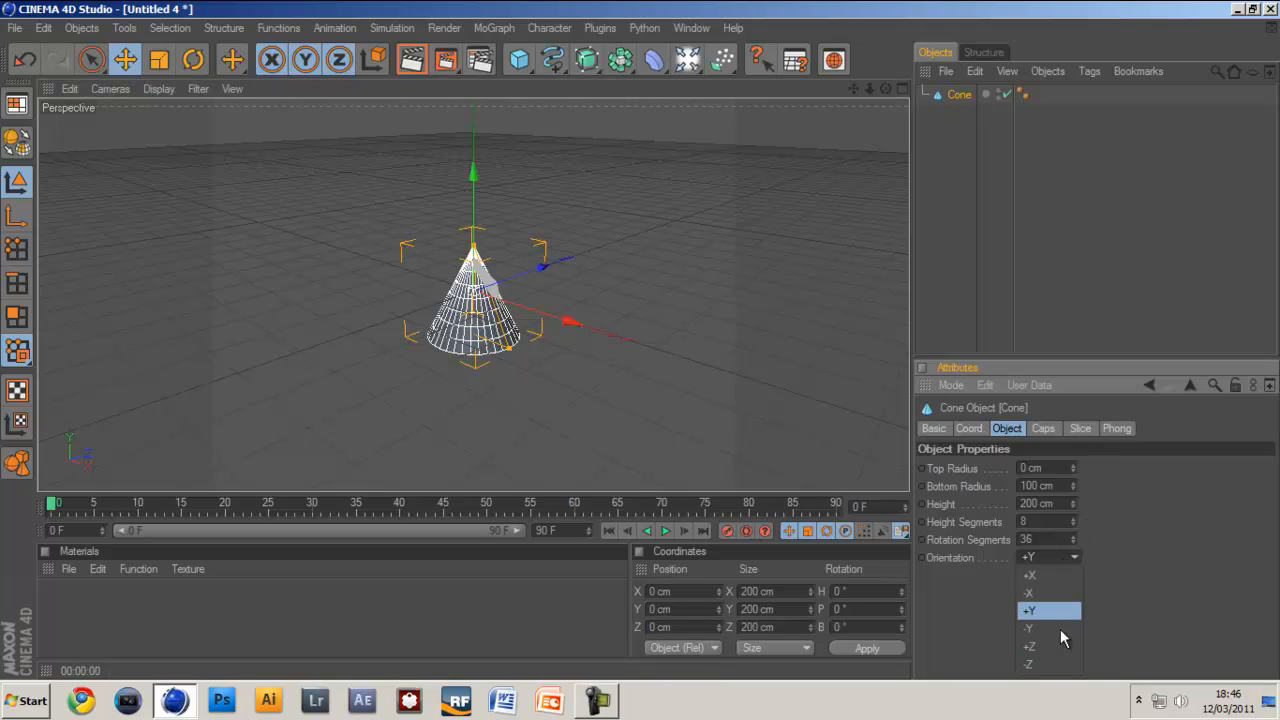
{"action": "left_click", "coordinate": [1028, 646]}
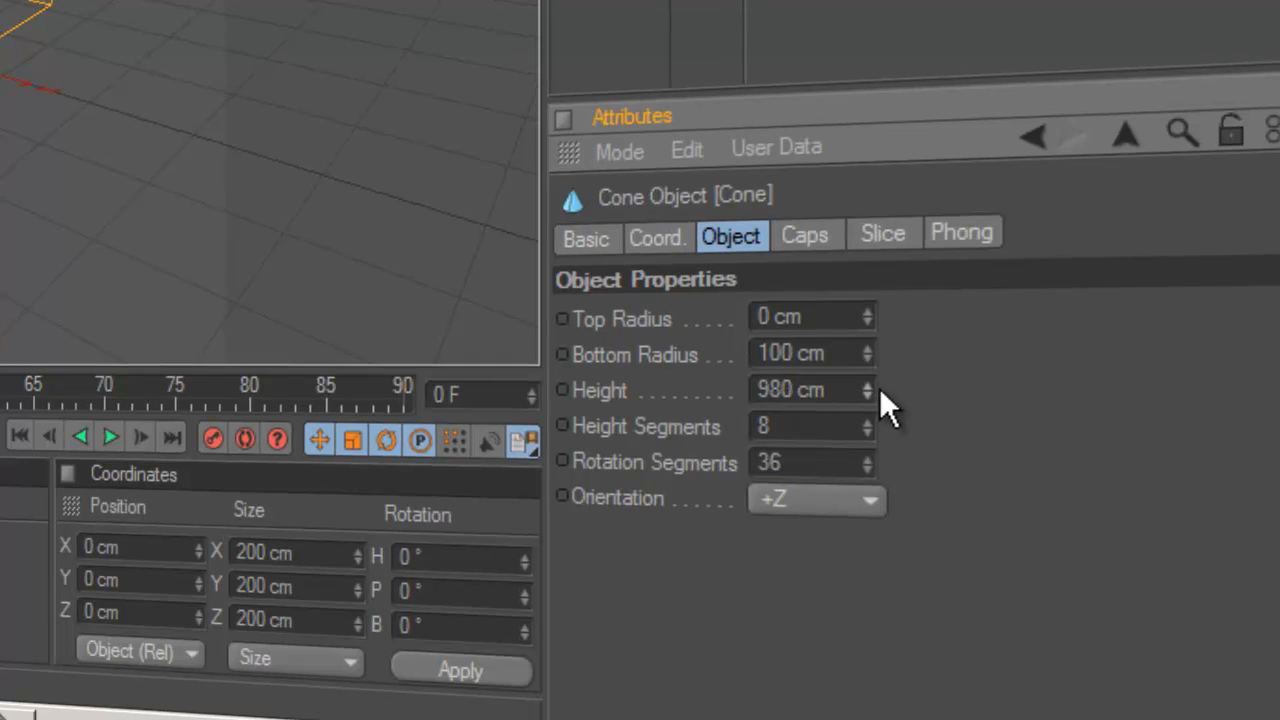
{"action": "left_click_drag", "start_coordinate": [868, 384], "coordinate": [868, 410]}
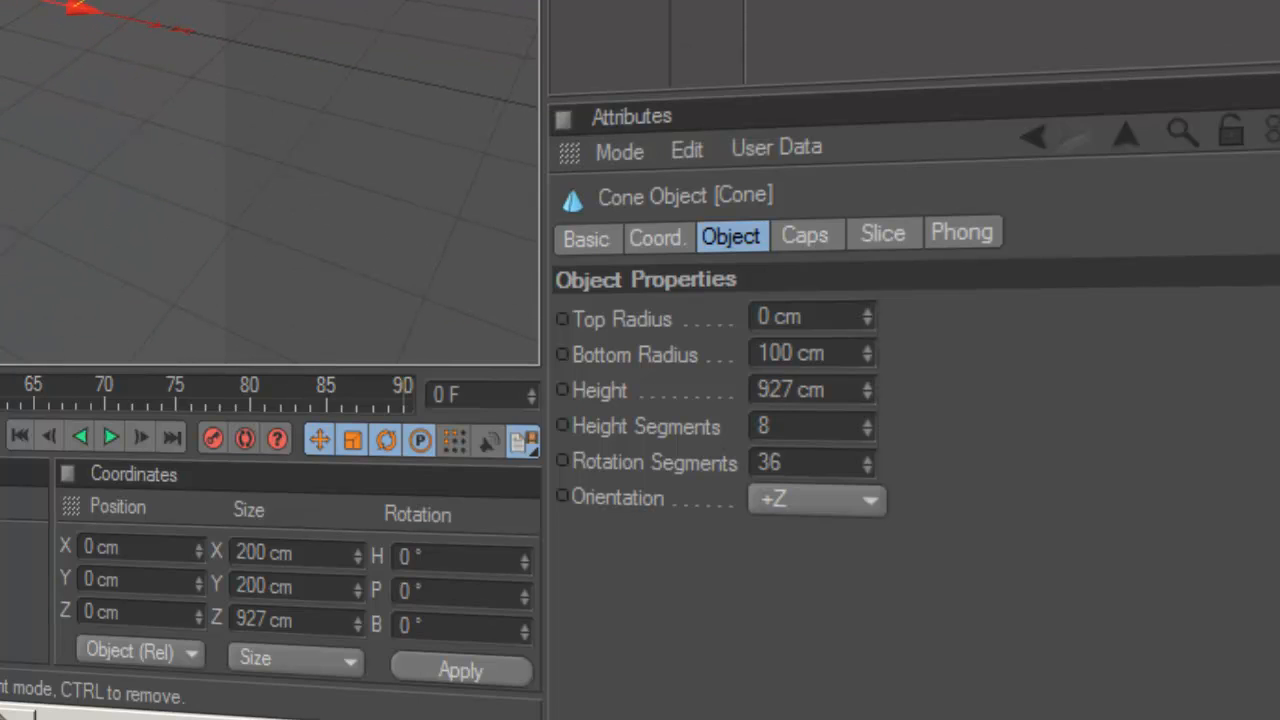
{"action": "mouse_move", "coordinate": [144, 36]}
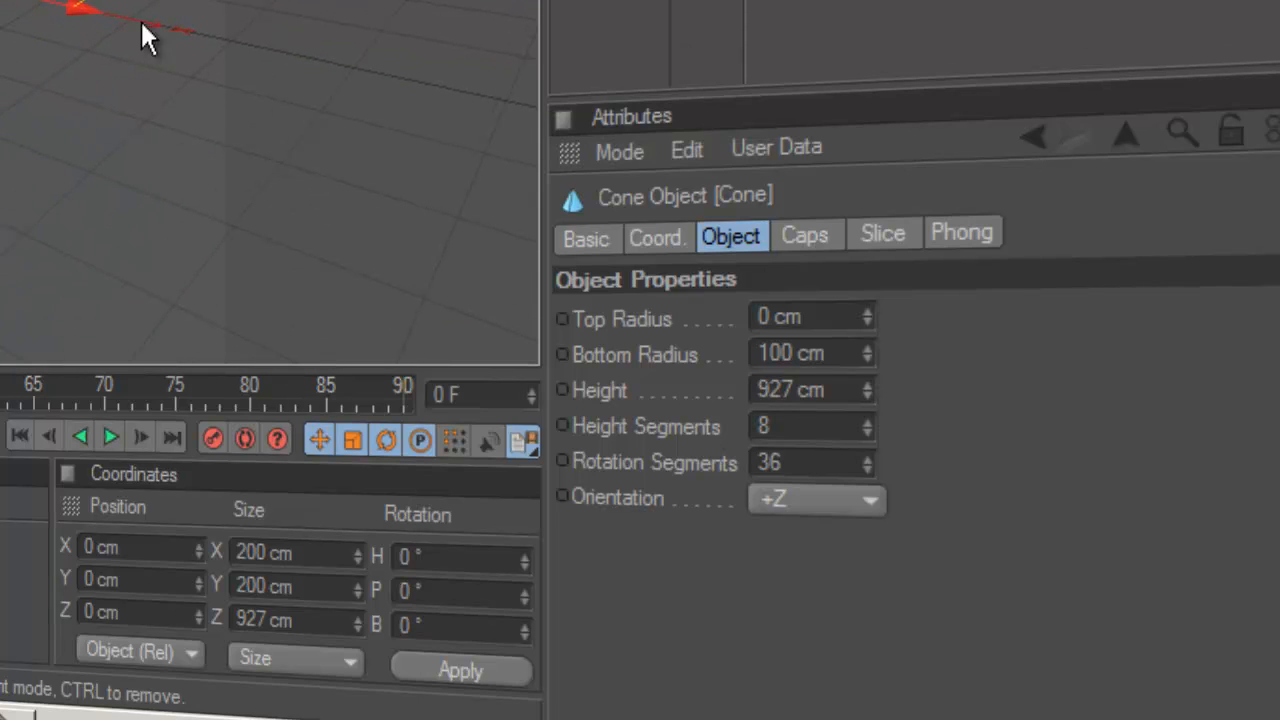
{"action": "mouse_move", "coordinate": [92, 284]}
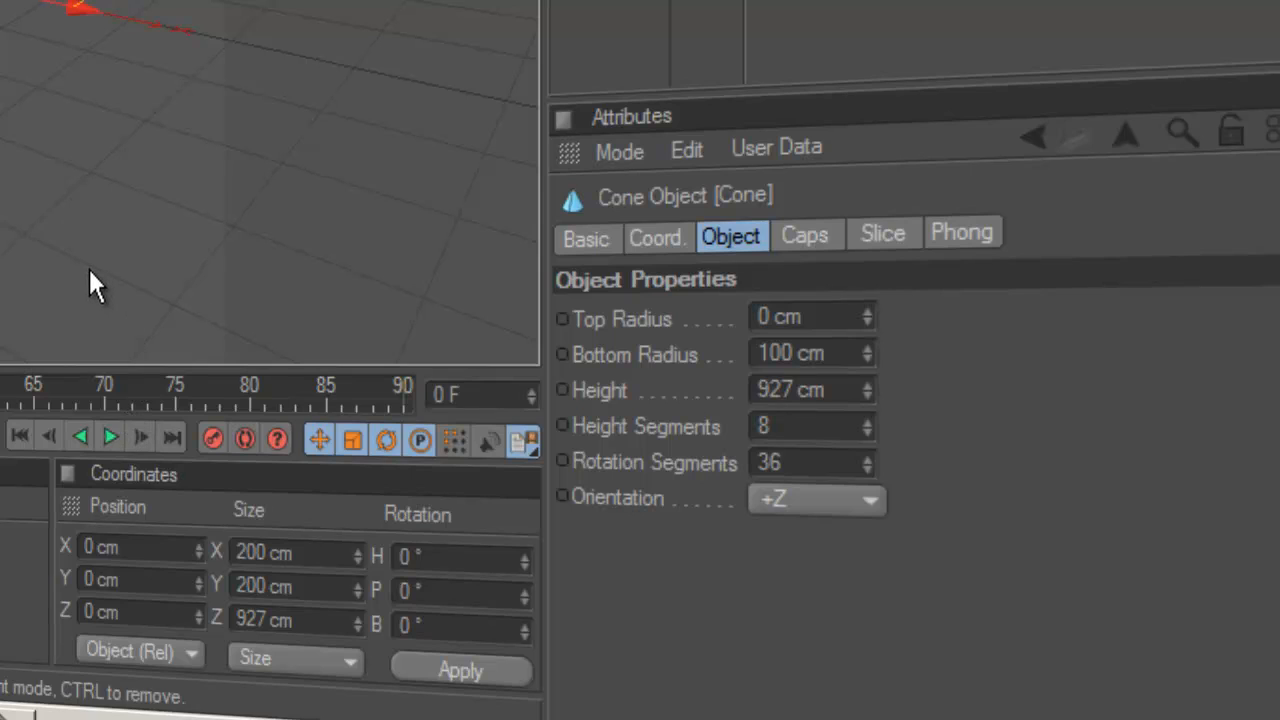
{"action": "mouse_move", "coordinate": [28, 248]}
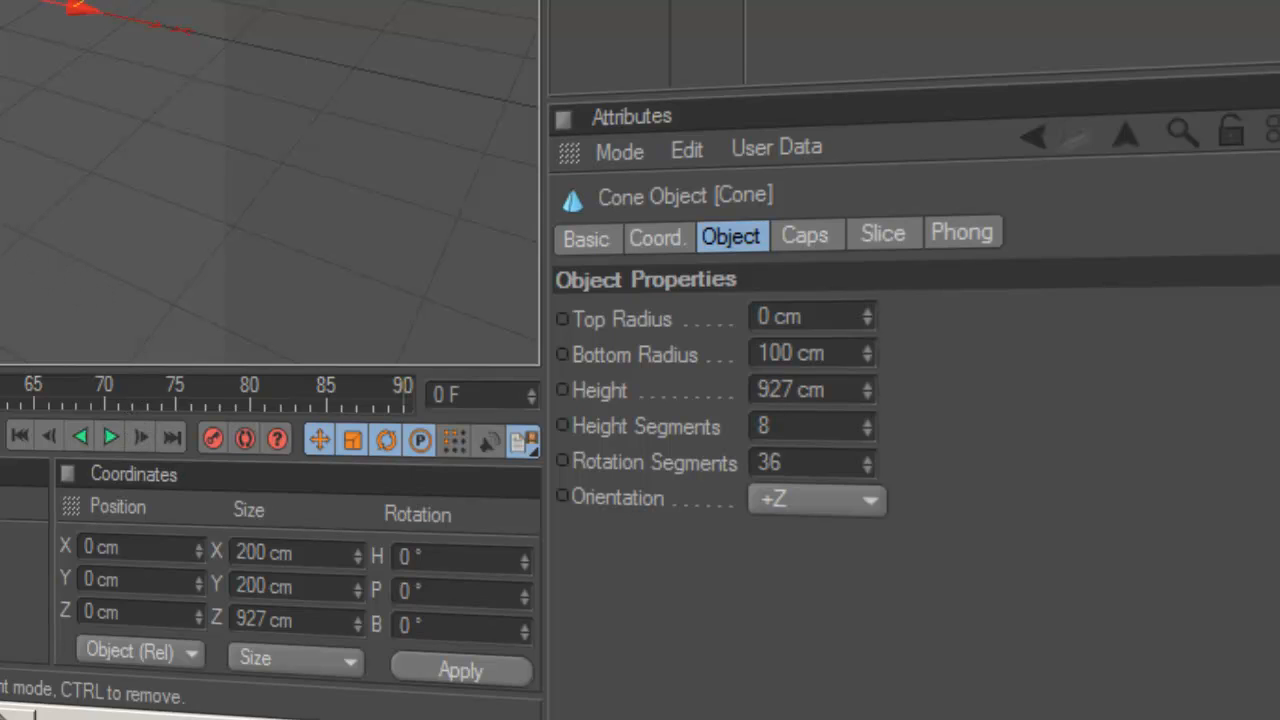
{"action": "mouse_move", "coordinate": [320, 378]}
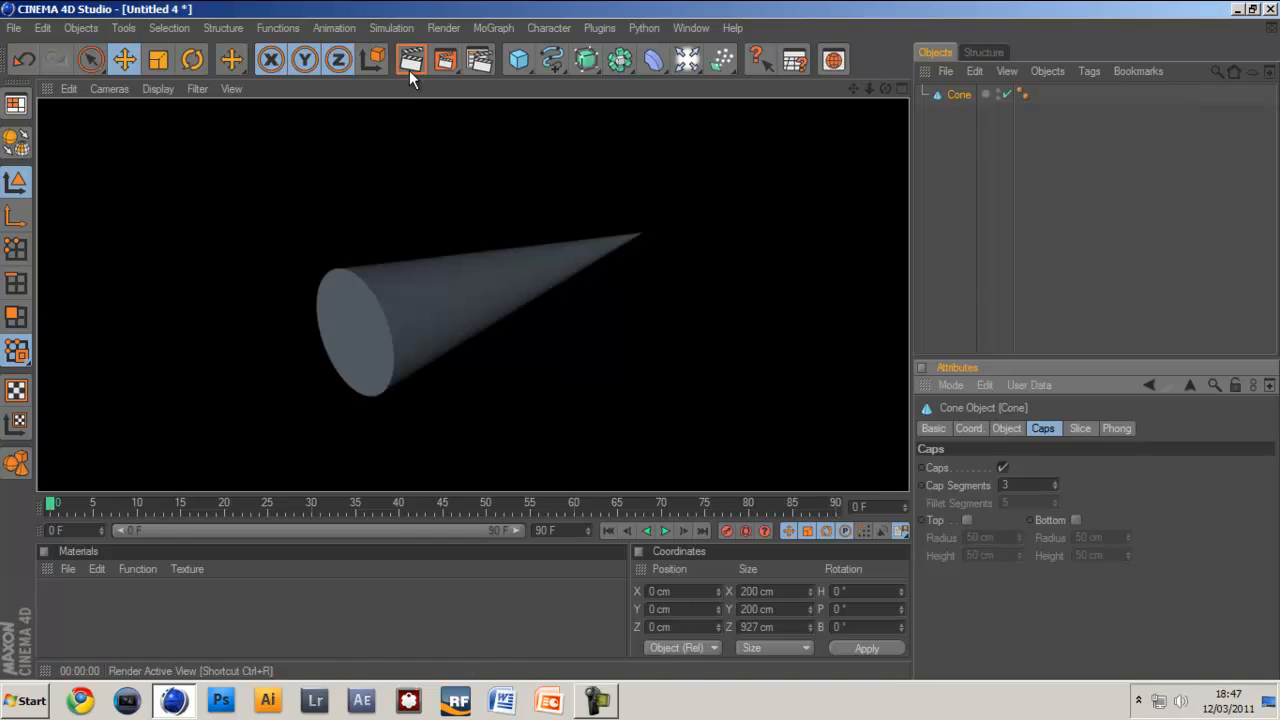
{"action": "mouse_move", "coordinate": [970, 530]}
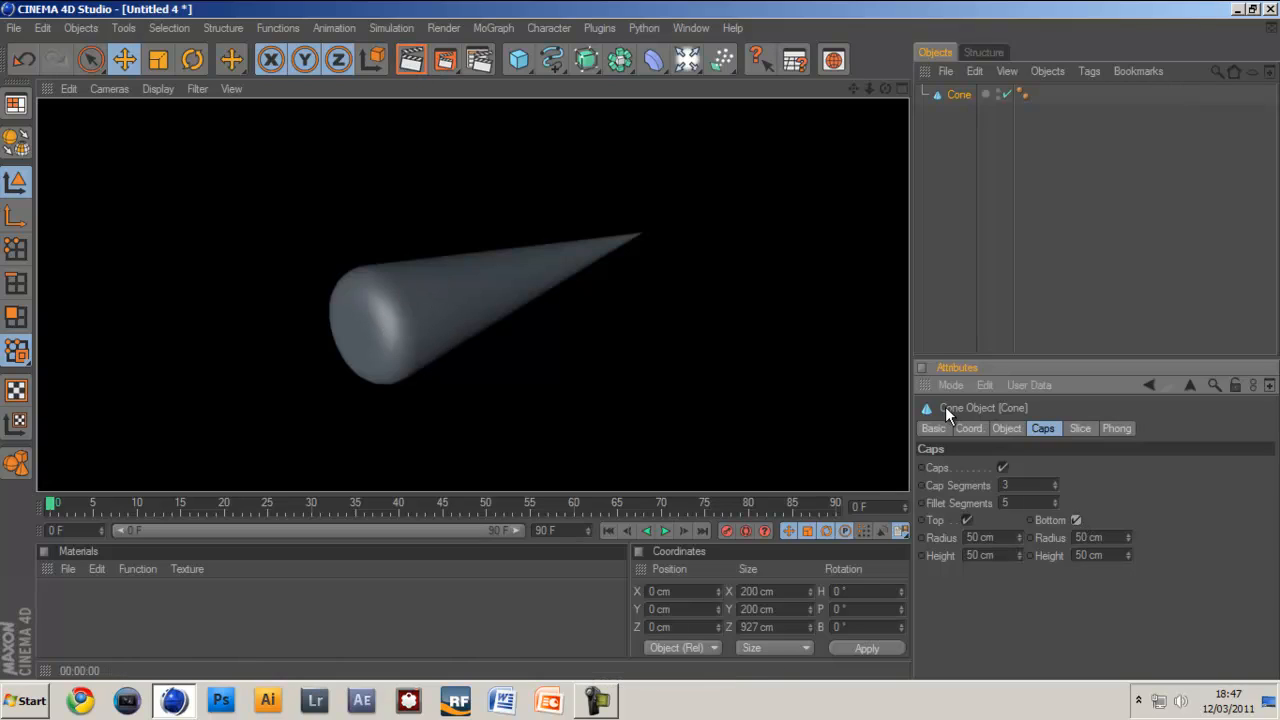
- Enable 50 cm top and bottom cap fillets on the cone to round its wide end
{"action": "left_click", "coordinate": [1006, 428]}
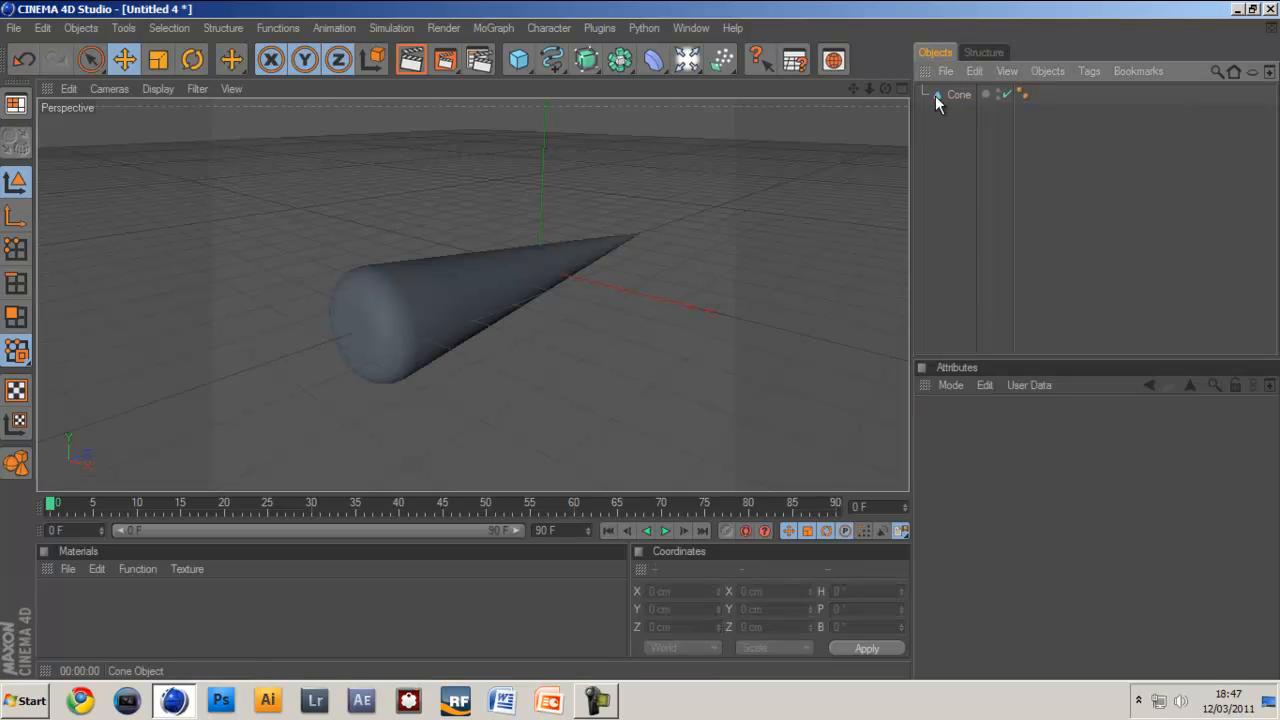
{"action": "left_click", "coordinate": [958, 94]}
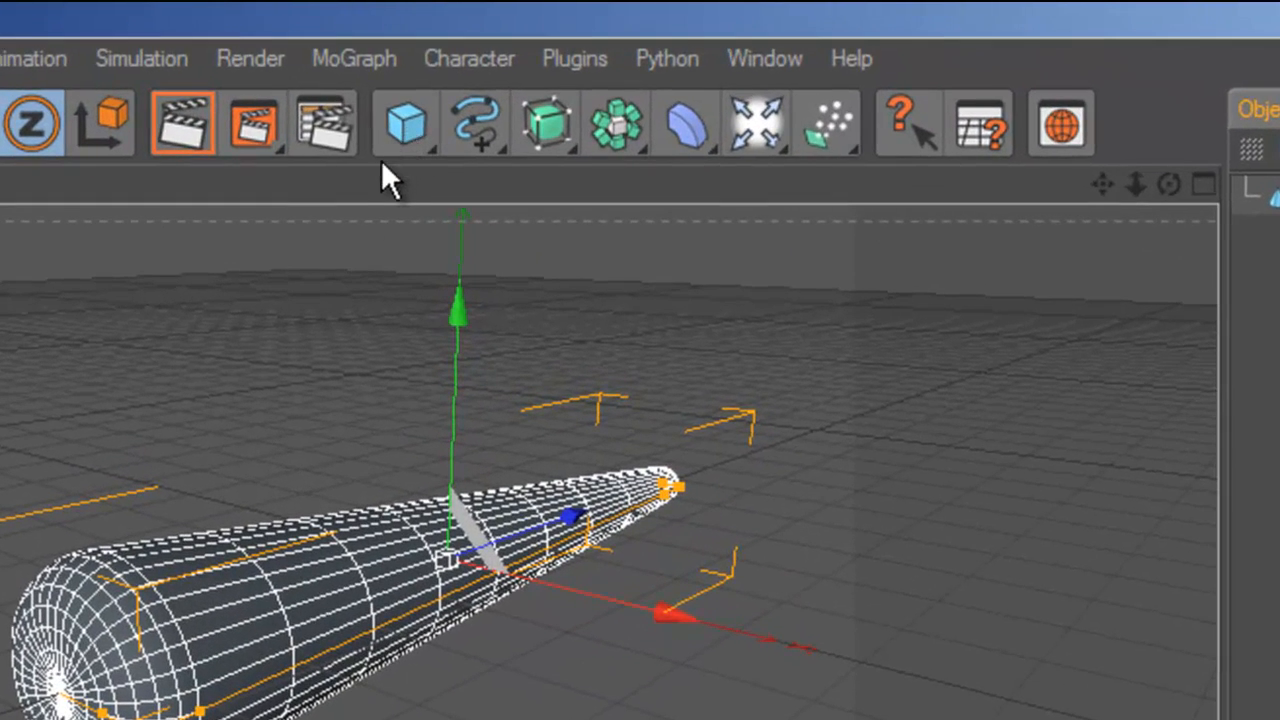
- Add a cube, rename it Right Wing and stretch it sideways into a flat wing
{"action": "left_click", "coordinate": [404, 122]}
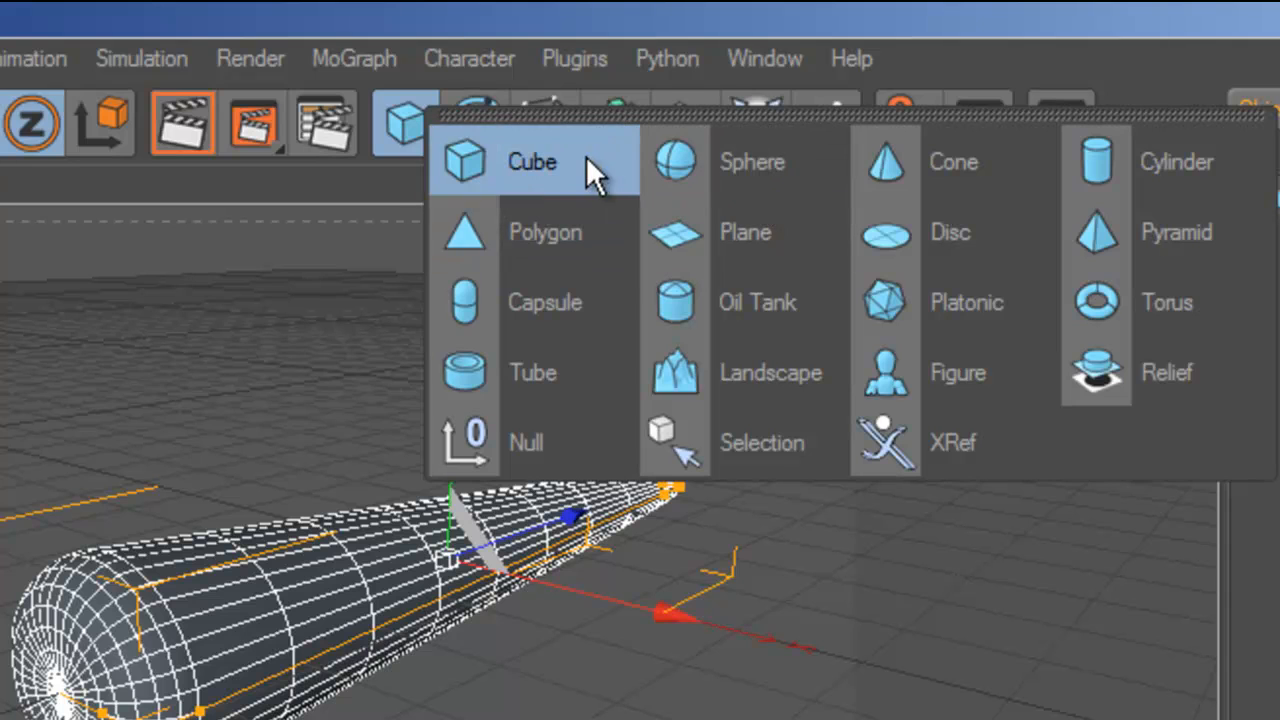
{"action": "left_click", "coordinate": [532, 160]}
{"action": "type", "text": "Body"}
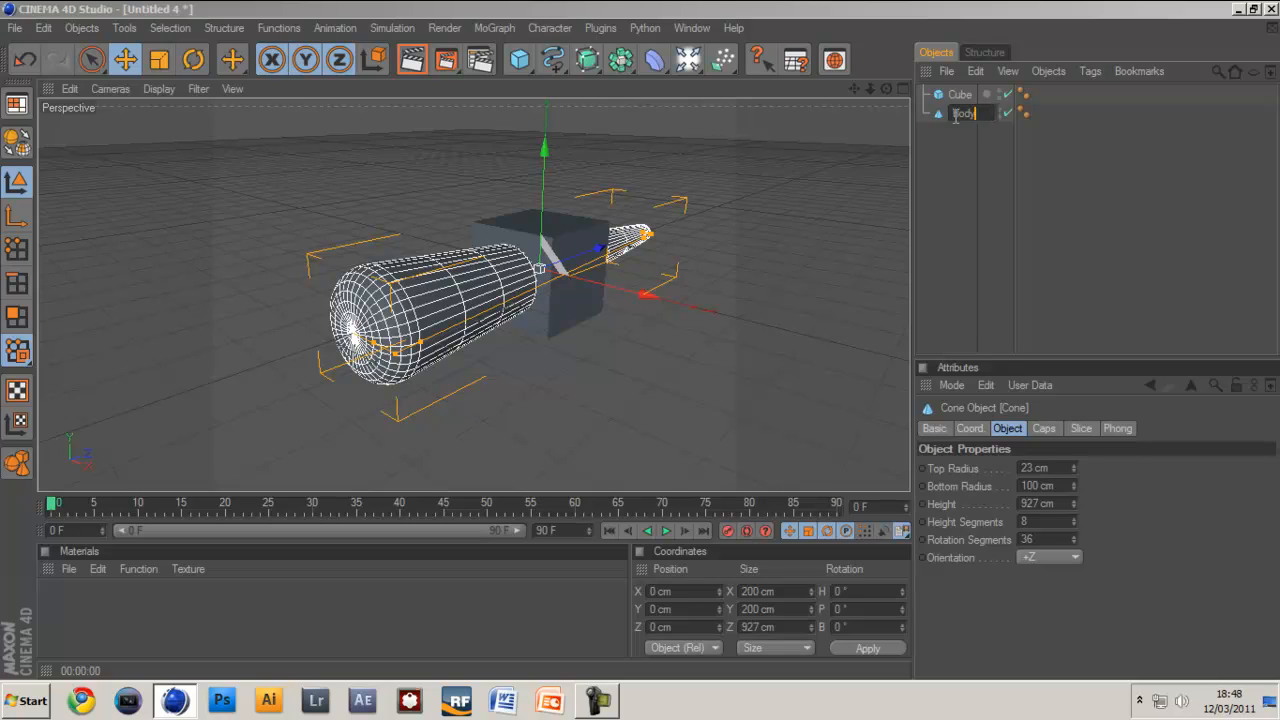
{"action": "left_click", "coordinate": [960, 94]}
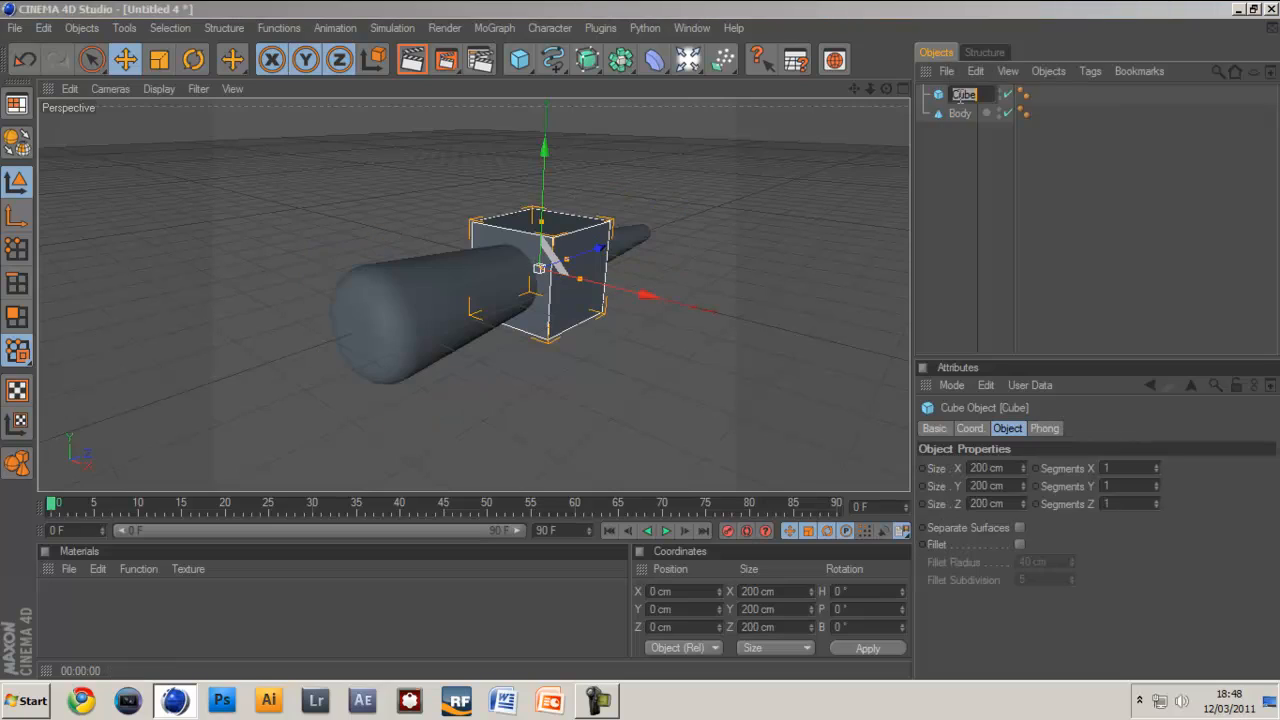
{"action": "double_click", "coordinate": [964, 94]}
{"action": "type", "text": "Right Wing"}
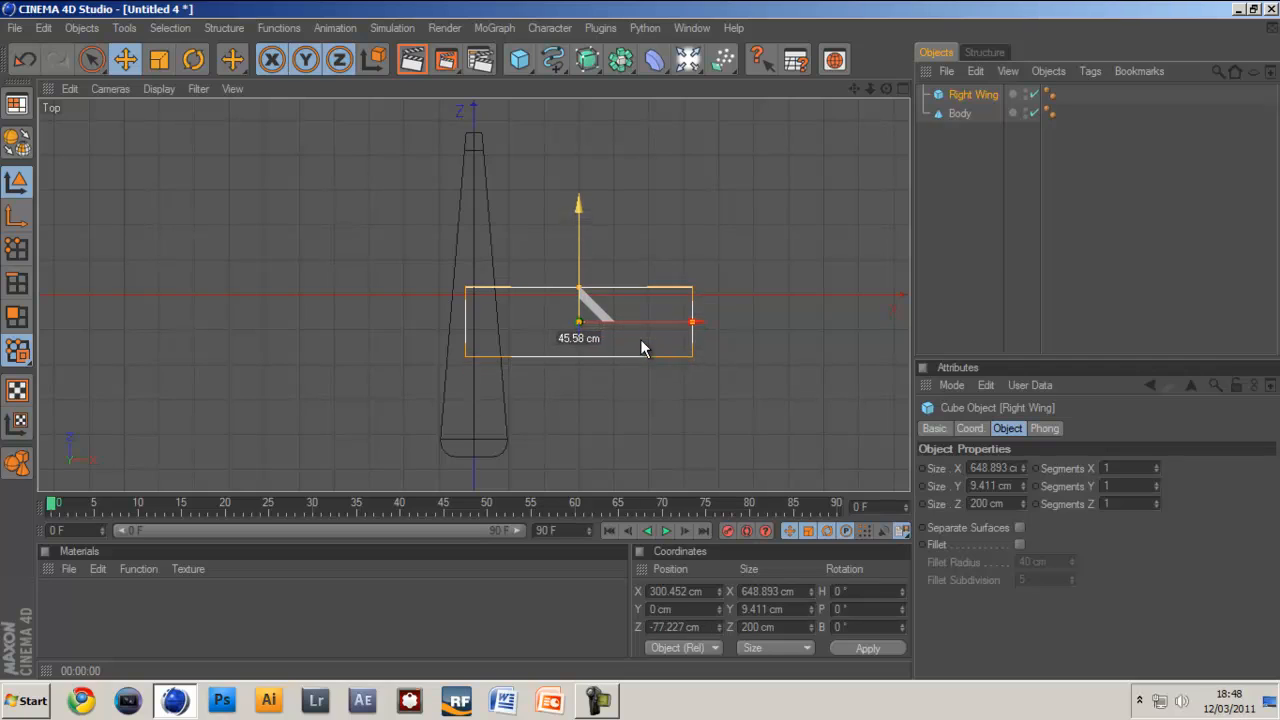
{"action": "left_click_drag", "start_coordinate": [690, 322], "coordinate": [684, 322]}
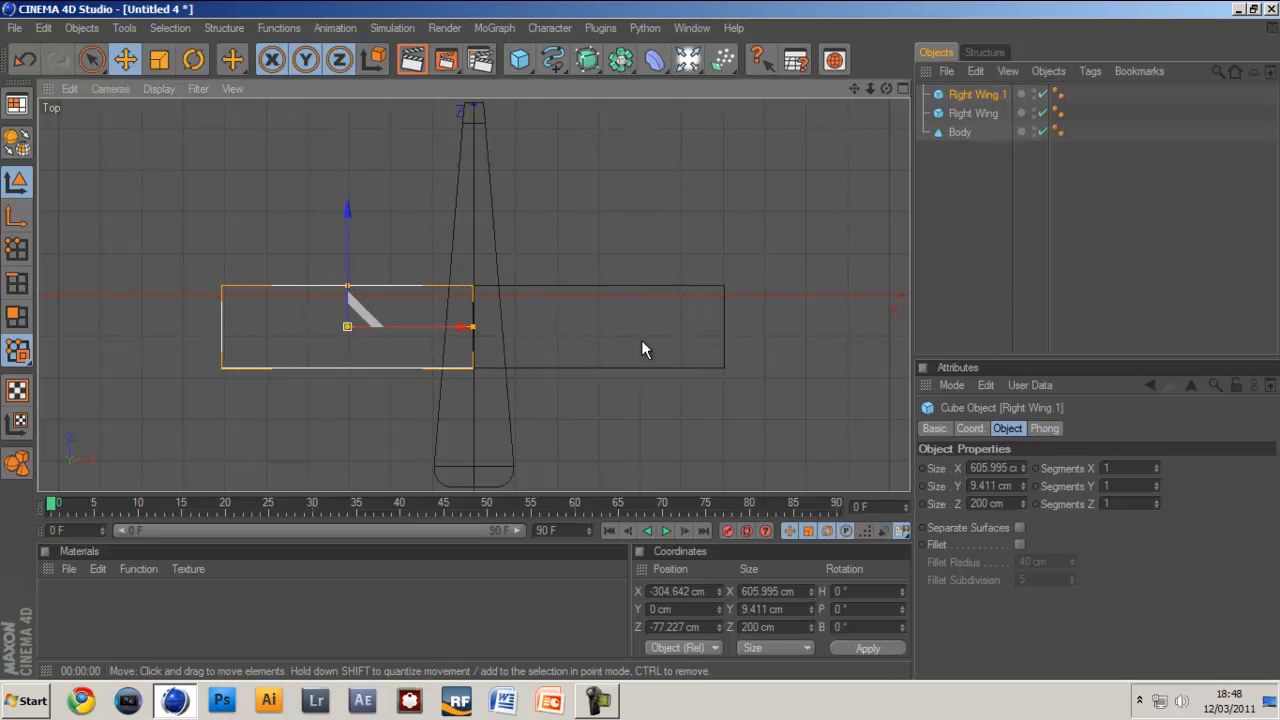
- Duplicate the wing to the opposite side of the body and rename the copy Left Wing
{"action": "double_click", "coordinate": [976, 94]}
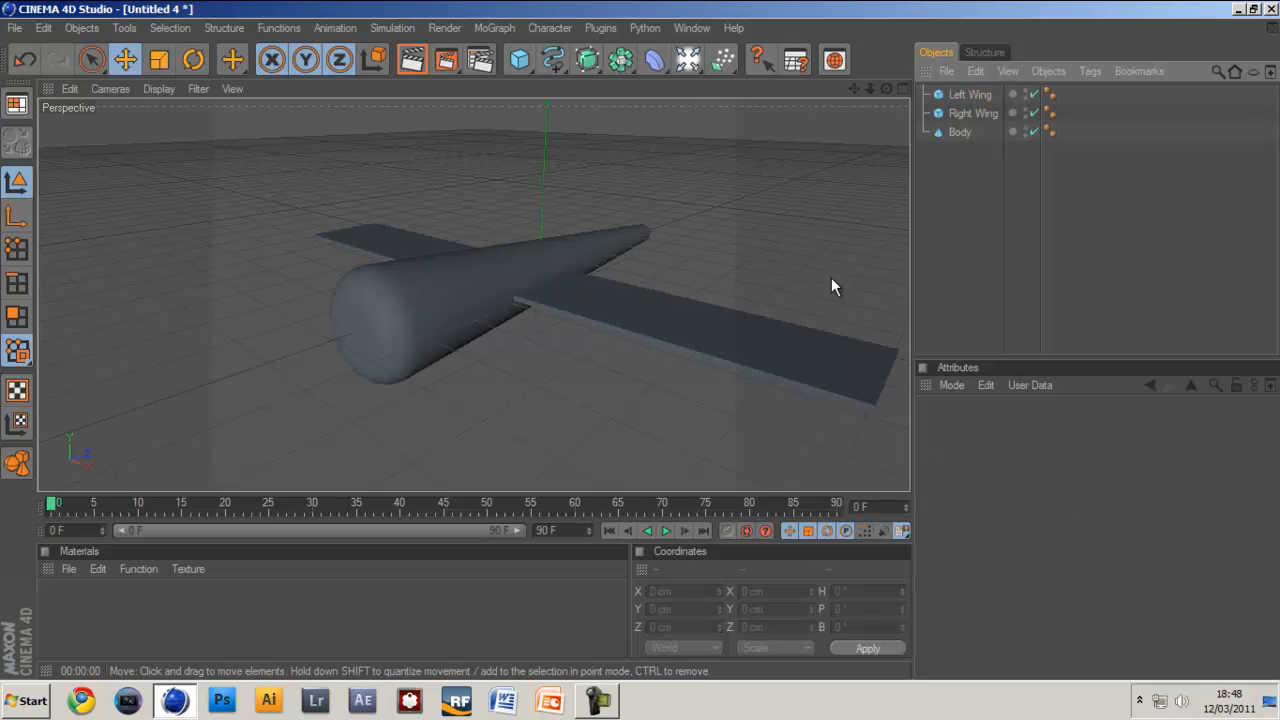
- Select Left Wing and Right Wing together and enable a small-radius fillet on their edges
{"action": "left_click", "coordinate": [972, 112]}
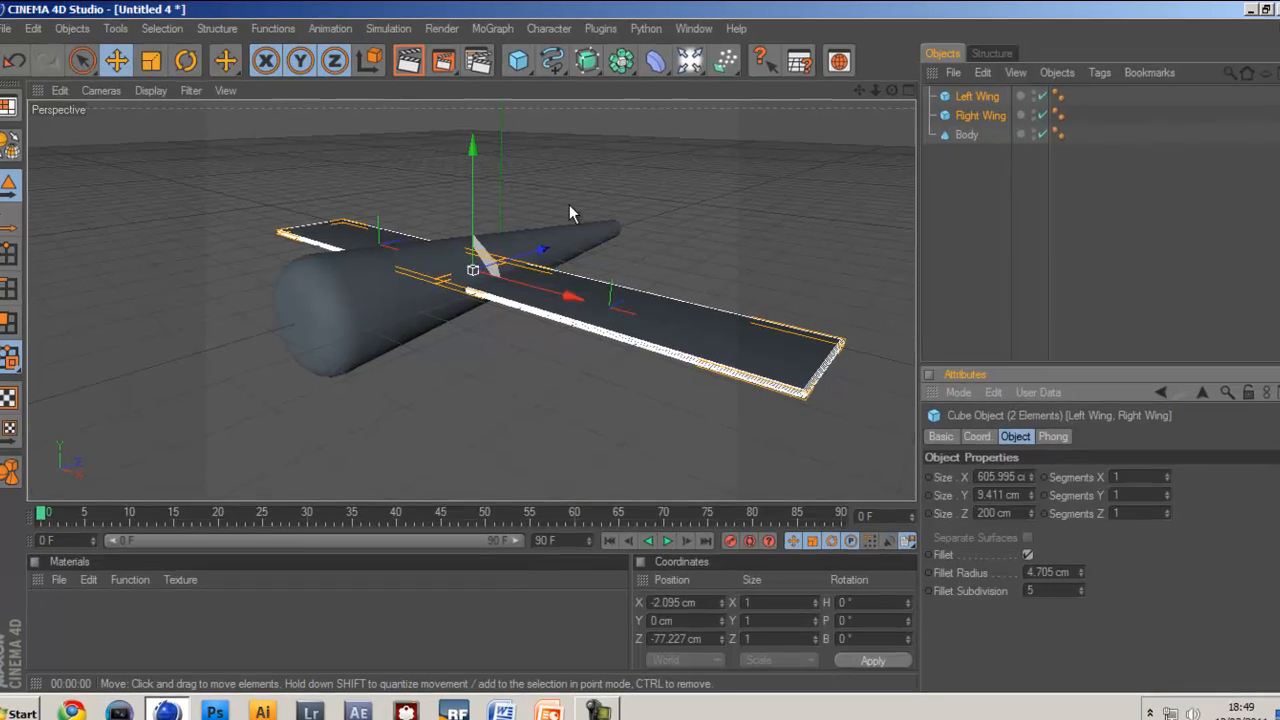
{"action": "left_click", "coordinate": [518, 60]}
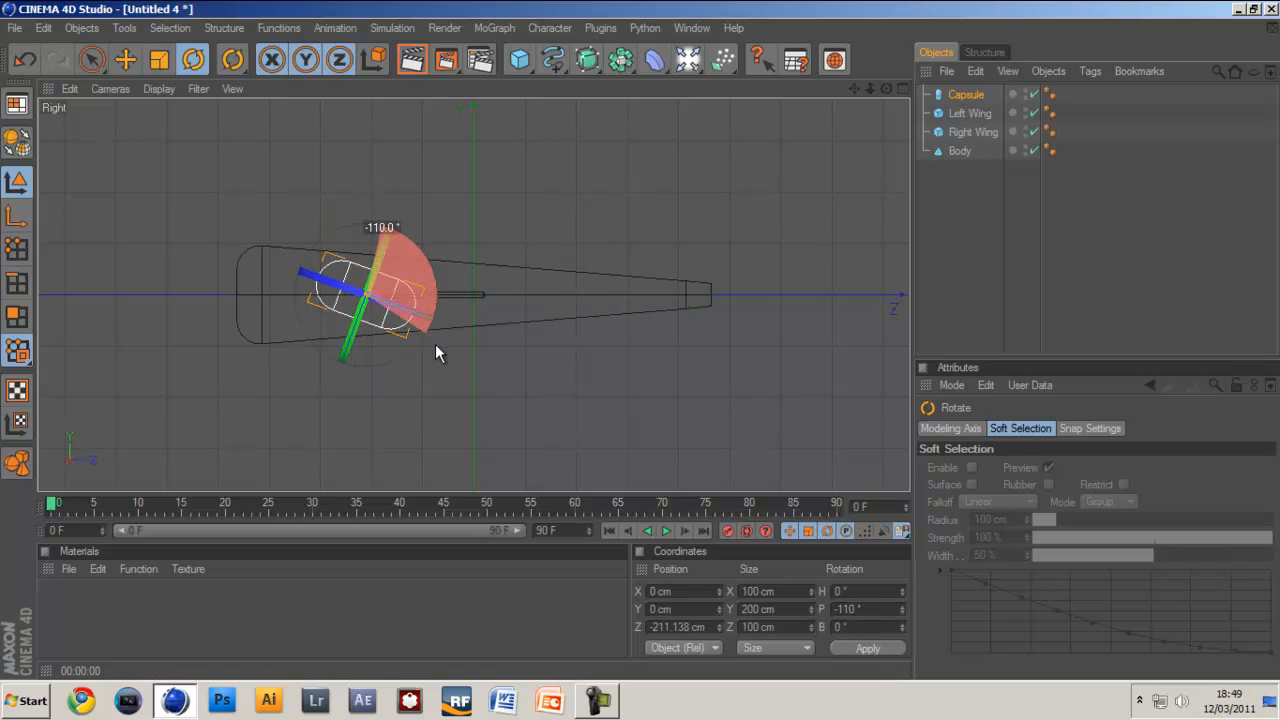
- Tilt and move the capsule to lie atop the body as a cockpit, then check it in a quick render
{"action": "left_click_drag", "start_coordinate": [436, 352], "coordinate": [444, 324]}
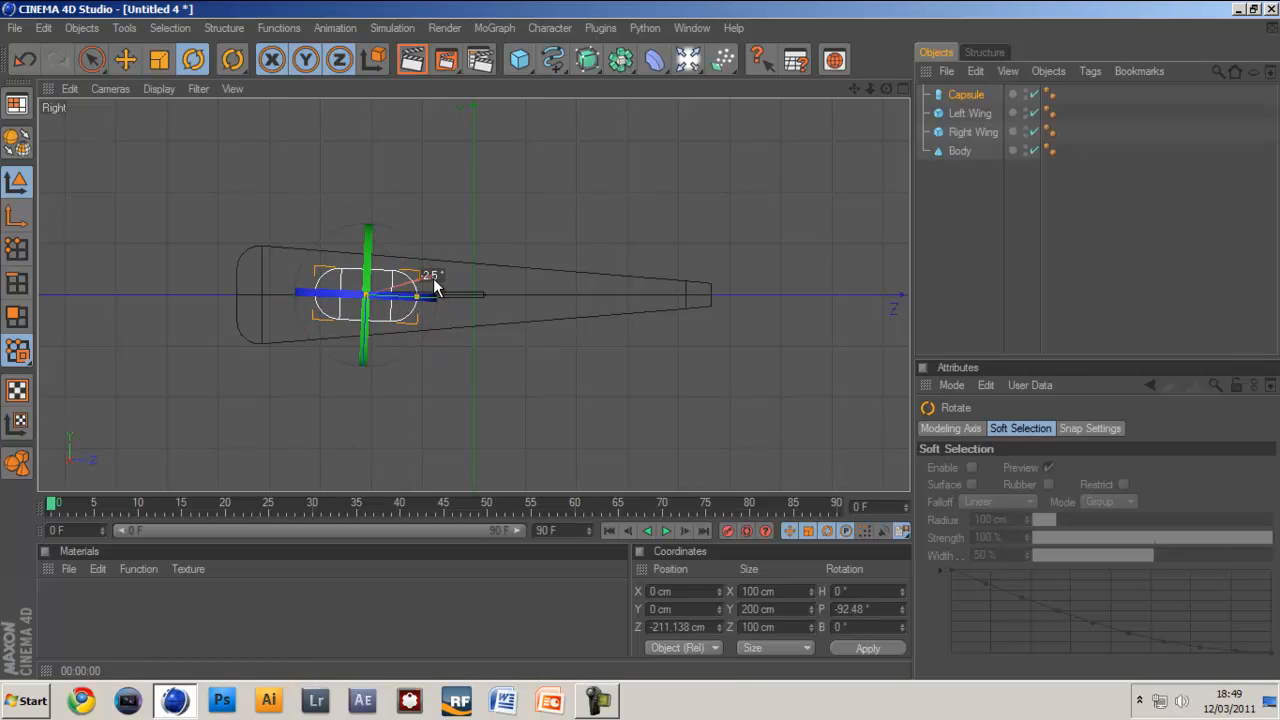
{"action": "left_click", "coordinate": [124, 58]}
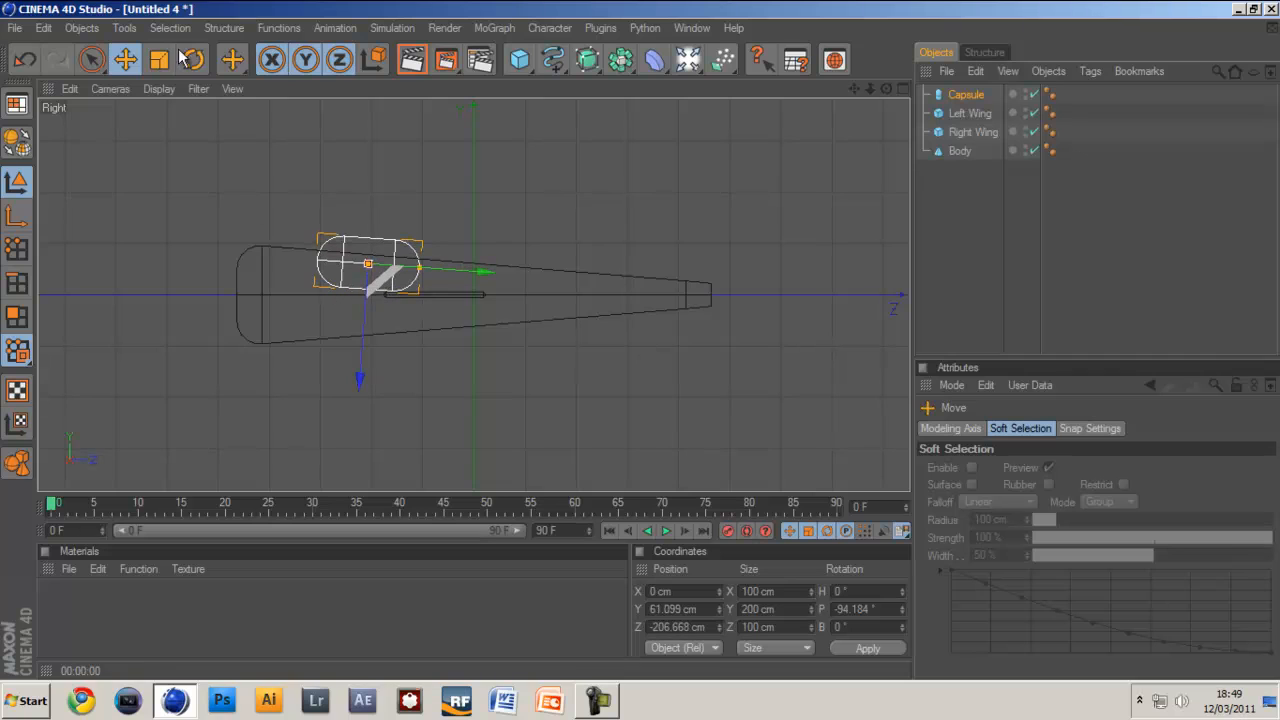
{"action": "left_click", "coordinate": [192, 60]}
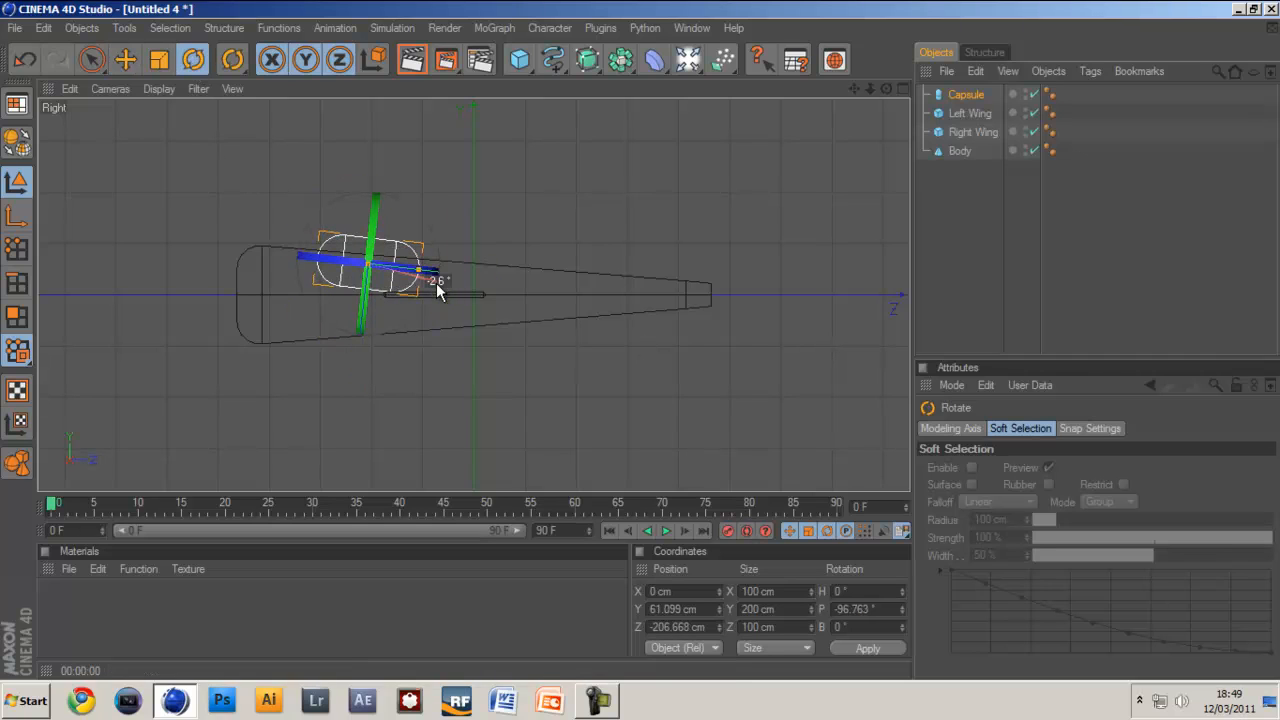
{"action": "left_click", "coordinate": [124, 60]}
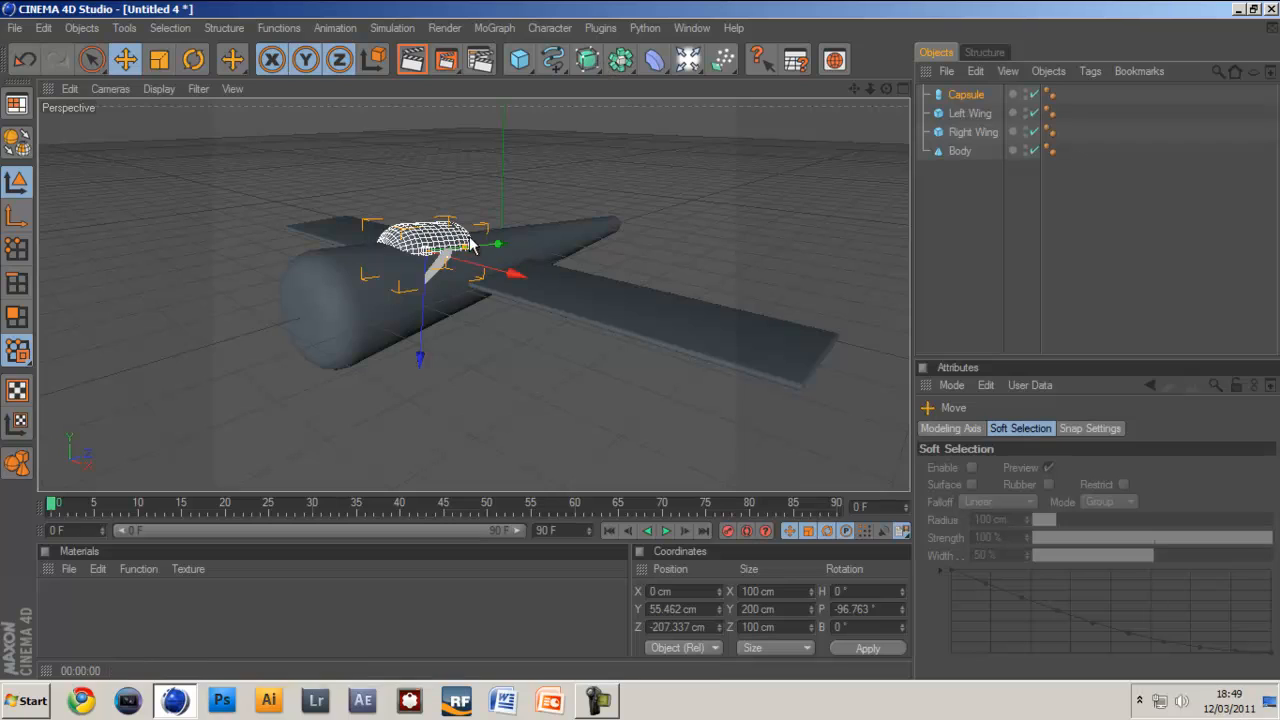
{"action": "mouse_move", "coordinate": [570, 160]}
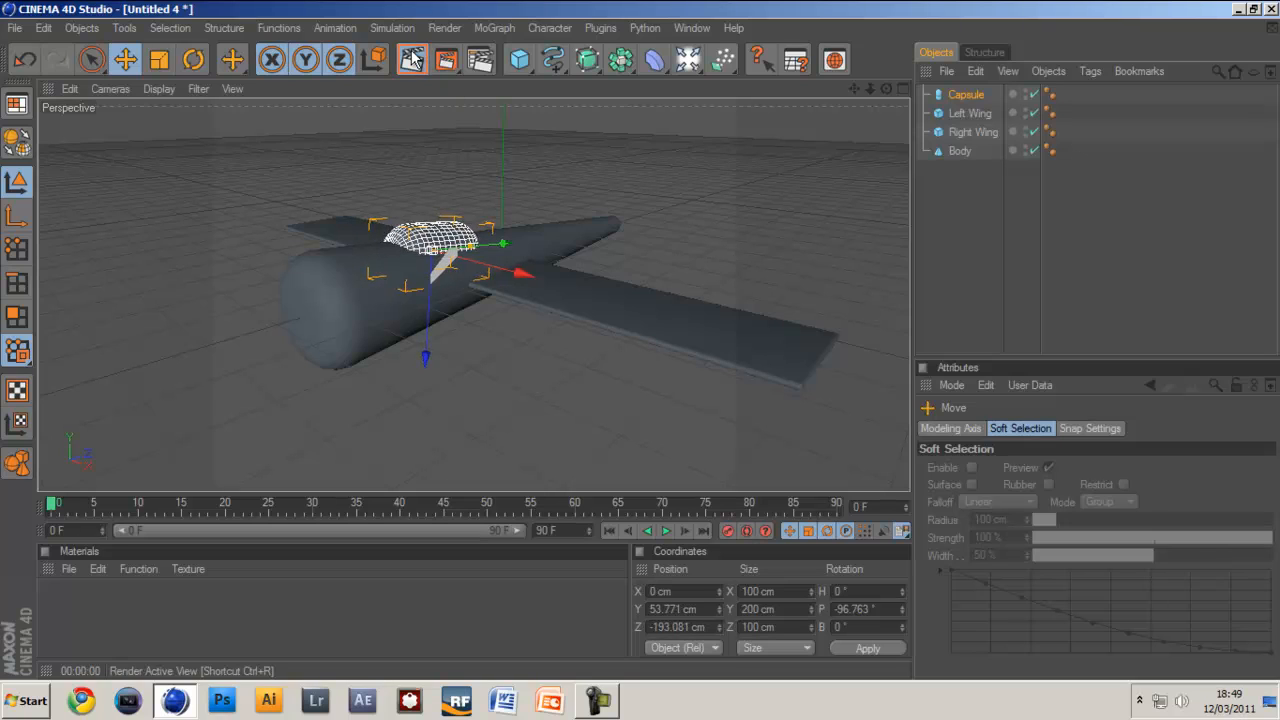
{"action": "left_click", "coordinate": [412, 60]}
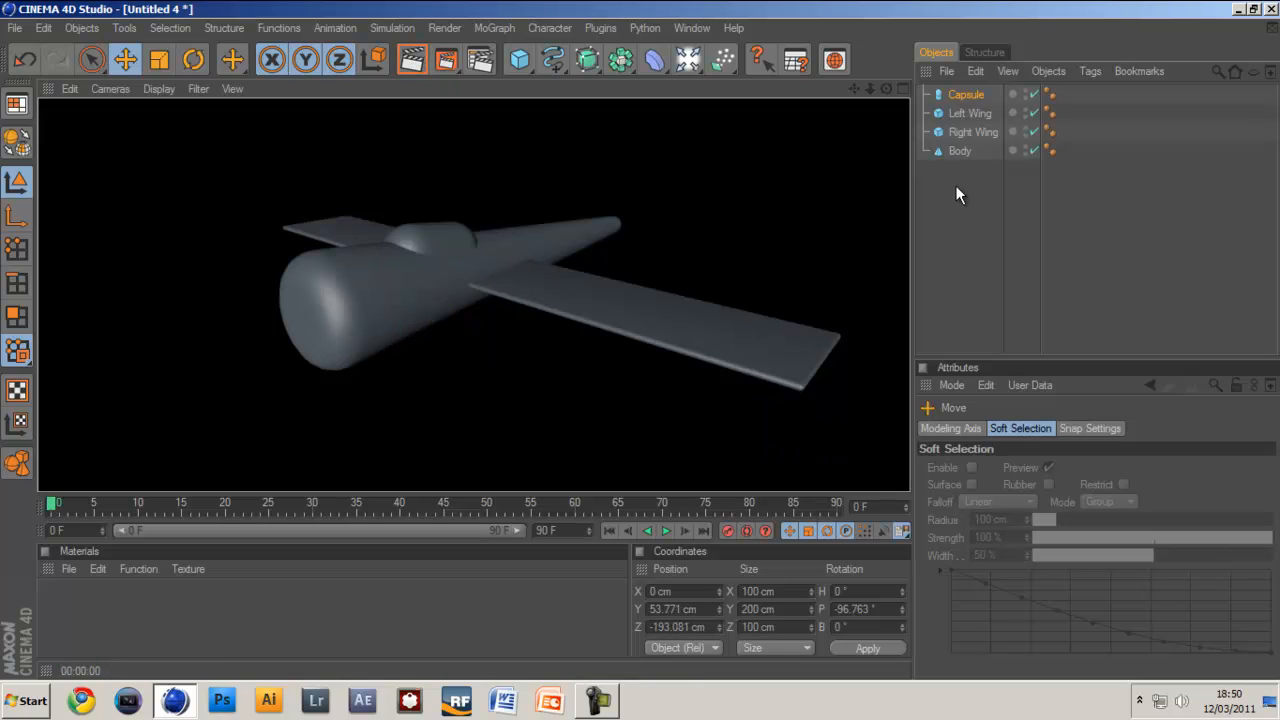
{"action": "left_click", "coordinate": [966, 94]}
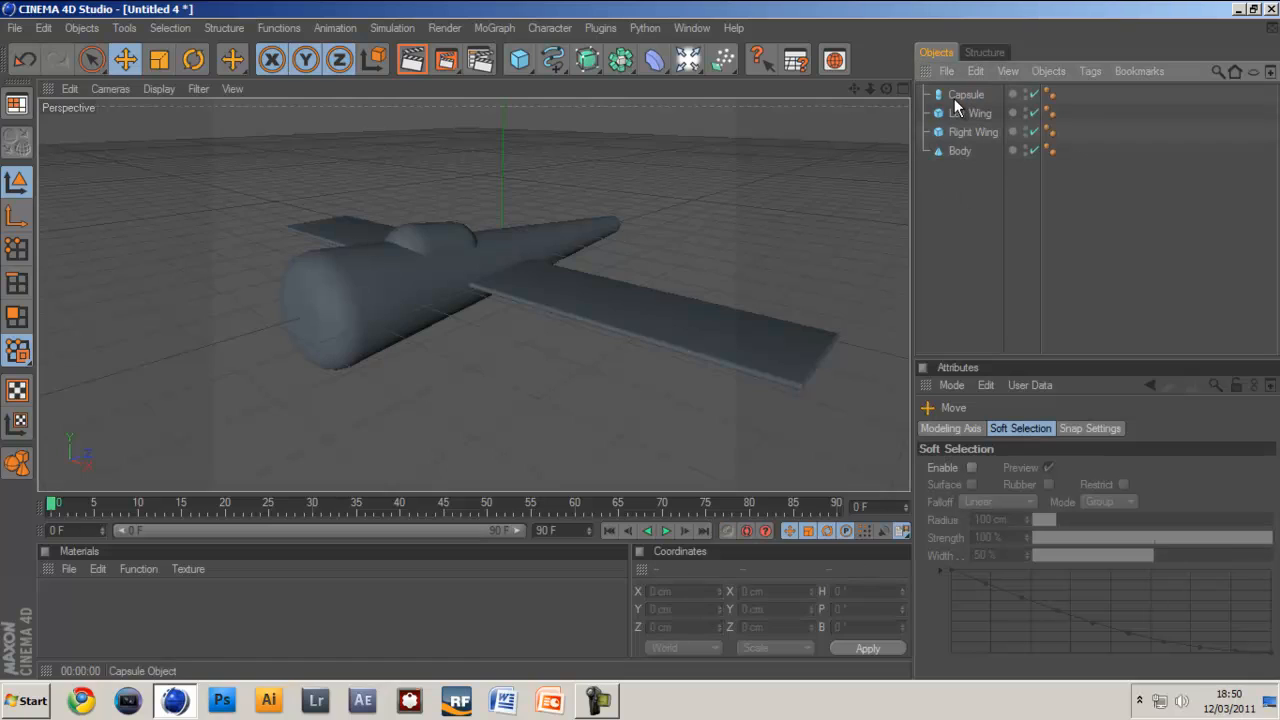
- Rename the capsule Pilot place and shrink copied wings into slim tail stabilizers at the rear
{"action": "left_click", "coordinate": [966, 94]}
{"action": "type", "text": "Pilot place"}
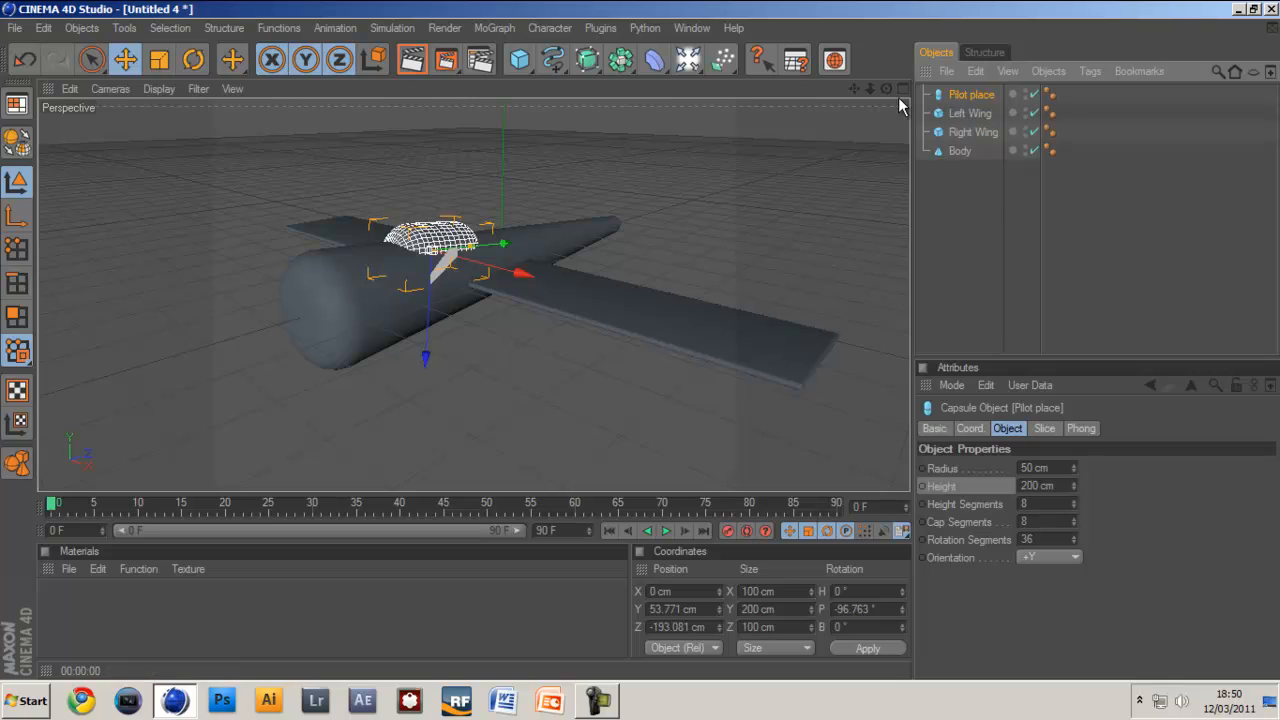
{"action": "mouse_move", "coordinate": [896, 76]}
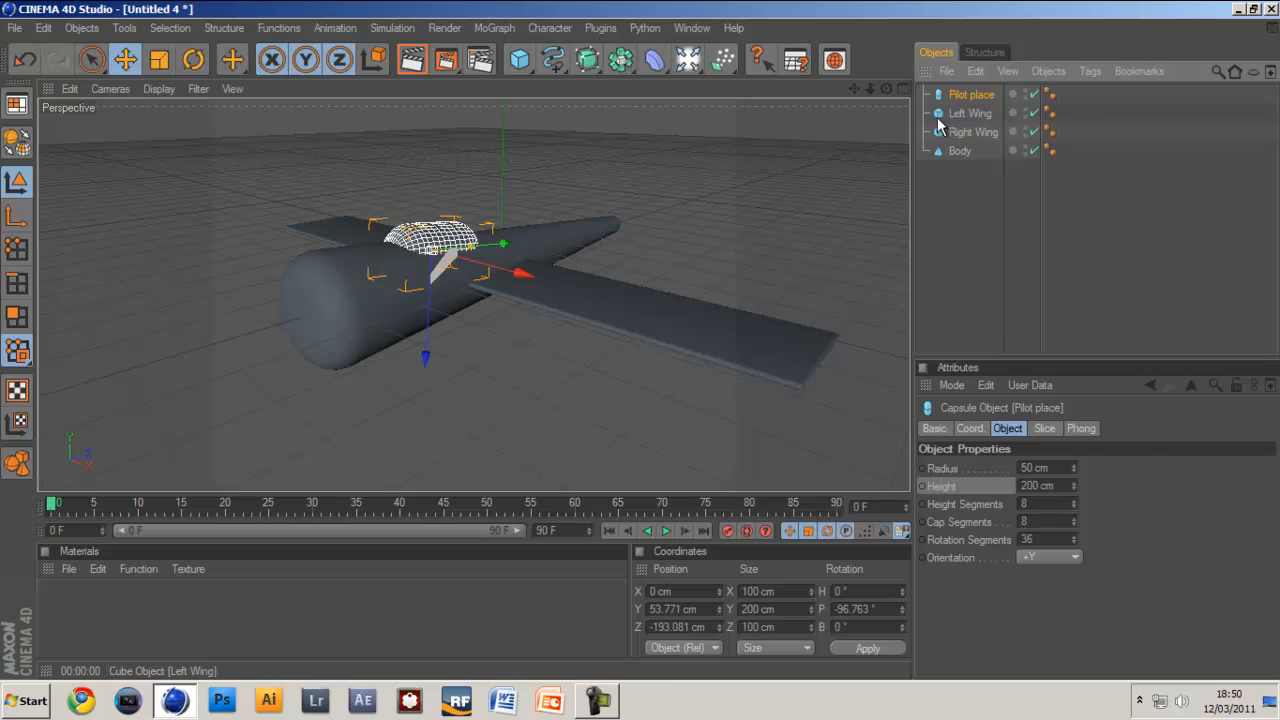
{"action": "left_click", "coordinate": [968, 112]}
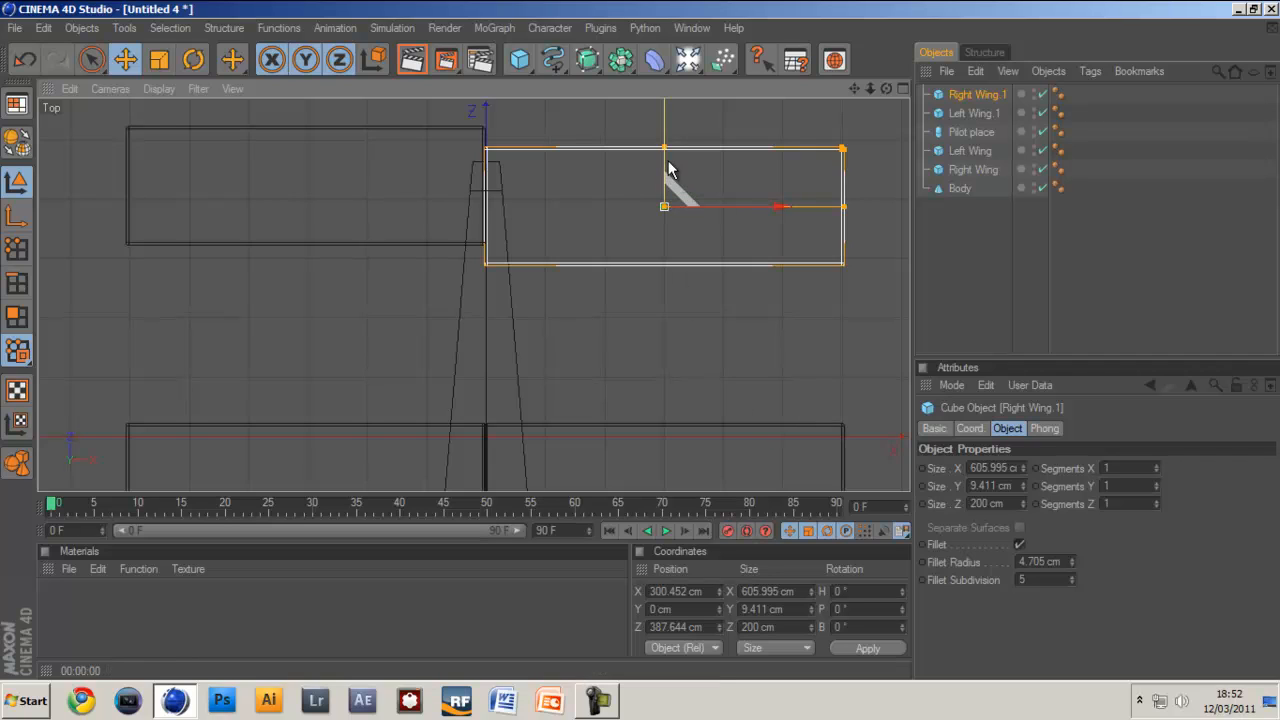
{"action": "mouse_move", "coordinate": [660, 138]}
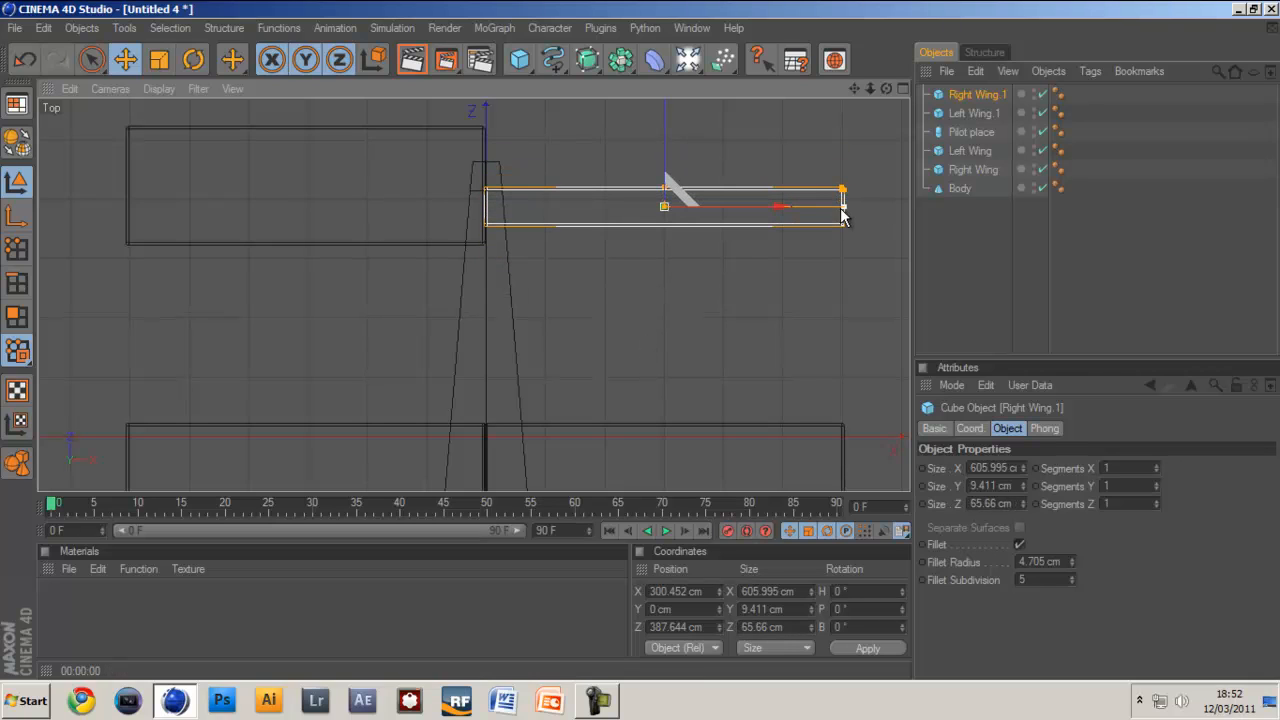
{"action": "left_click_drag", "start_coordinate": [844, 188], "coordinate": [630, 188]}
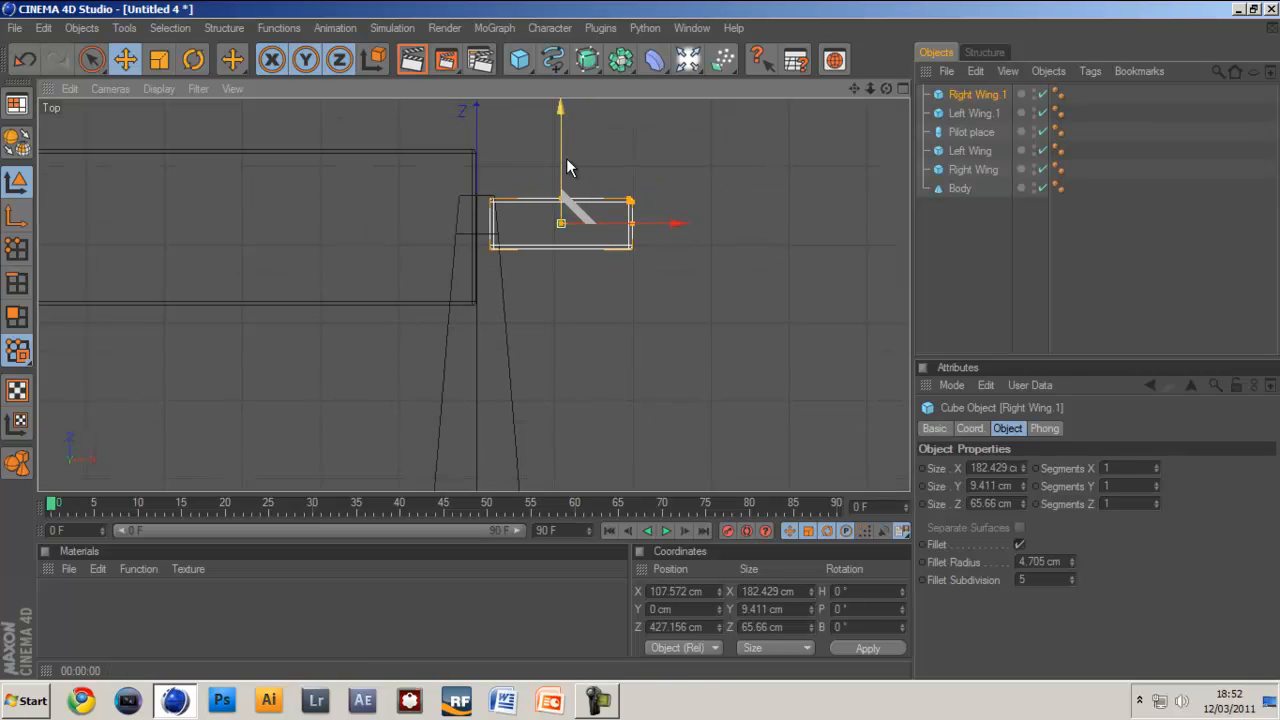
{"action": "left_click", "coordinate": [974, 112]}
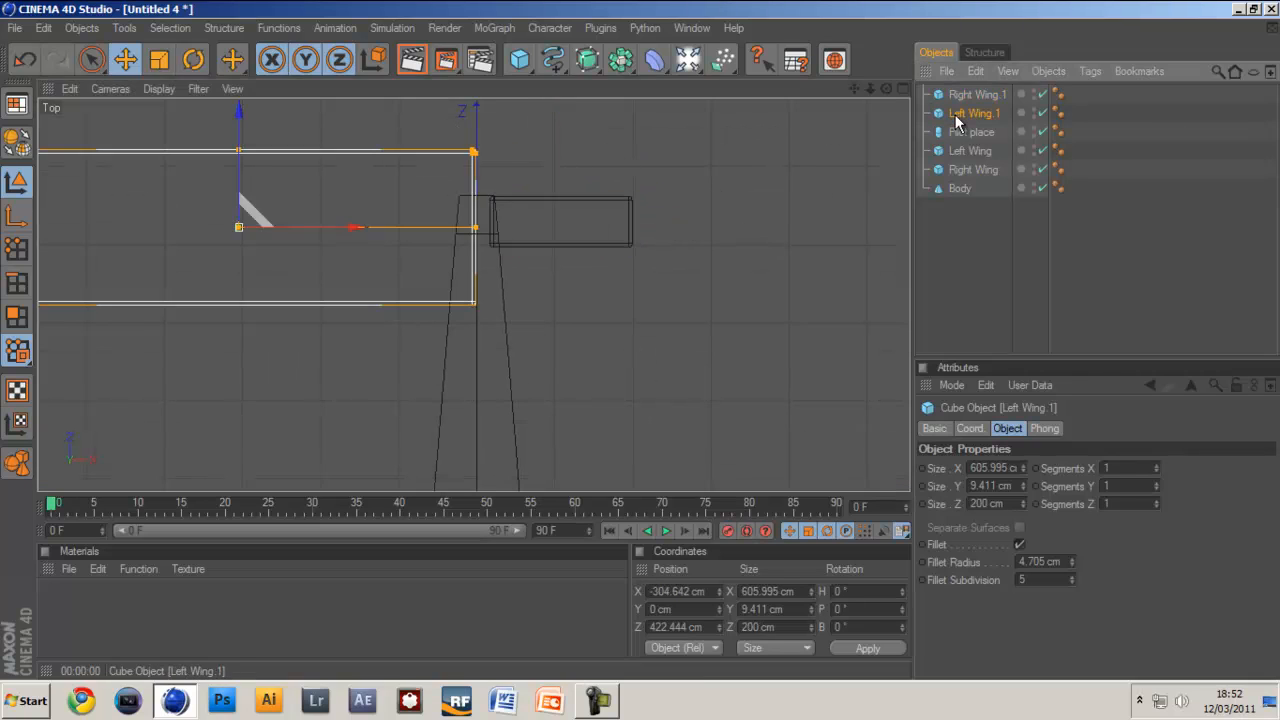
{"action": "left_click", "coordinate": [976, 94]}
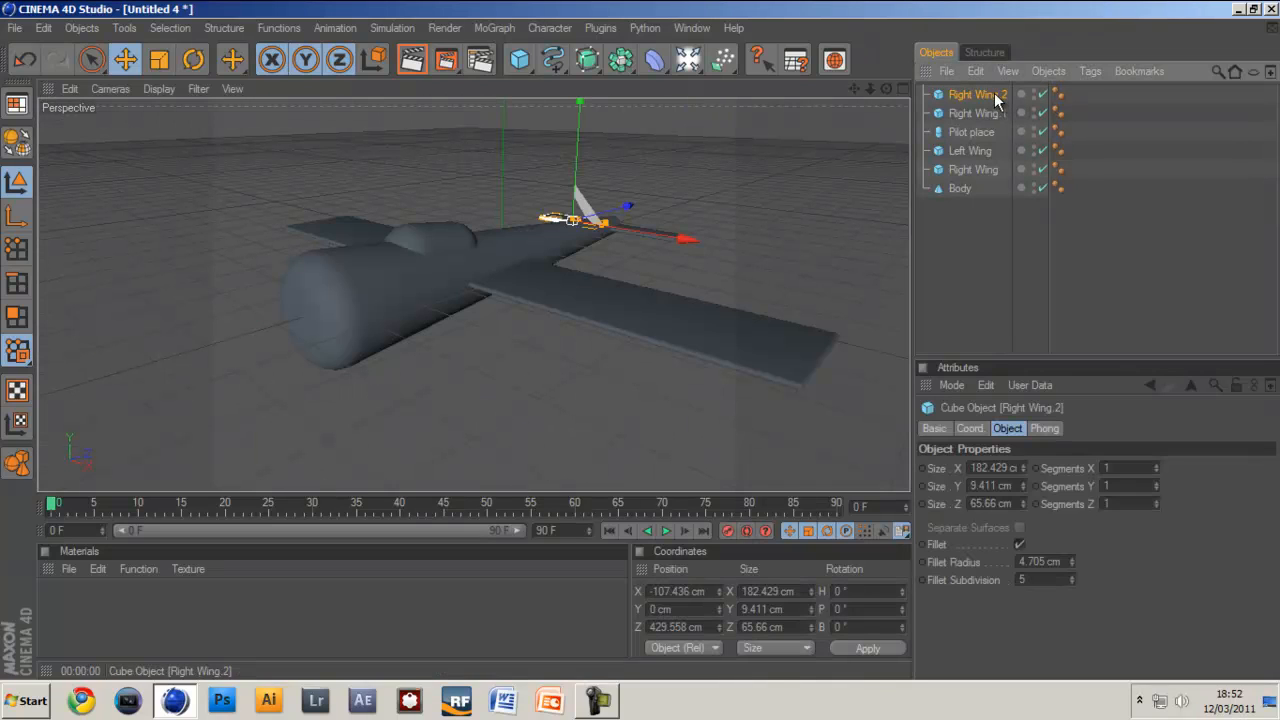
- Duplicate a tail wing and rotate it about 85° upright as a vertical fin at the tail
{"action": "left_click", "coordinate": [192, 60]}
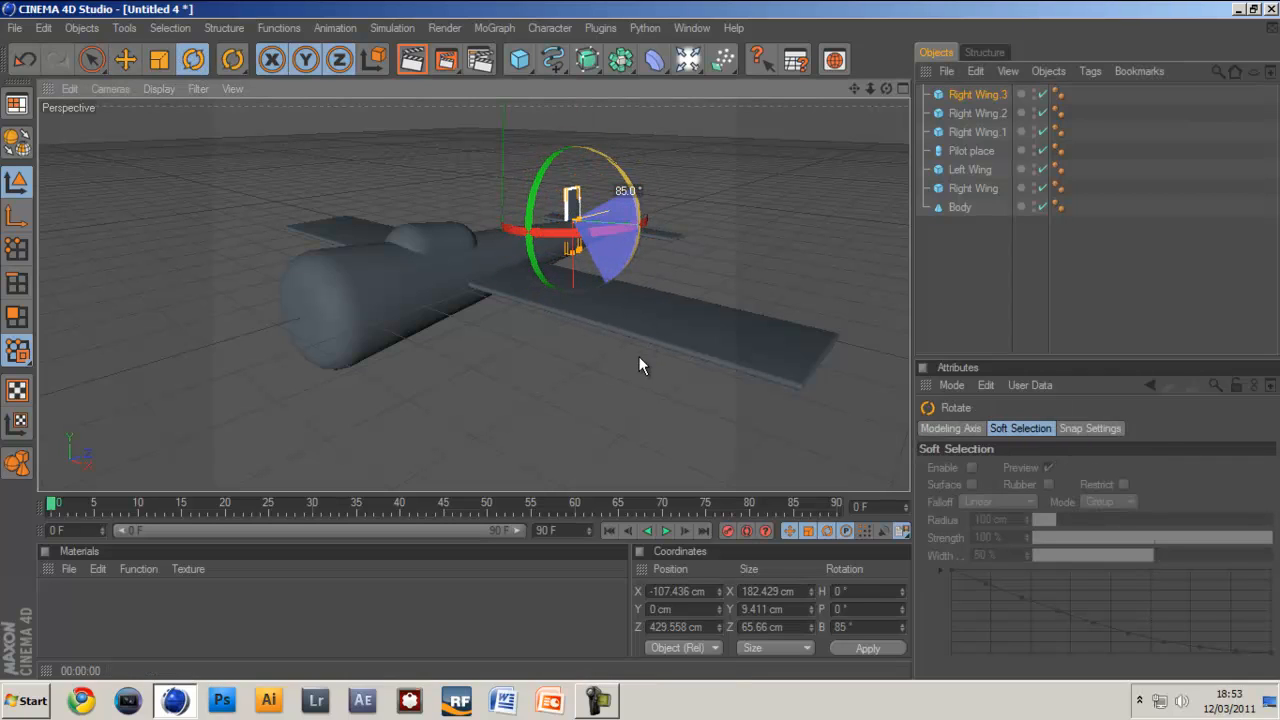
{"action": "left_click", "coordinate": [124, 60]}
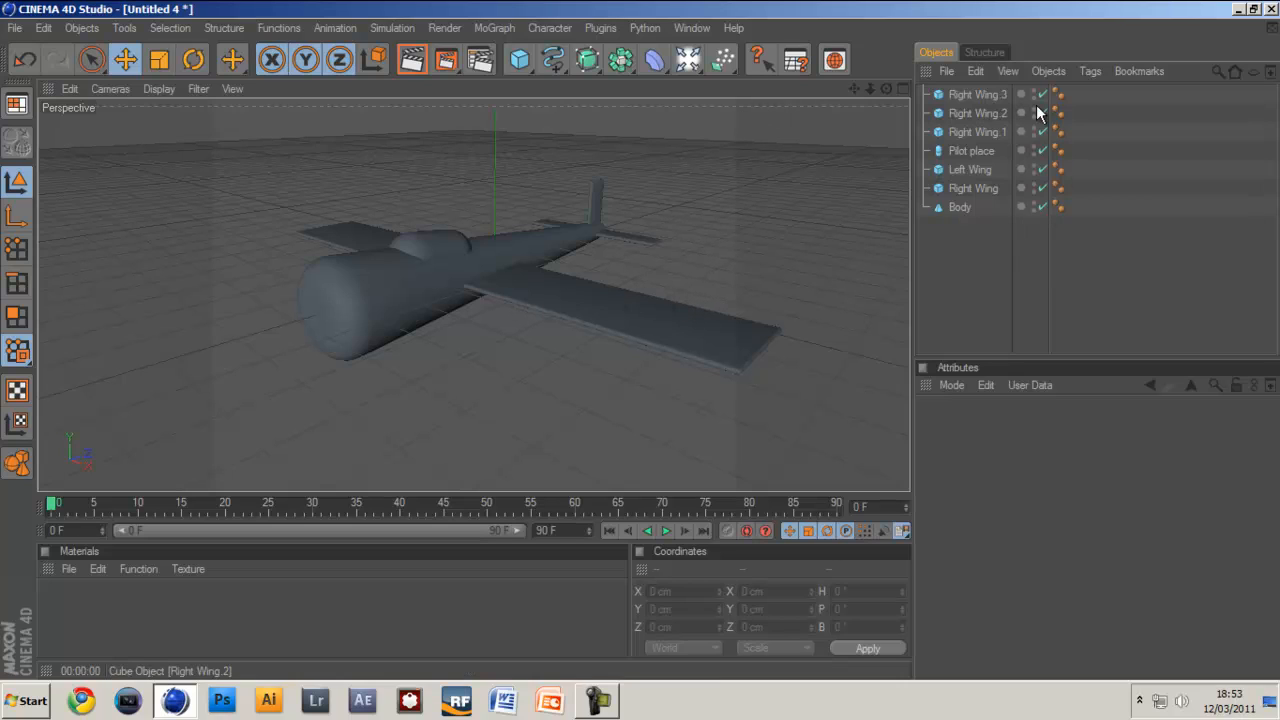
- Hide the airplane parts and add a capsule hub with 16 rotation segments and 1 height segment
{"action": "left_click", "coordinate": [976, 132]}
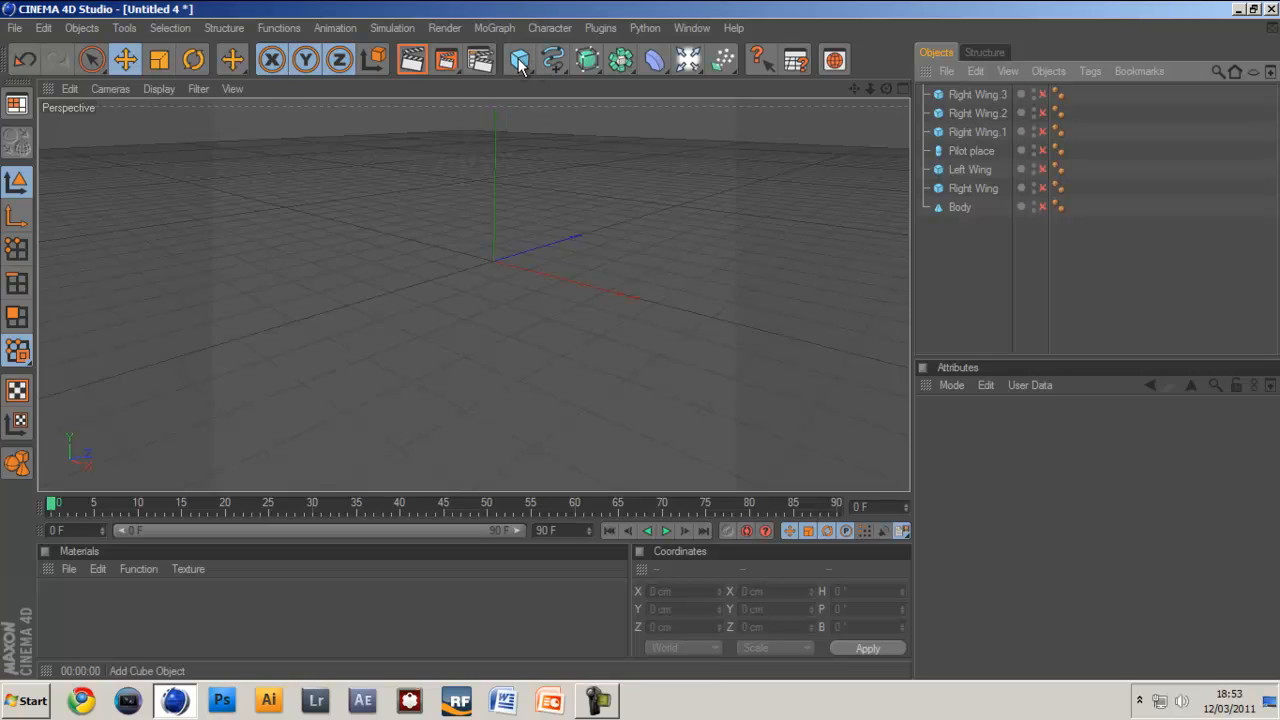
{"action": "left_click", "coordinate": [520, 60]}
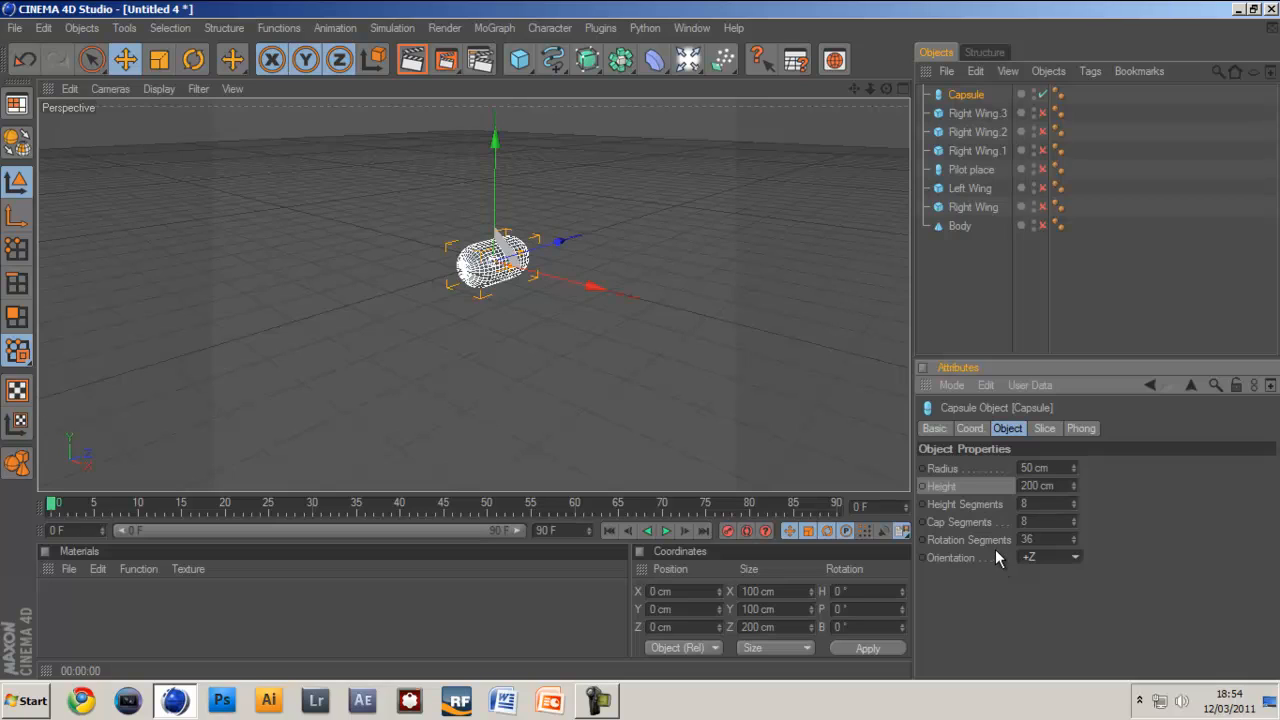
{"action": "mouse_move", "coordinate": [1064, 540]}
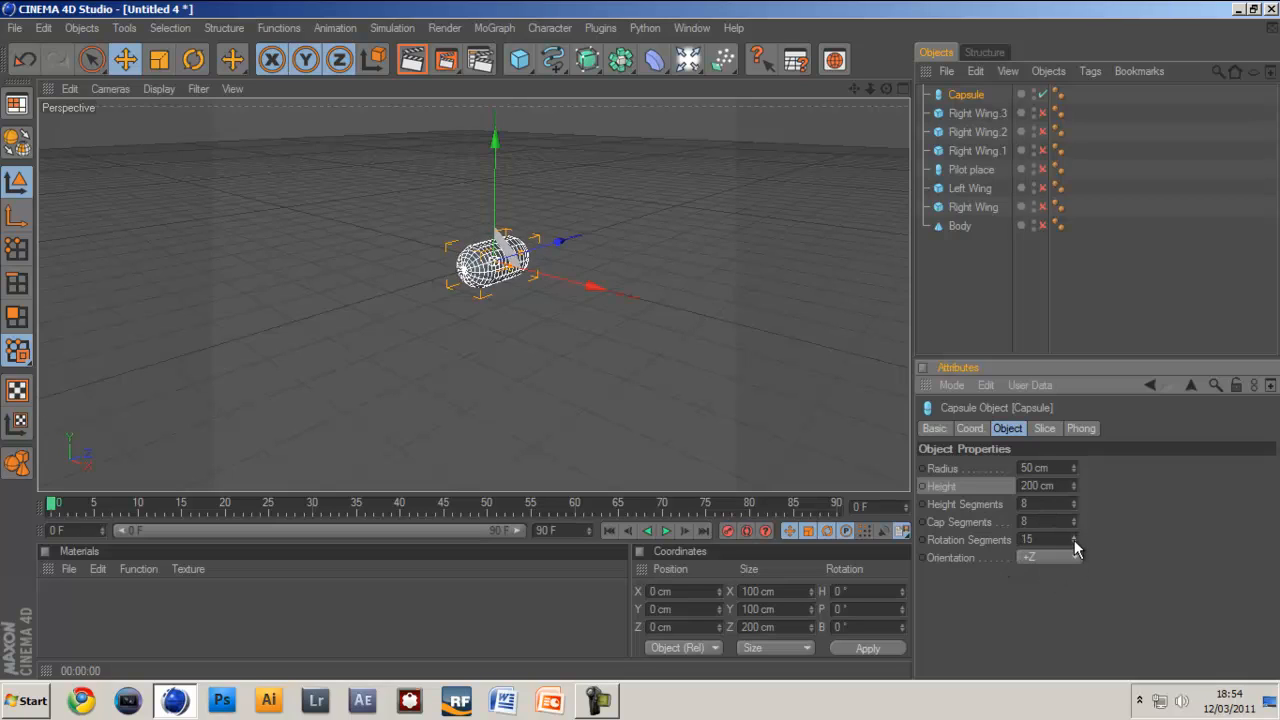
{"action": "left_click", "coordinate": [1072, 536]}
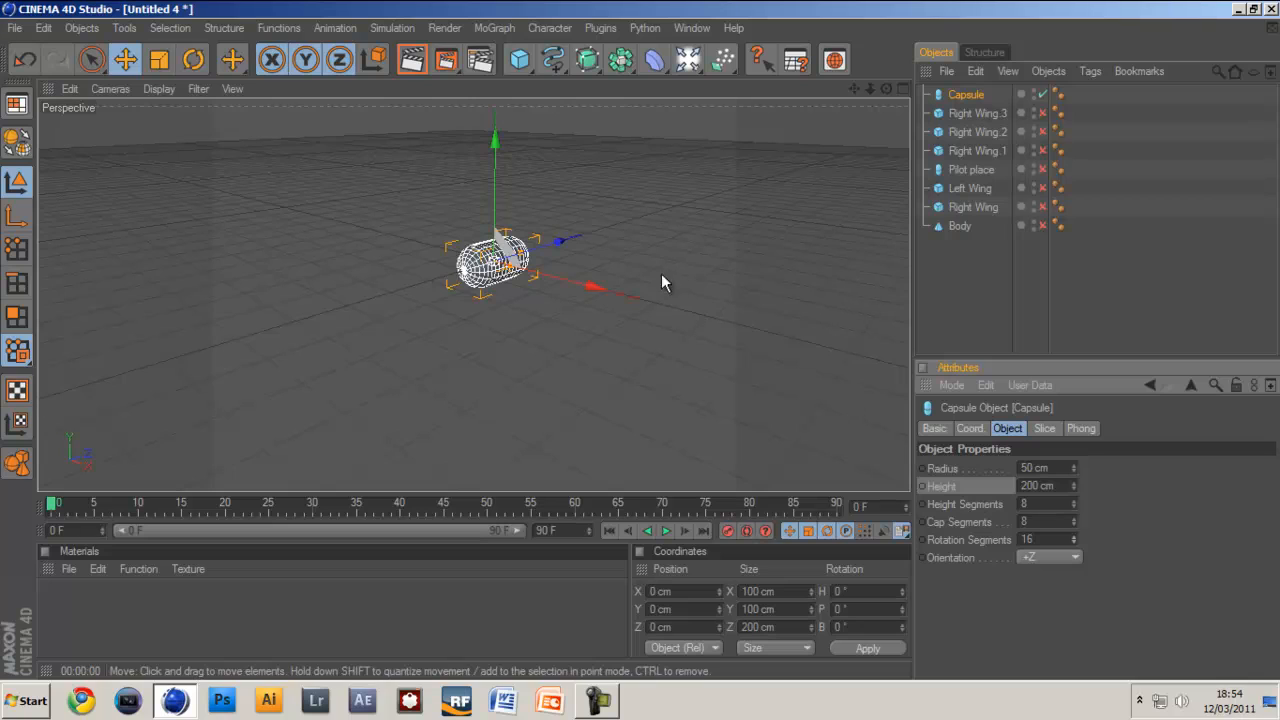
{"action": "mouse_move", "coordinate": [760, 356]}
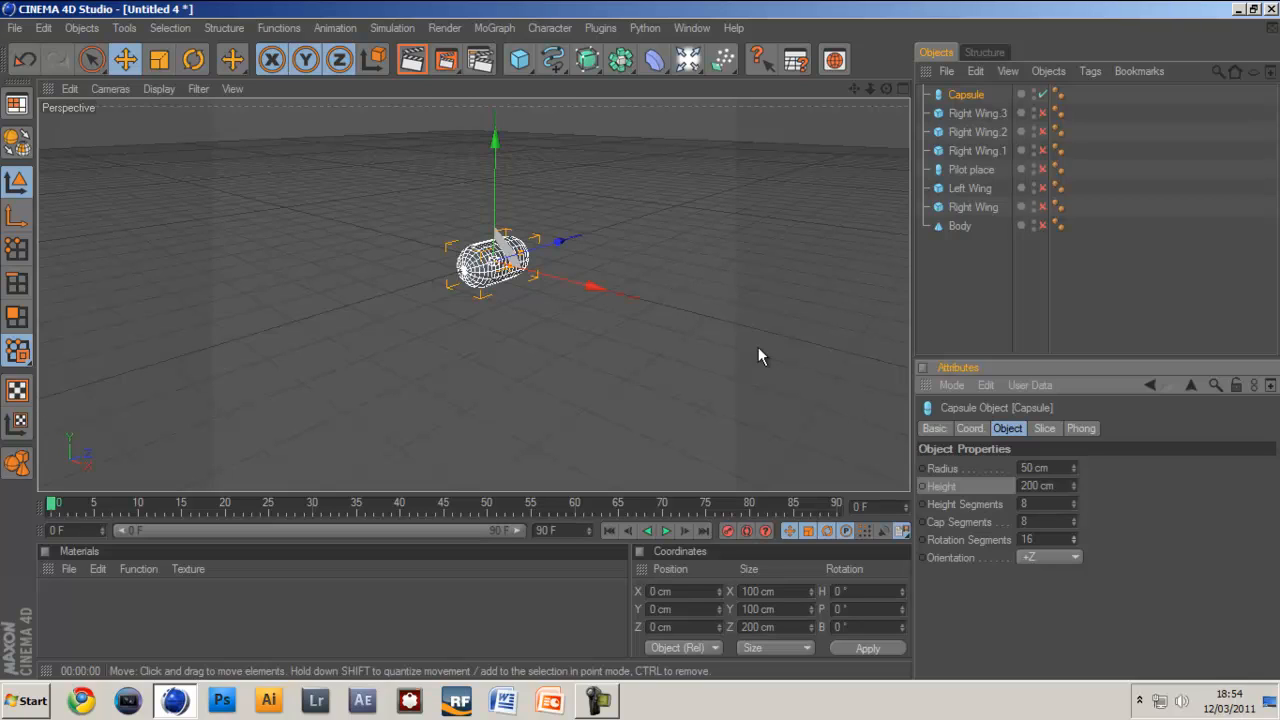
{"action": "mouse_move", "coordinate": [892, 344]}
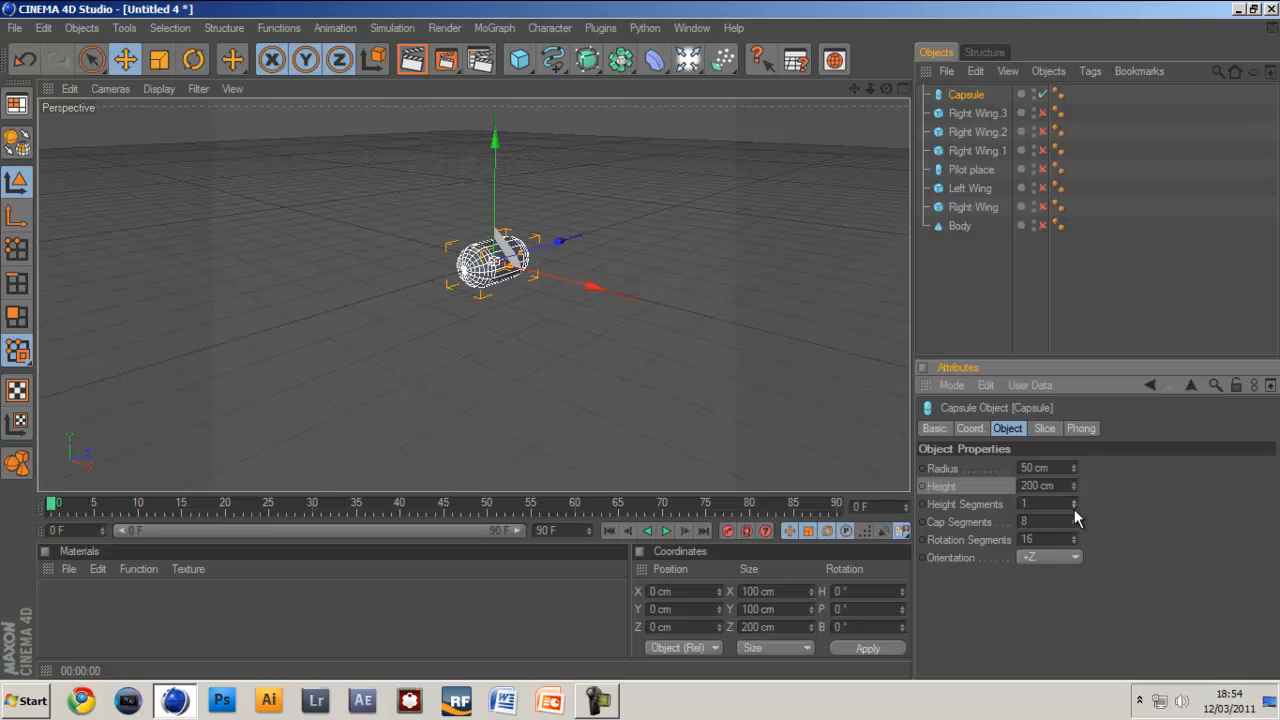
{"action": "mouse_move", "coordinate": [1074, 510]}
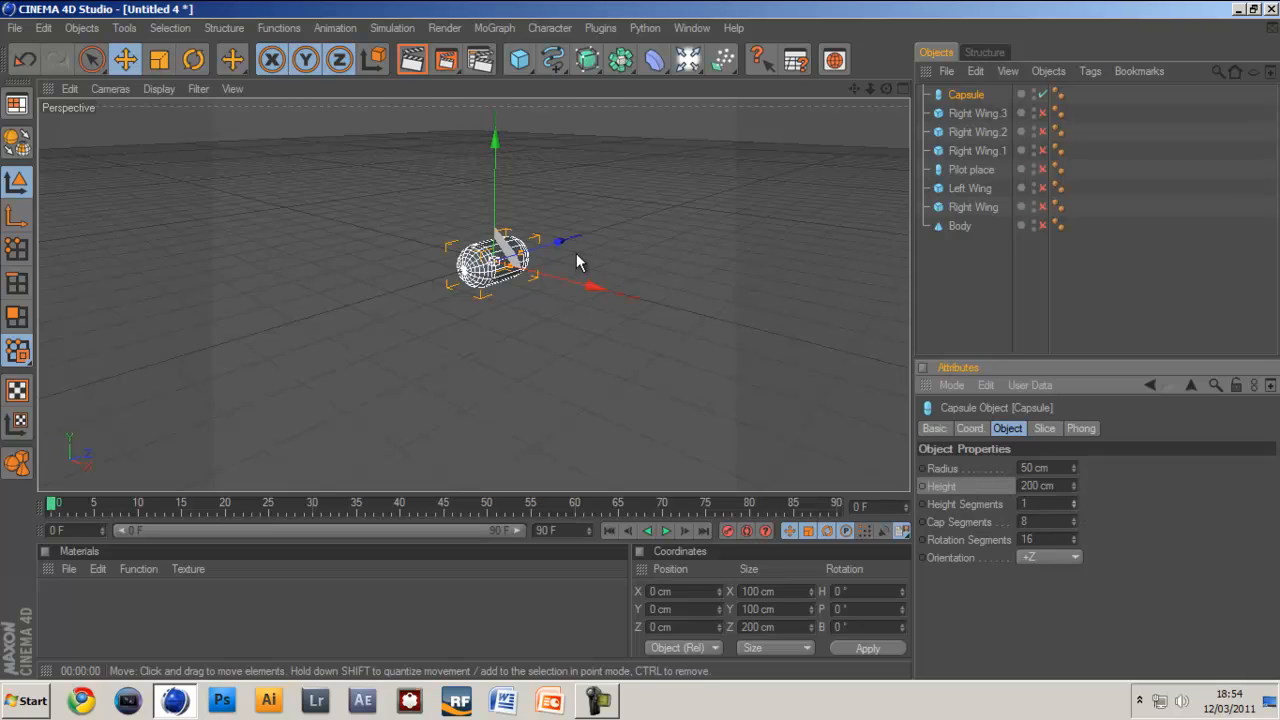
{"action": "left_click", "coordinate": [520, 60]}
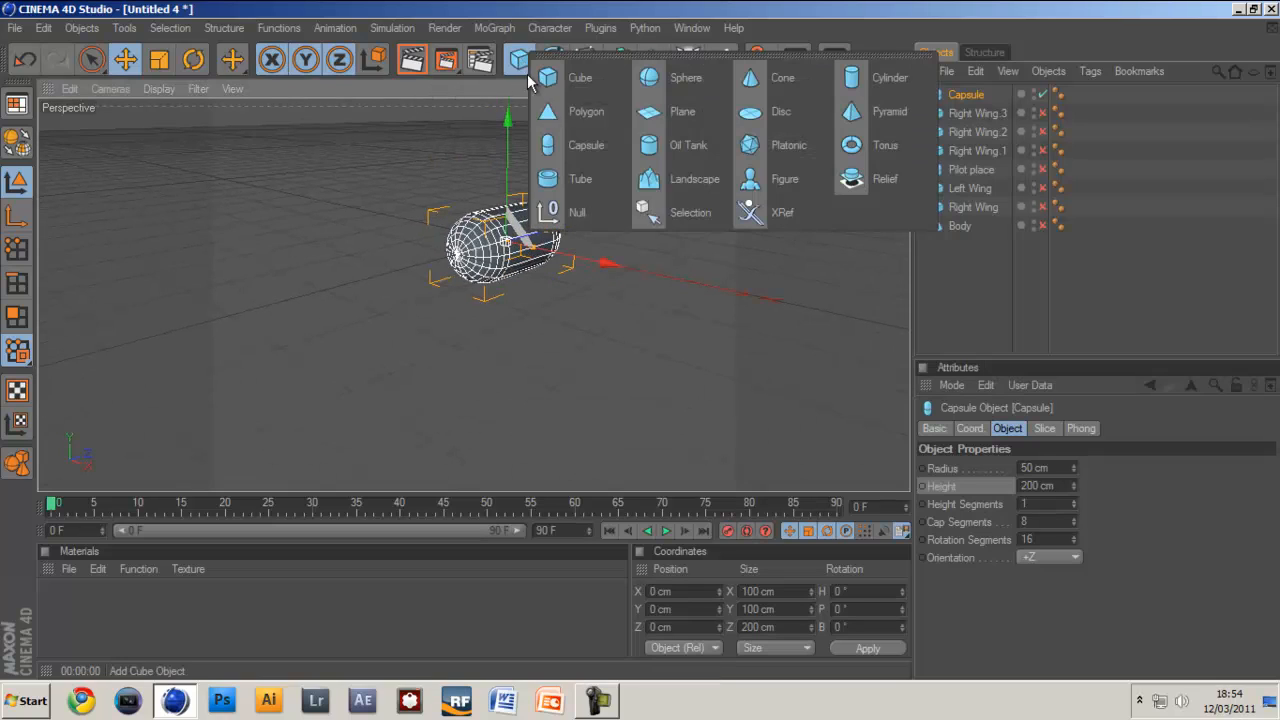
- Rotate the disc 90° upright and enable Slice, raising the From angle to form a wedge
{"action": "left_click", "coordinate": [780, 112]}
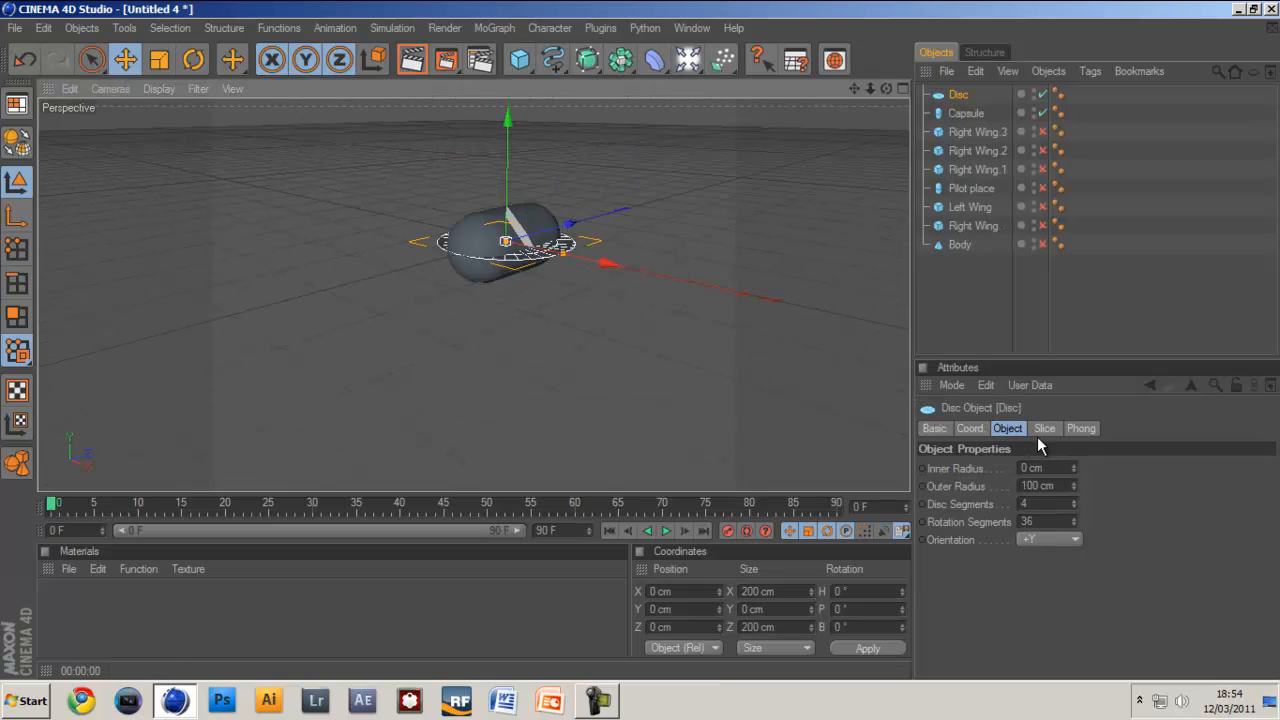
{"action": "left_click", "coordinate": [192, 60]}
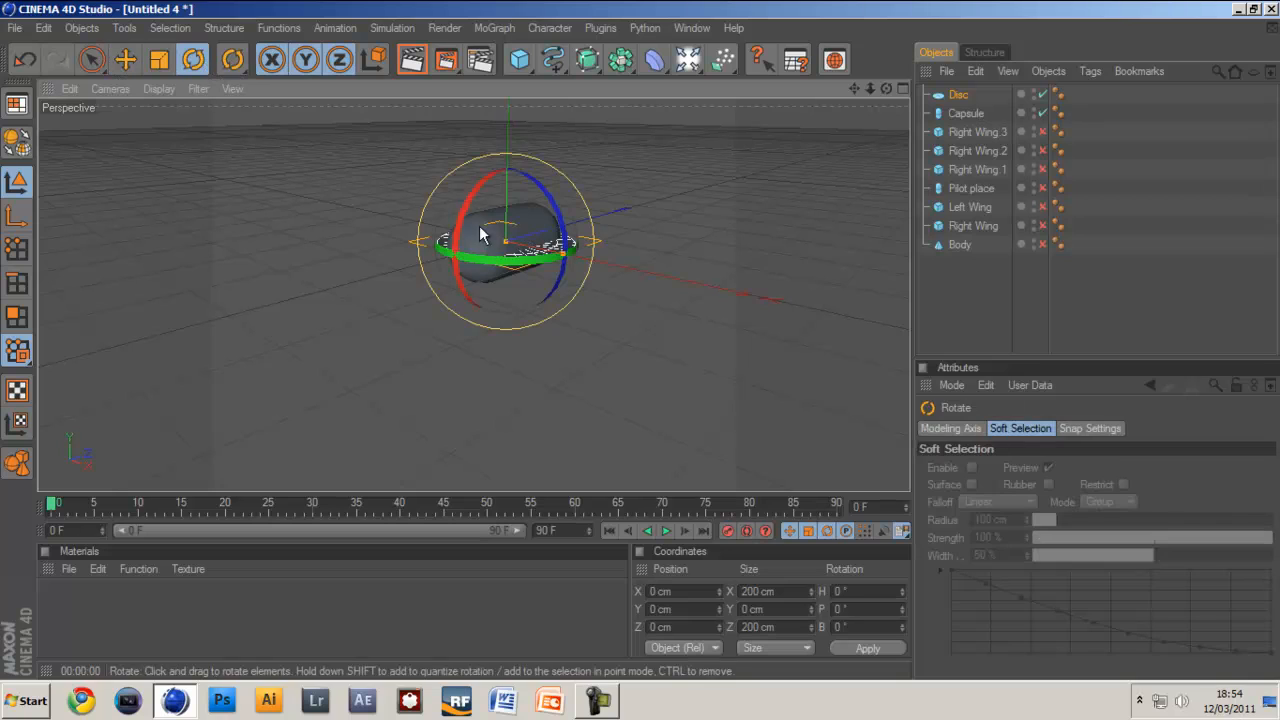
{"action": "left_click_drag", "start_coordinate": [480, 236], "coordinate": [444, 382]}
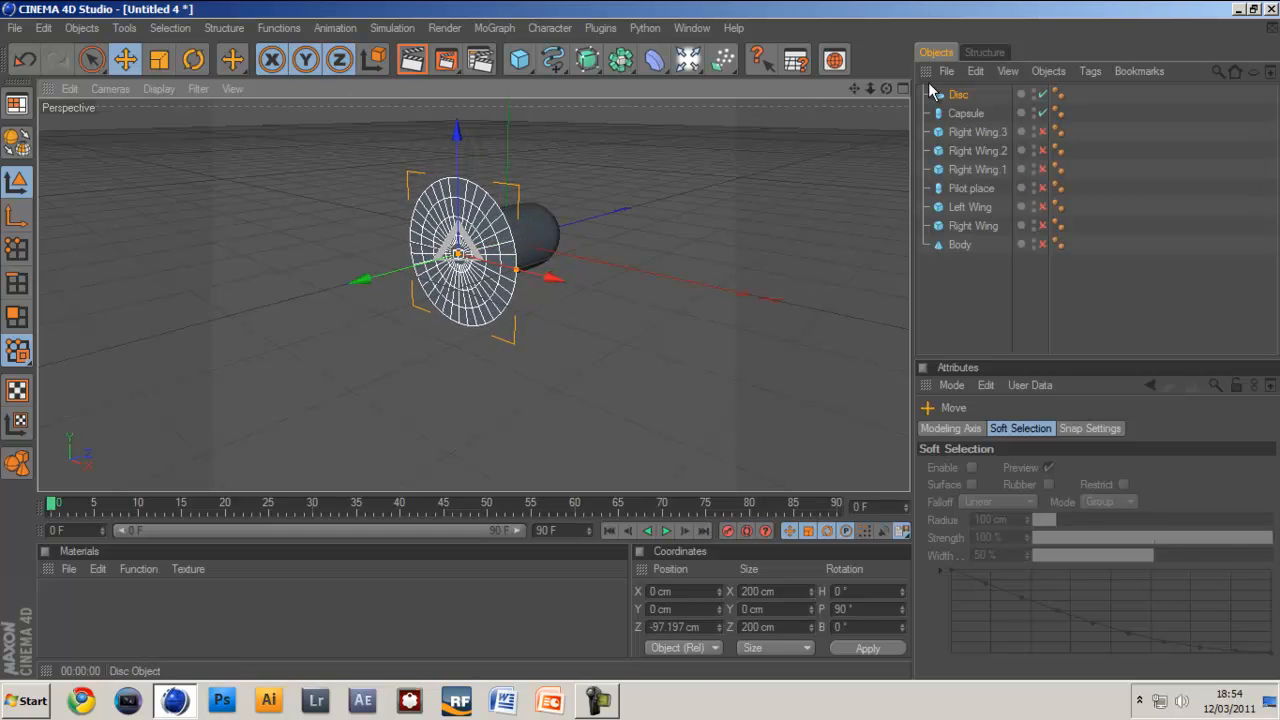
{"action": "left_click", "coordinate": [958, 94]}
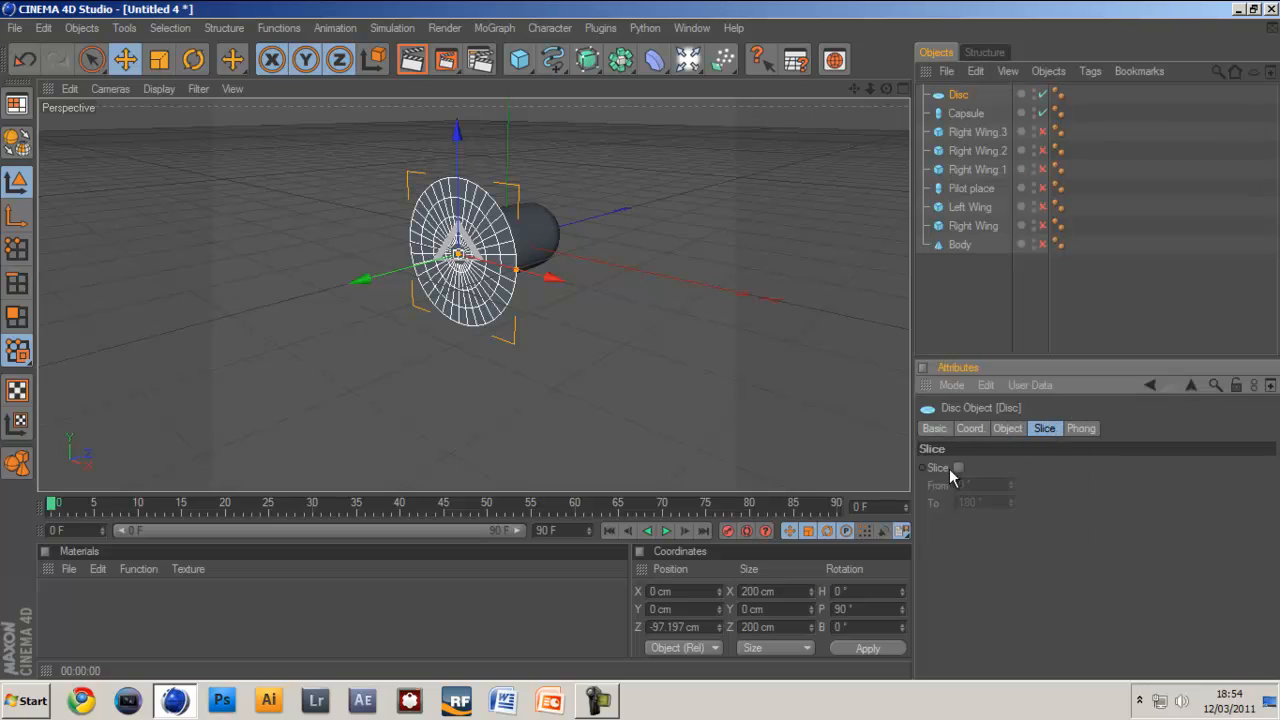
{"action": "left_click", "coordinate": [958, 468]}
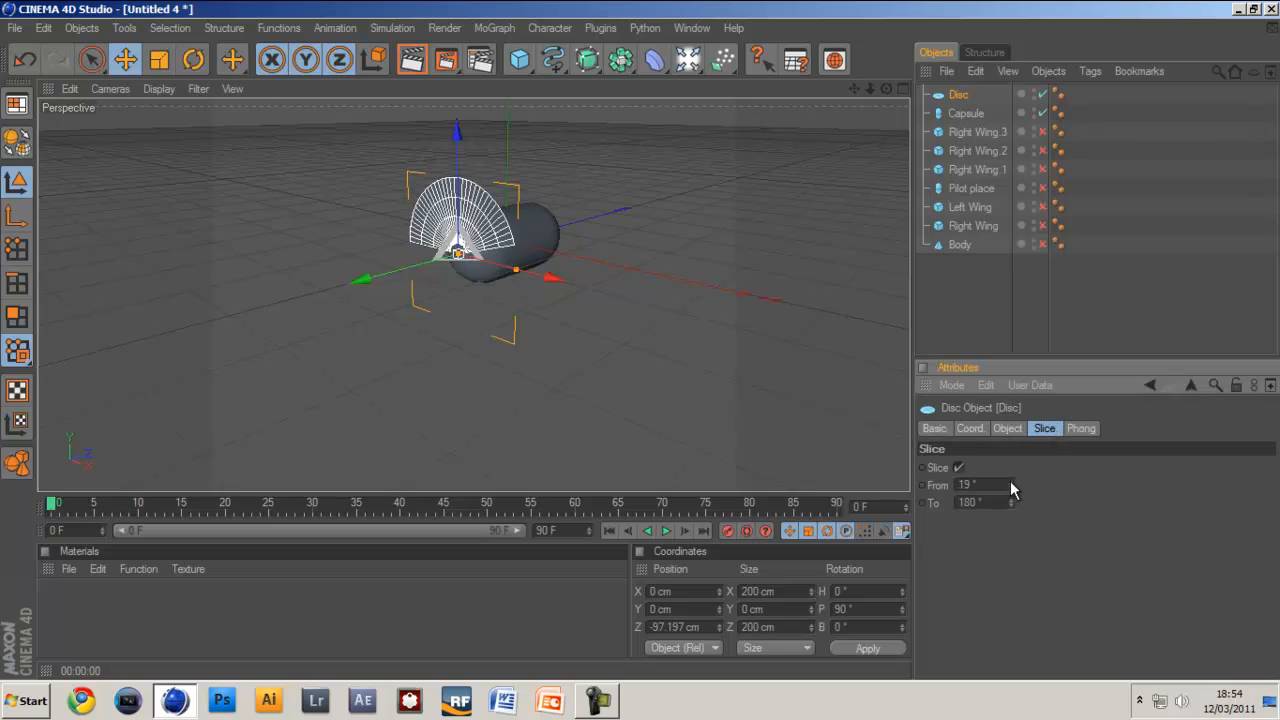
{"action": "left_click_drag", "start_coordinate": [984, 486], "coordinate": [1010, 490]}
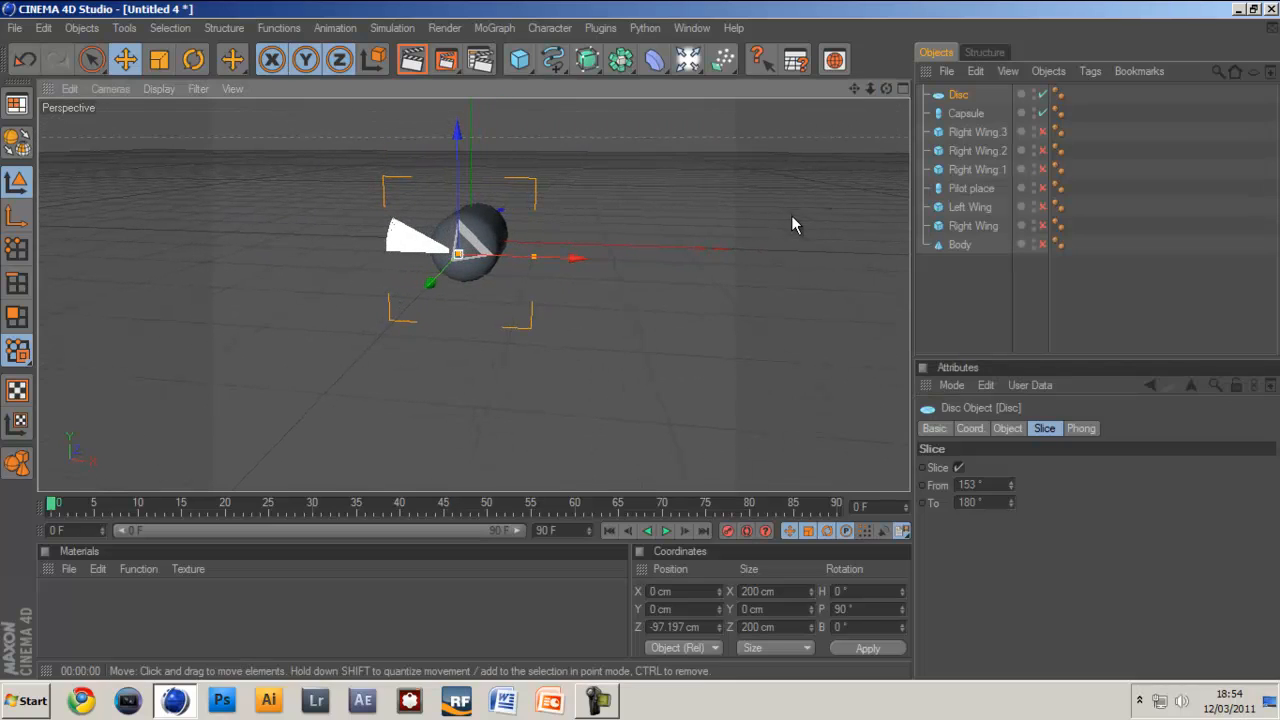
- Set the disc's outer radius to 243 cm and narrow the slice into a thin blade
{"action": "left_click", "coordinate": [1008, 428]}
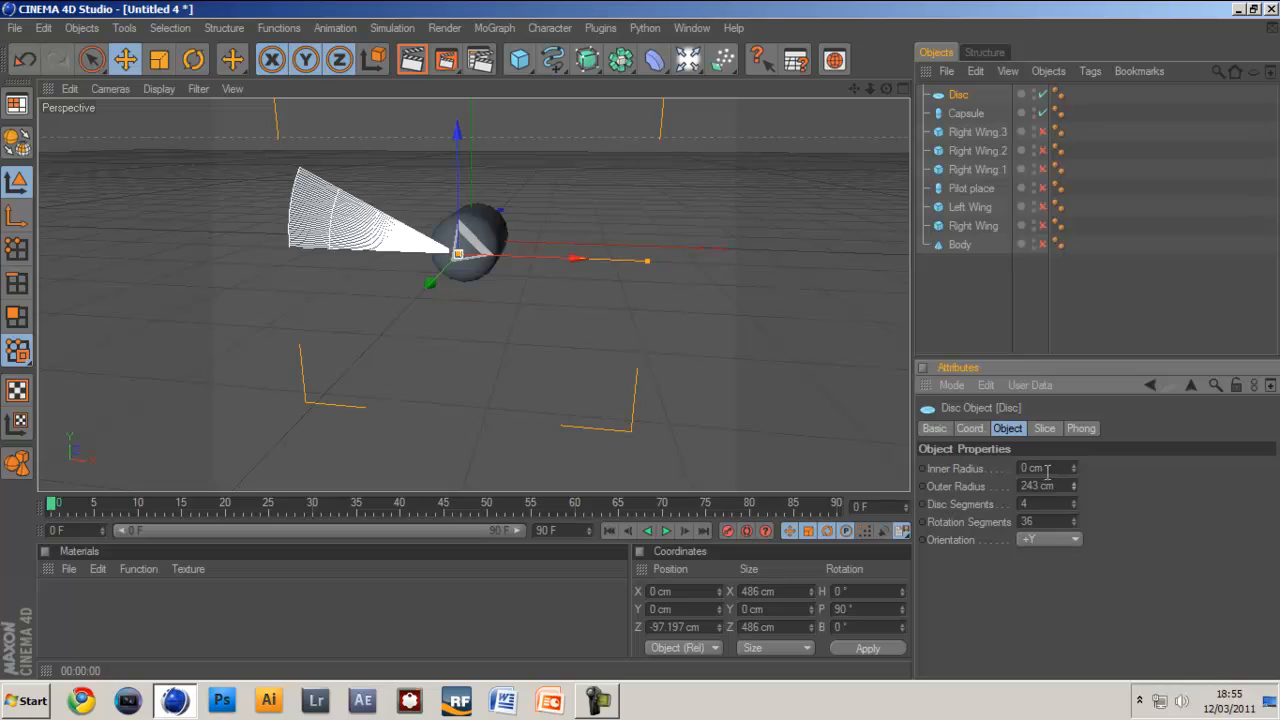
{"action": "left_click", "coordinate": [1044, 428]}
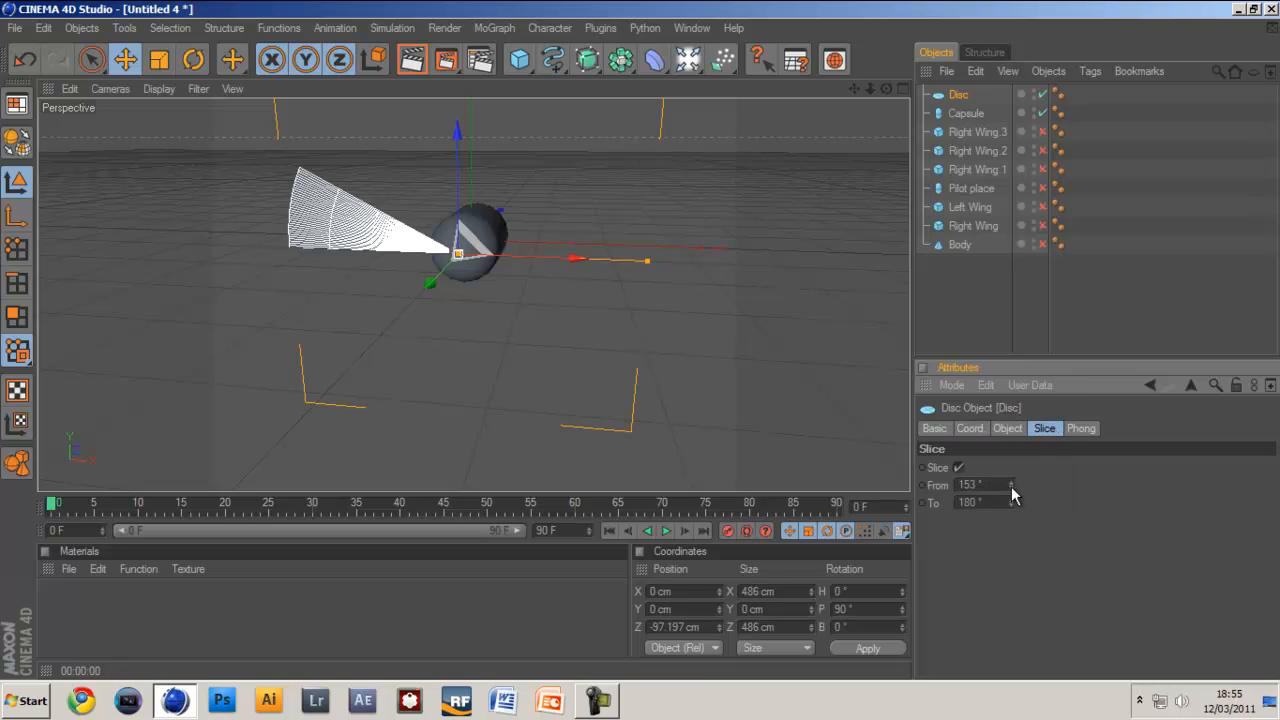
{"action": "left_click_drag", "start_coordinate": [1012, 486], "coordinate": [1012, 480]}
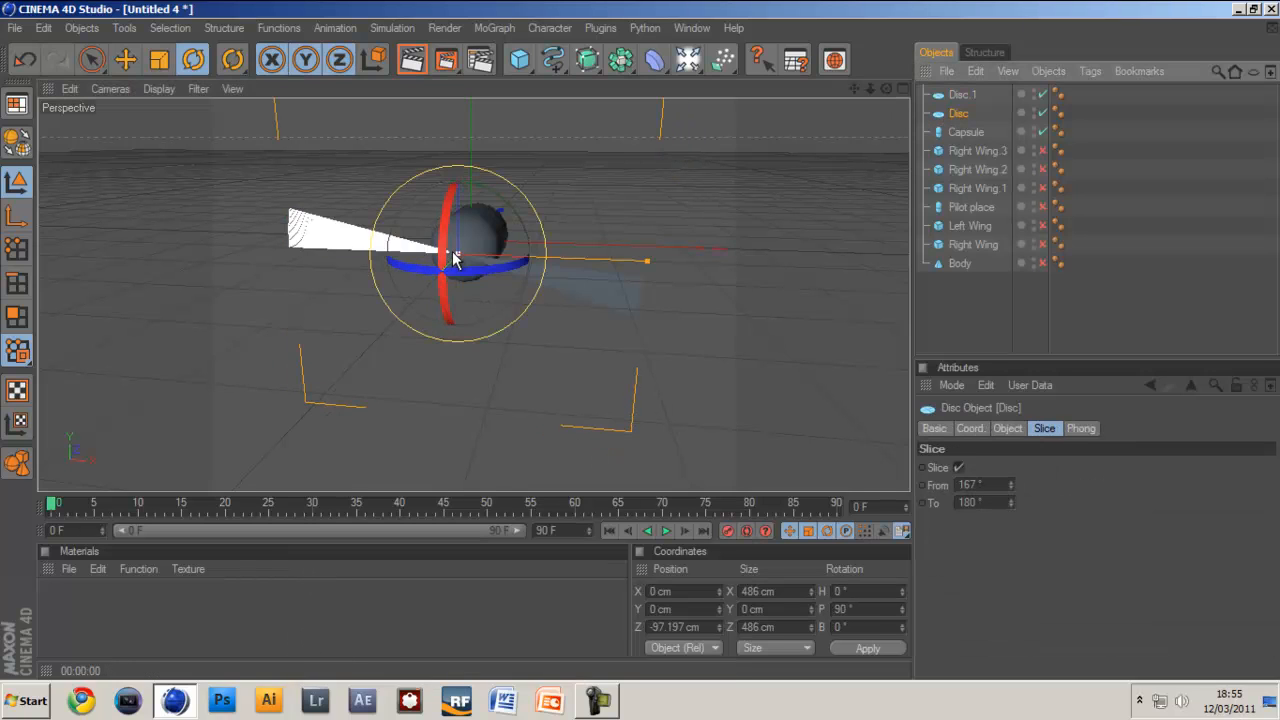
- Swing the copied blade Disc.1 to point opposite the first, giving the hub two blades
{"action": "left_click_drag", "start_coordinate": [456, 256], "coordinate": [440, 196]}
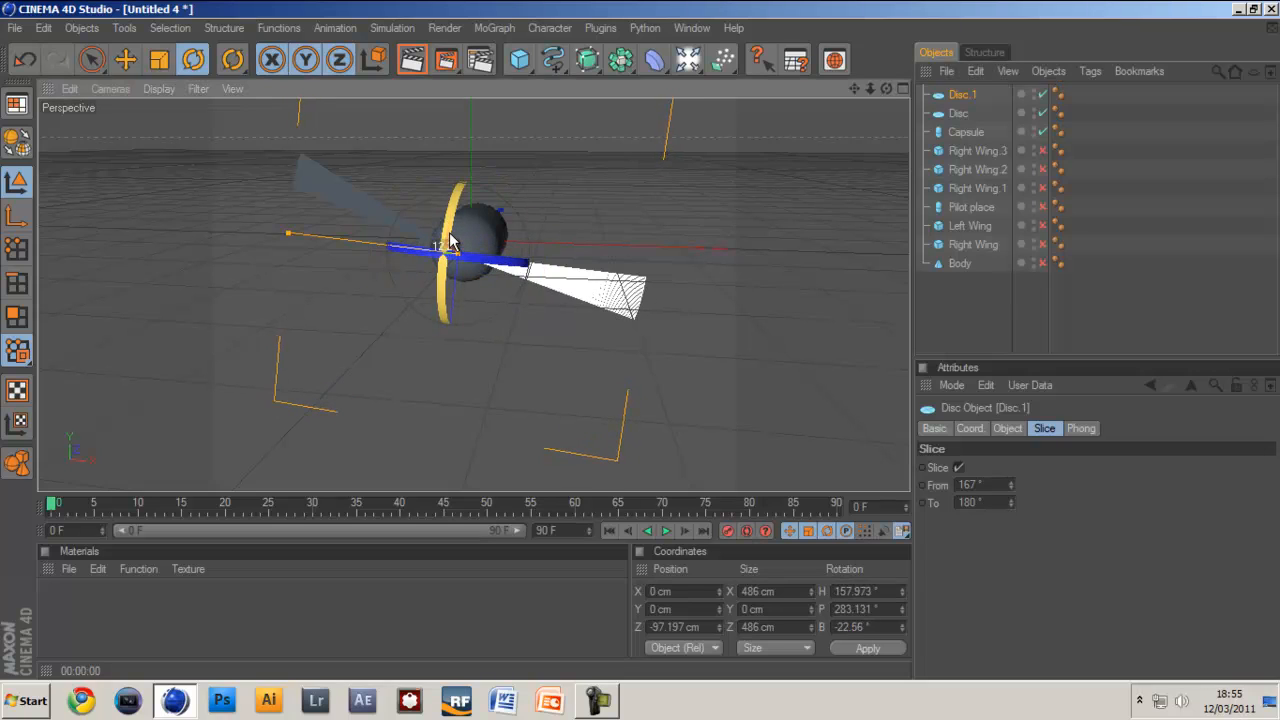
{"action": "left_click_drag", "start_coordinate": [450, 244], "coordinate": [456, 240]}
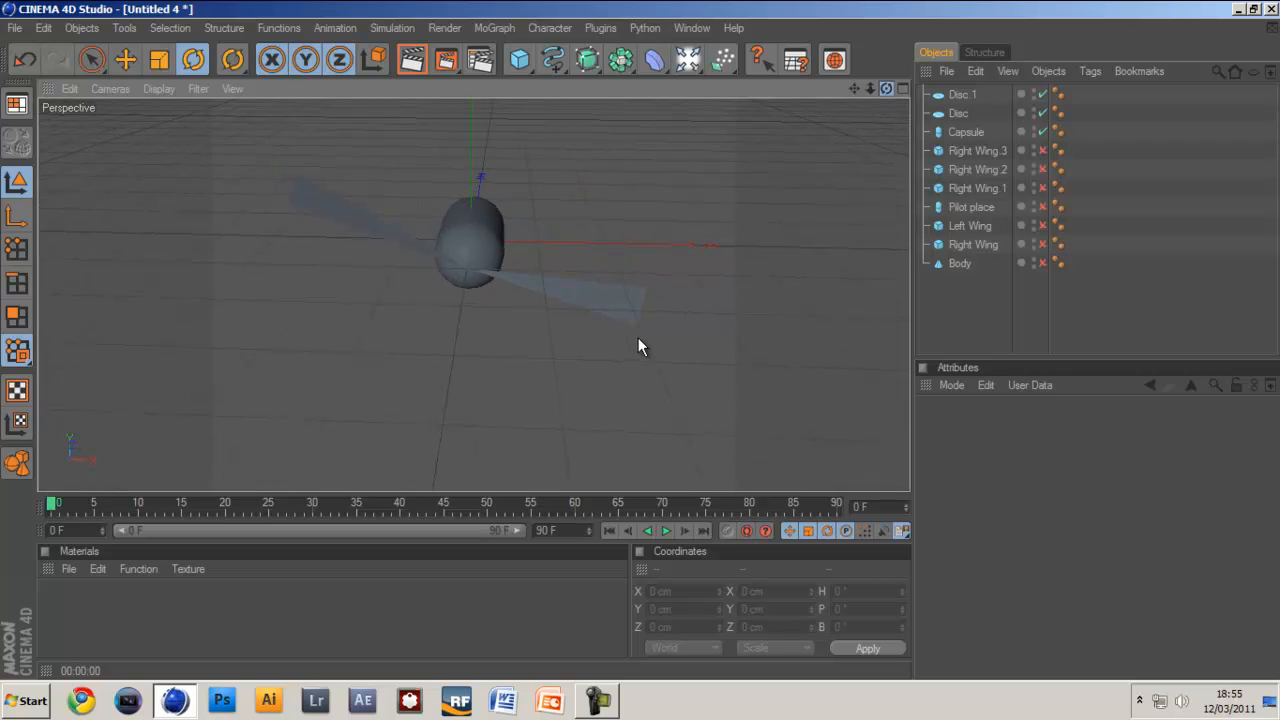
- Make Disc and Disc.1 editable, extrude them into solid blades, and render a preview
{"action": "left_click", "coordinate": [962, 94]}
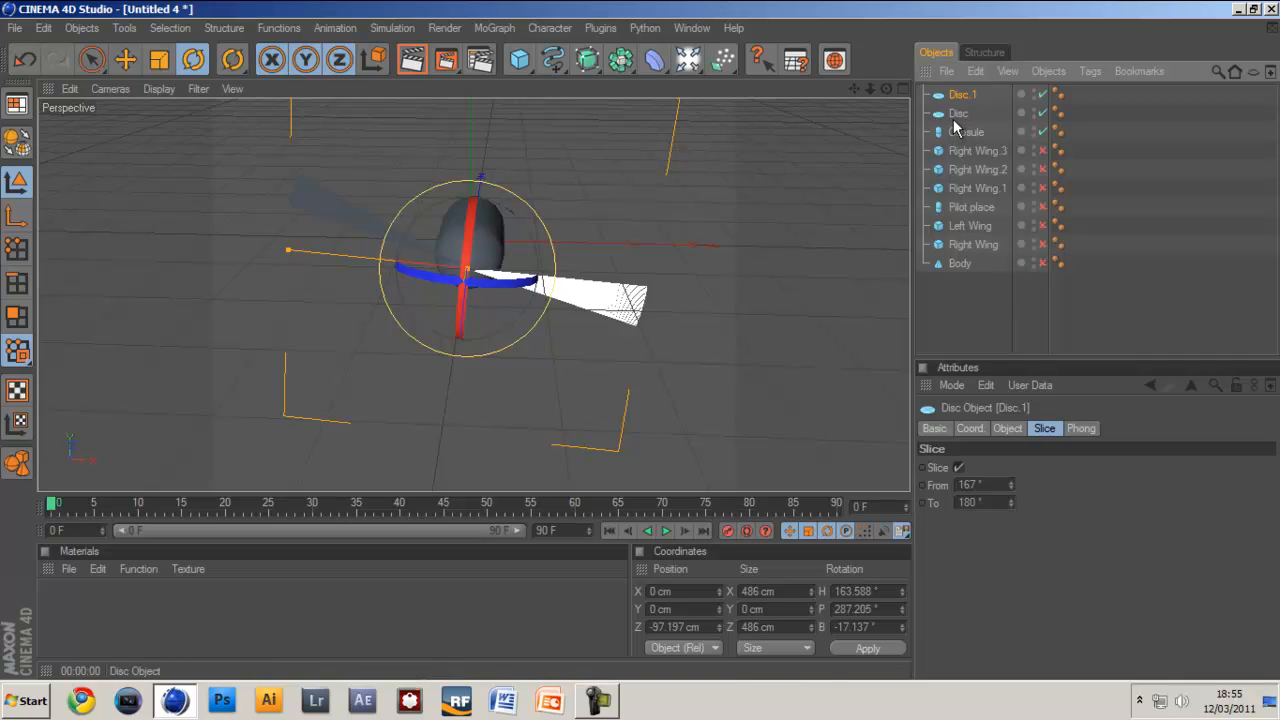
{"action": "mouse_move", "coordinate": [958, 118]}
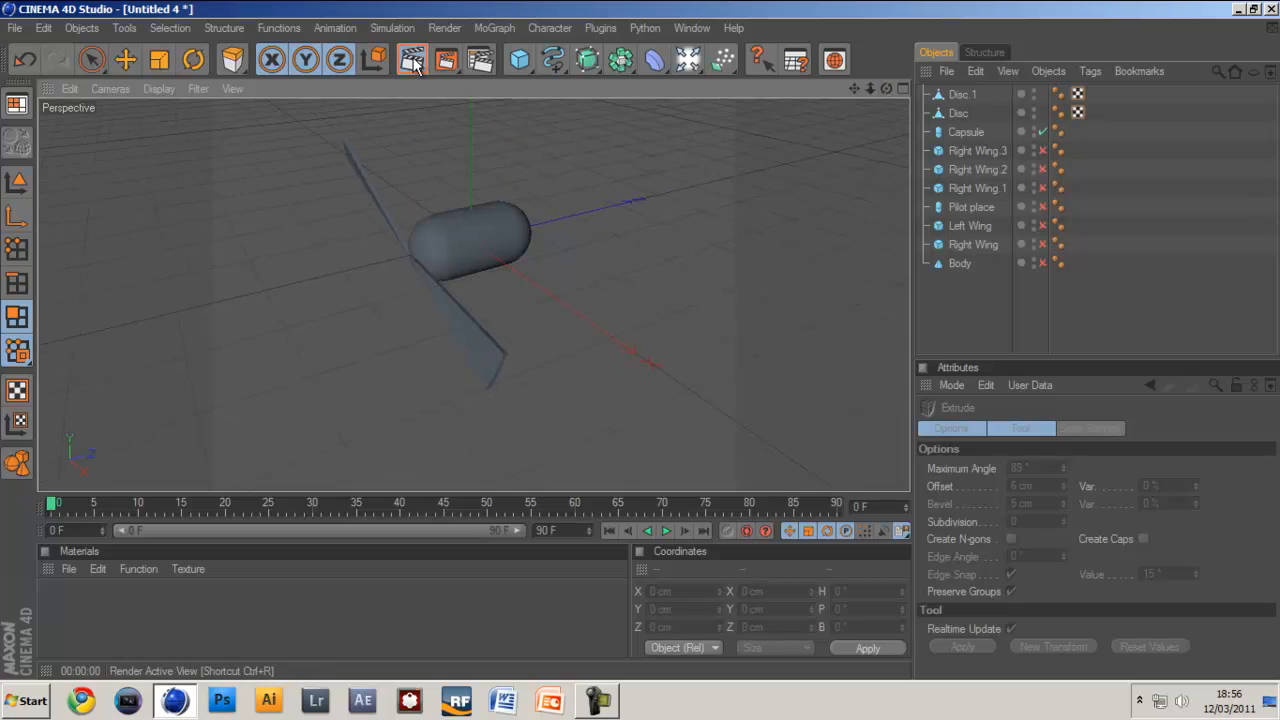
{"action": "left_click", "coordinate": [412, 60]}
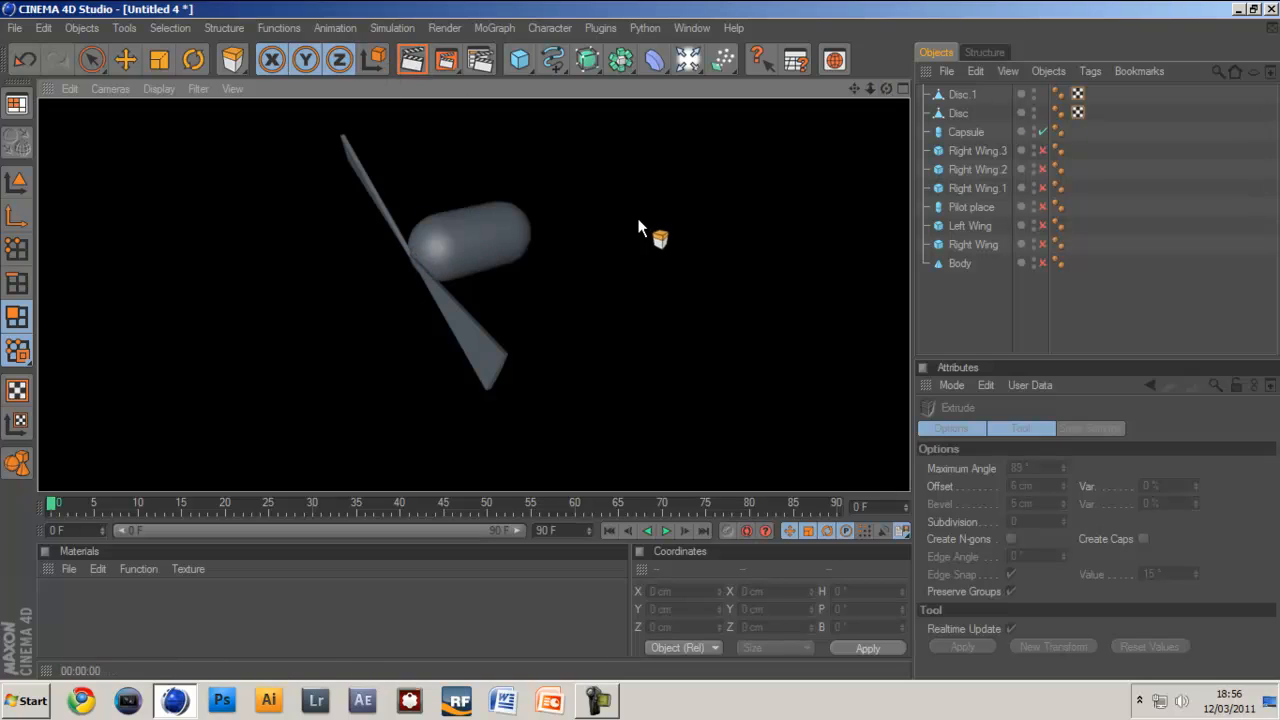
{"action": "mouse_move", "coordinate": [110, 136]}
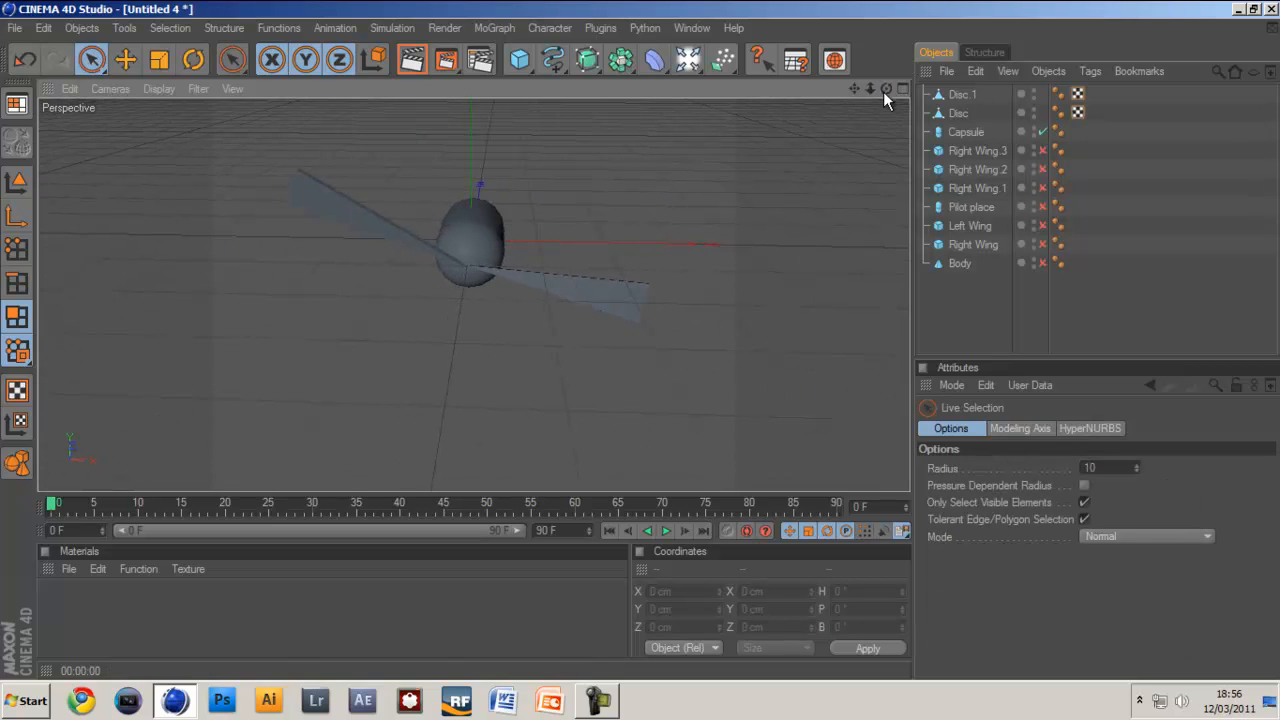
- Parent Disc and Disc.1 under the Capsule and rename it Propellers
{"action": "left_click", "coordinate": [966, 132]}
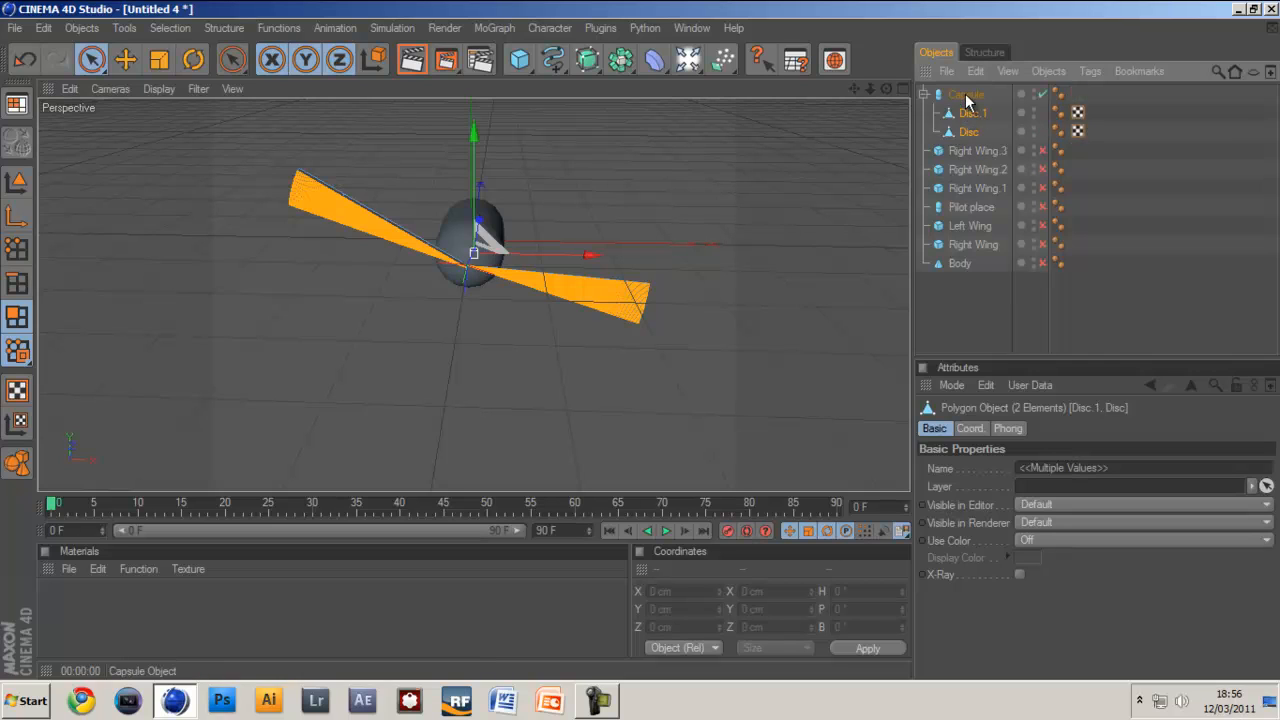
{"action": "left_click", "coordinate": [964, 94]}
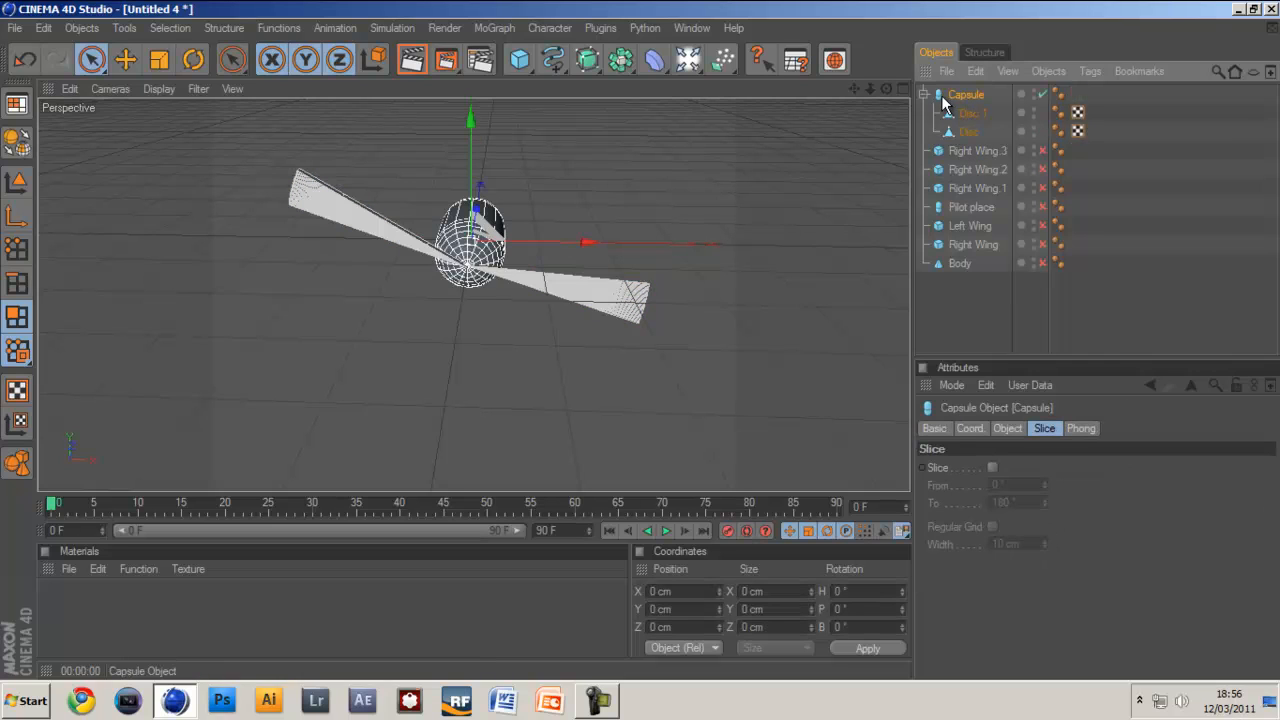
{"action": "double_click", "coordinate": [966, 94]}
{"action": "type", "text": "Propellors"}
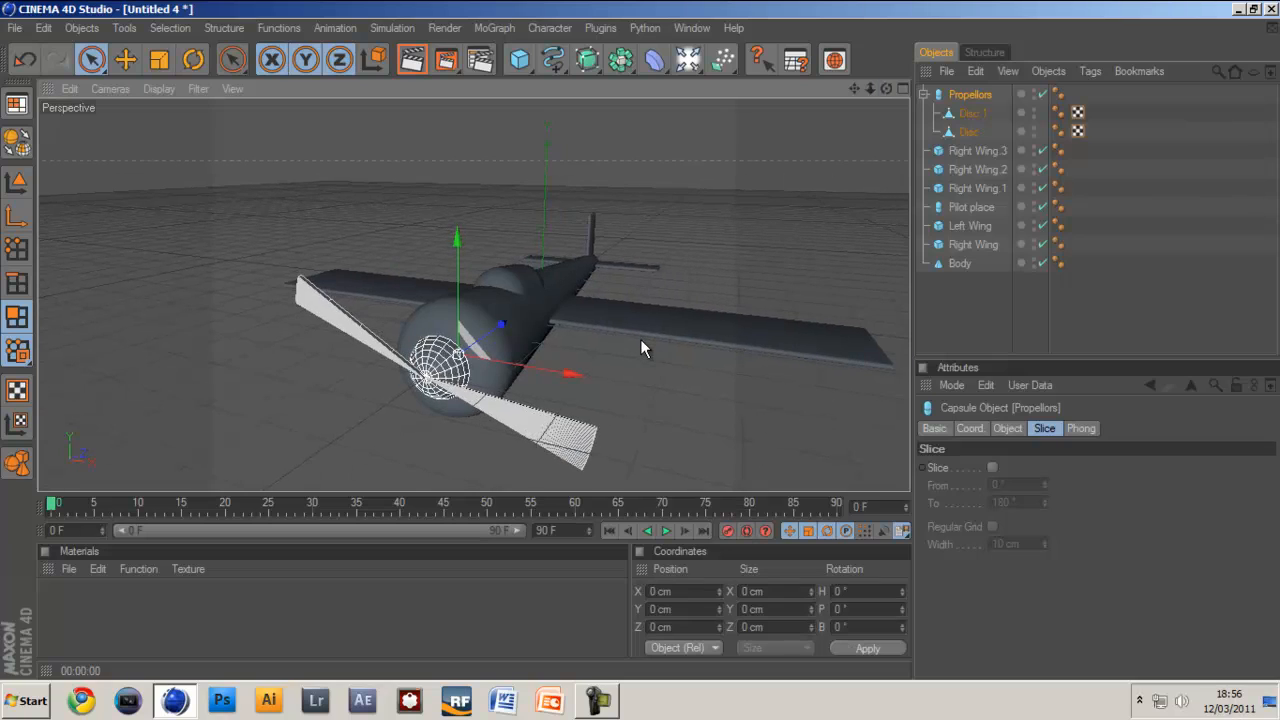
- Scale the Propellers group down to fit the nose and render the finished airplane
{"action": "left_click", "coordinate": [158, 60]}
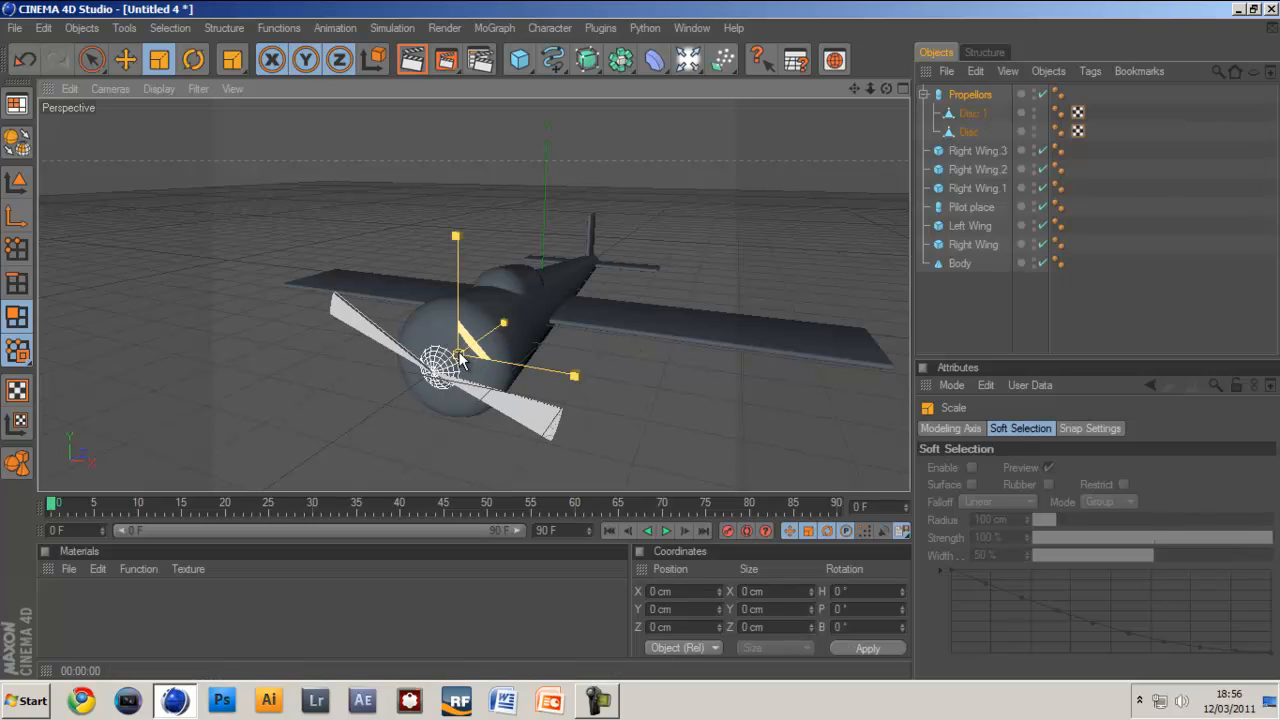
{"action": "left_click", "coordinate": [160, 60]}
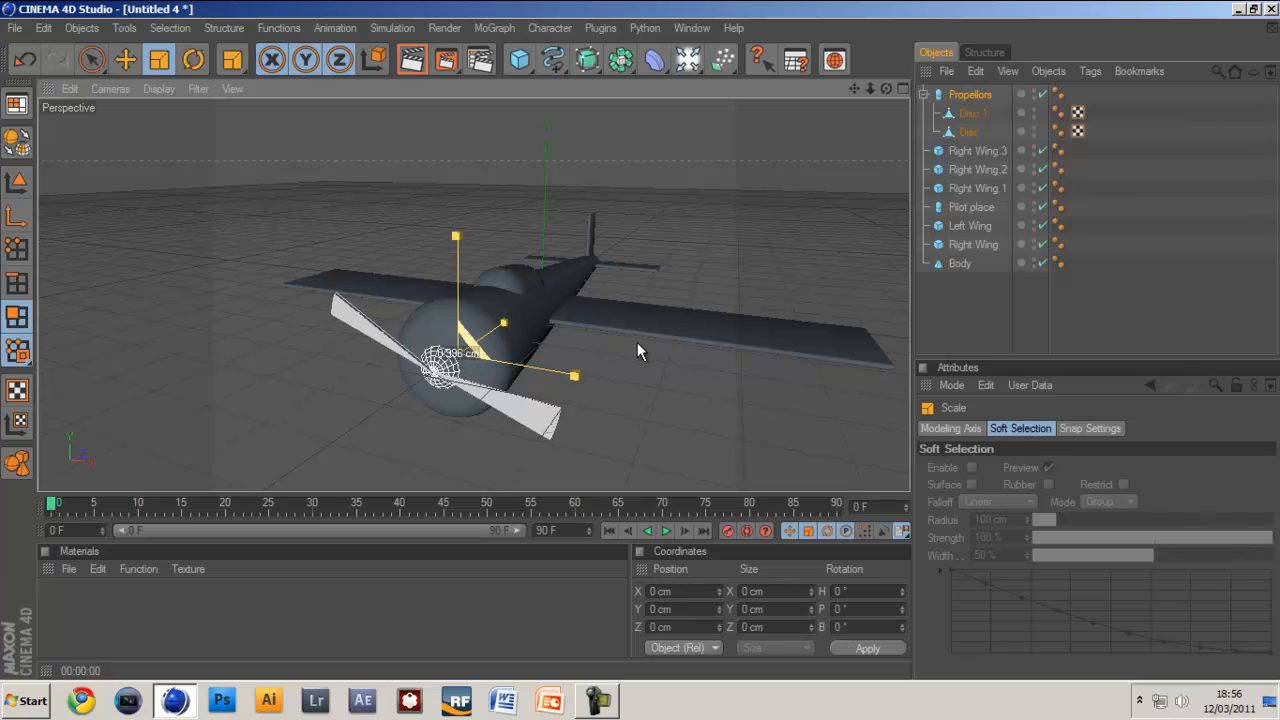
{"action": "left_click", "coordinate": [124, 60]}
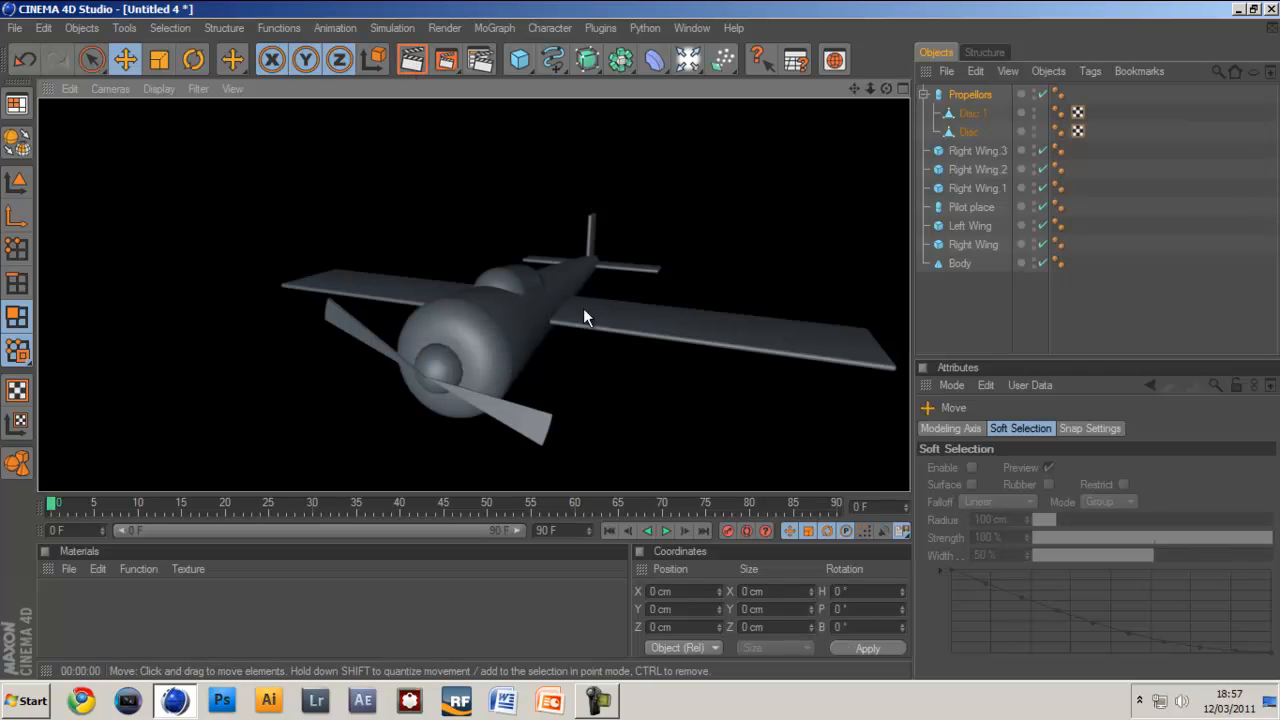
{"action": "left_click", "coordinate": [970, 94]}
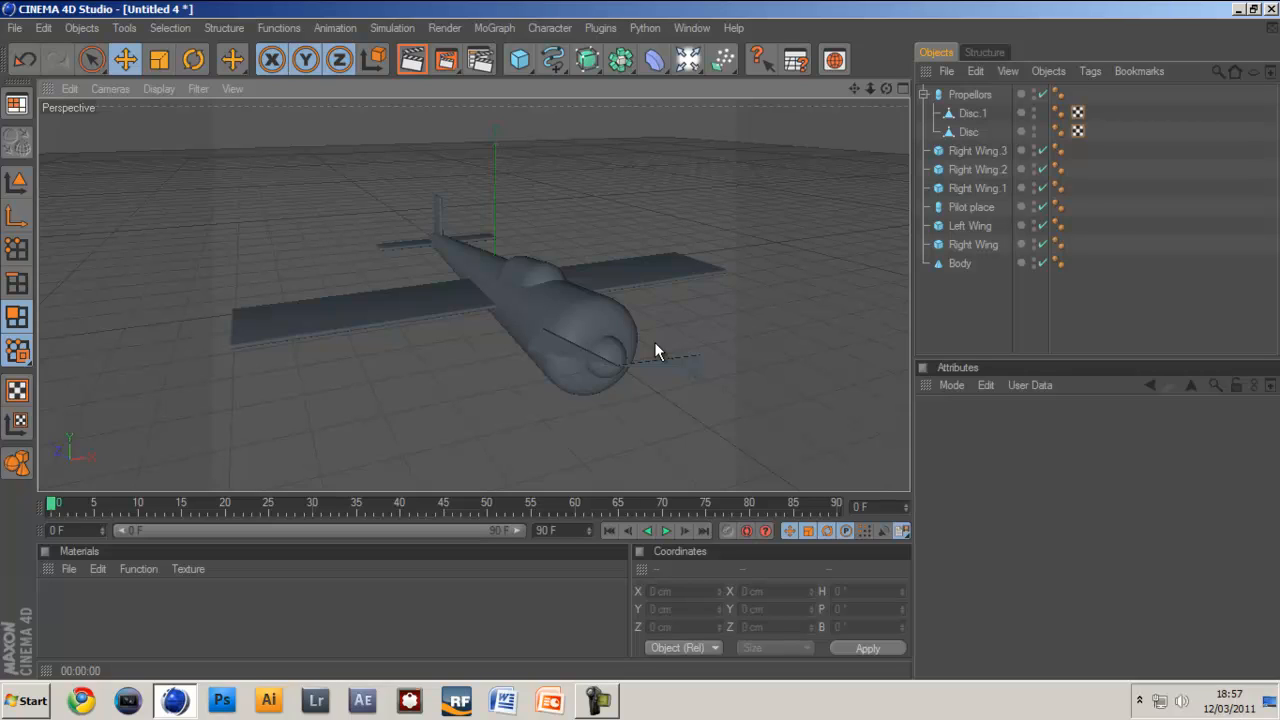
{"action": "mouse_move", "coordinate": [844, 330]}
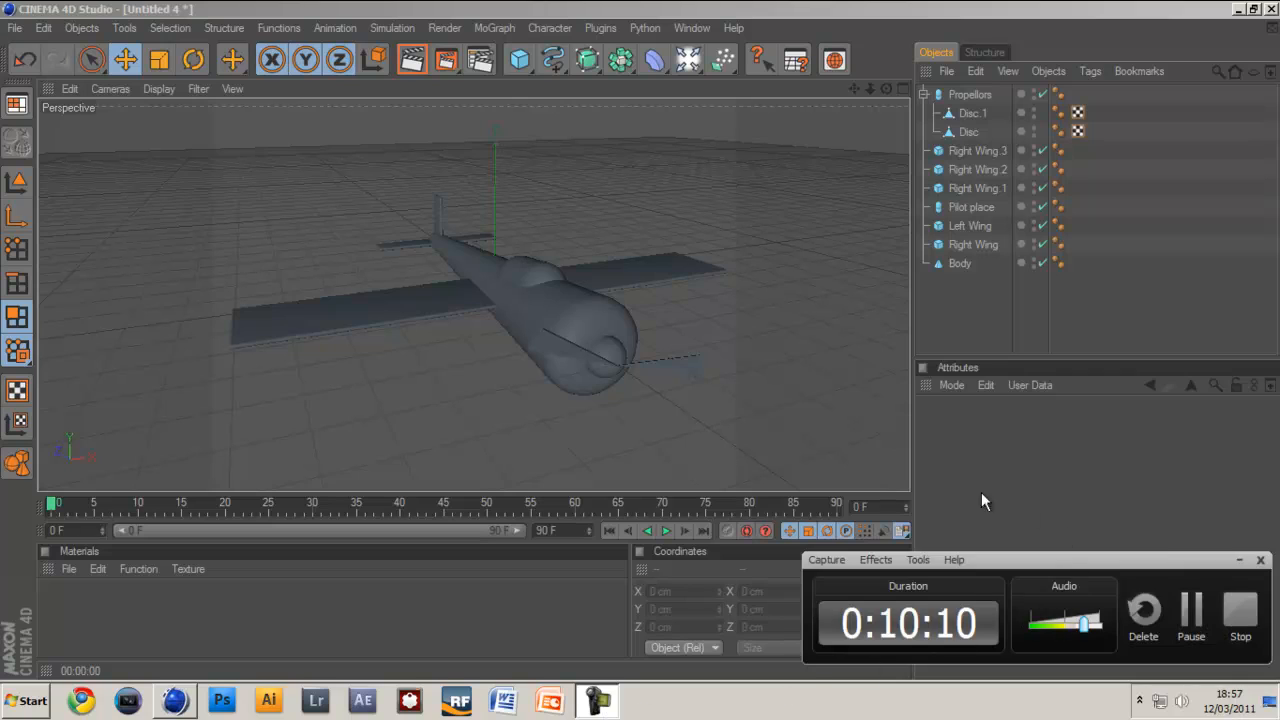
{"action": "mouse_move", "coordinate": [996, 444]}
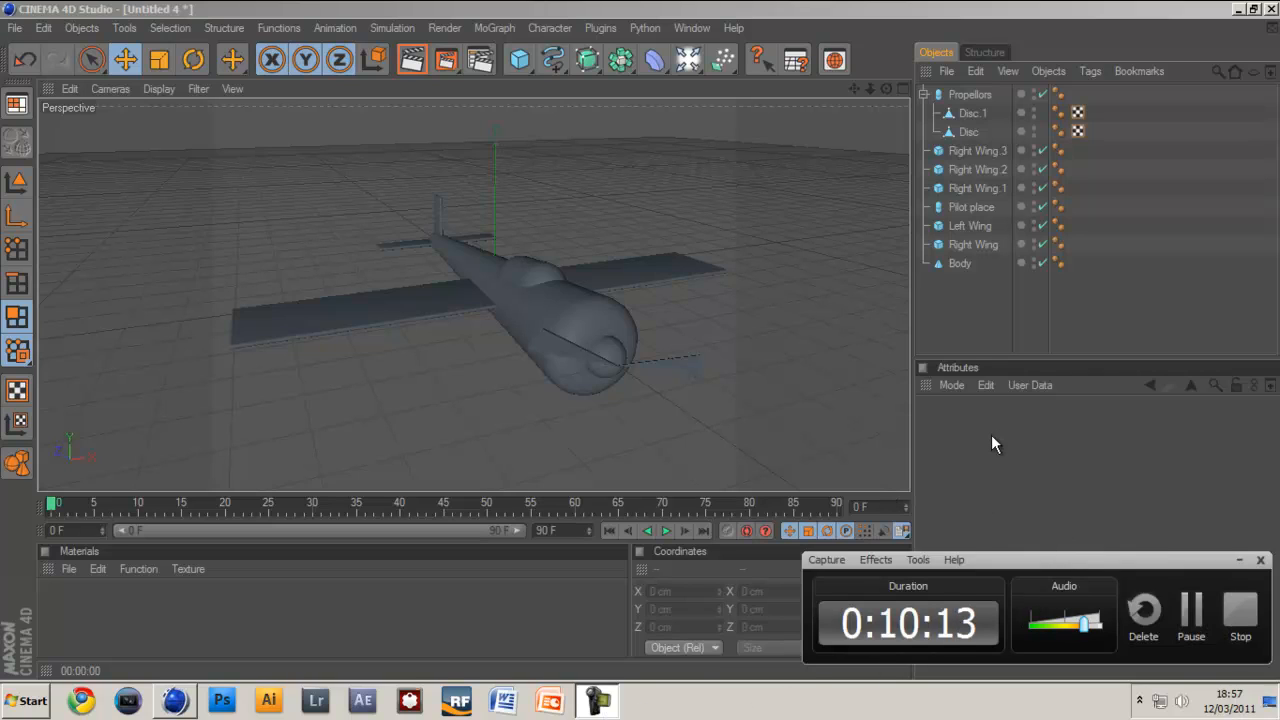
{"action": "mouse_move", "coordinate": [970, 408]}
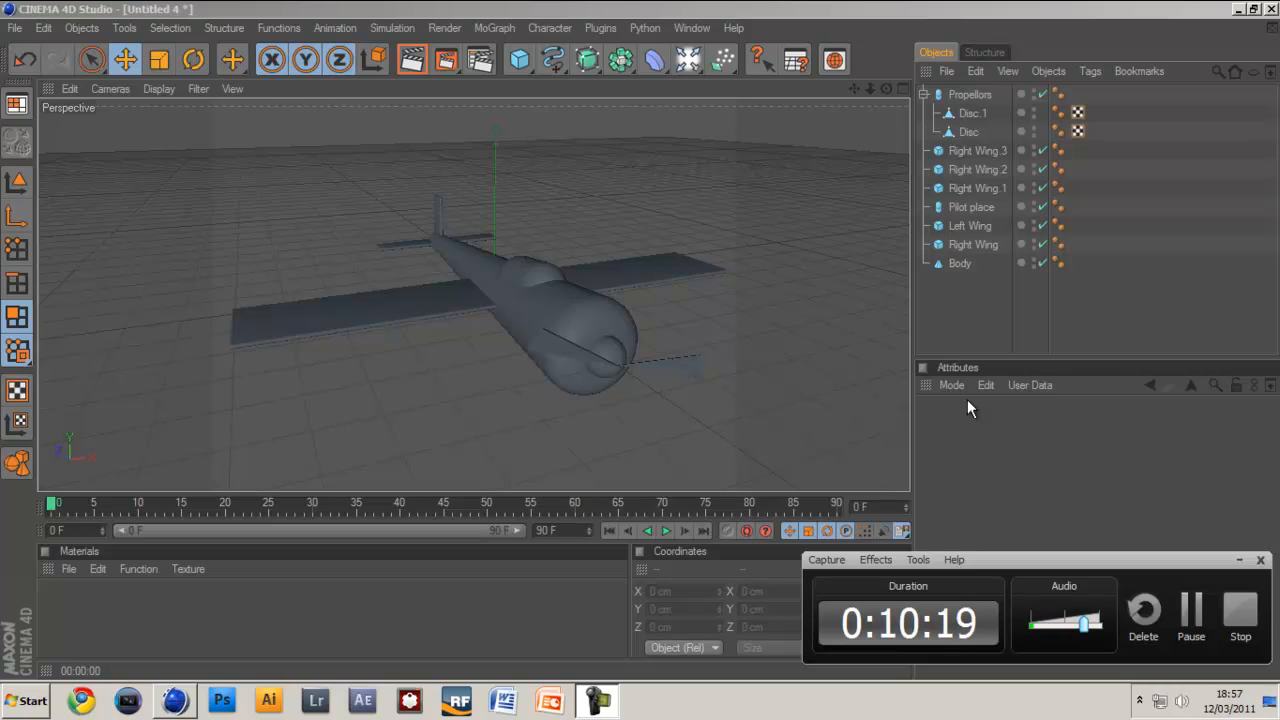
{"action": "mouse_move", "coordinate": [1036, 476]}
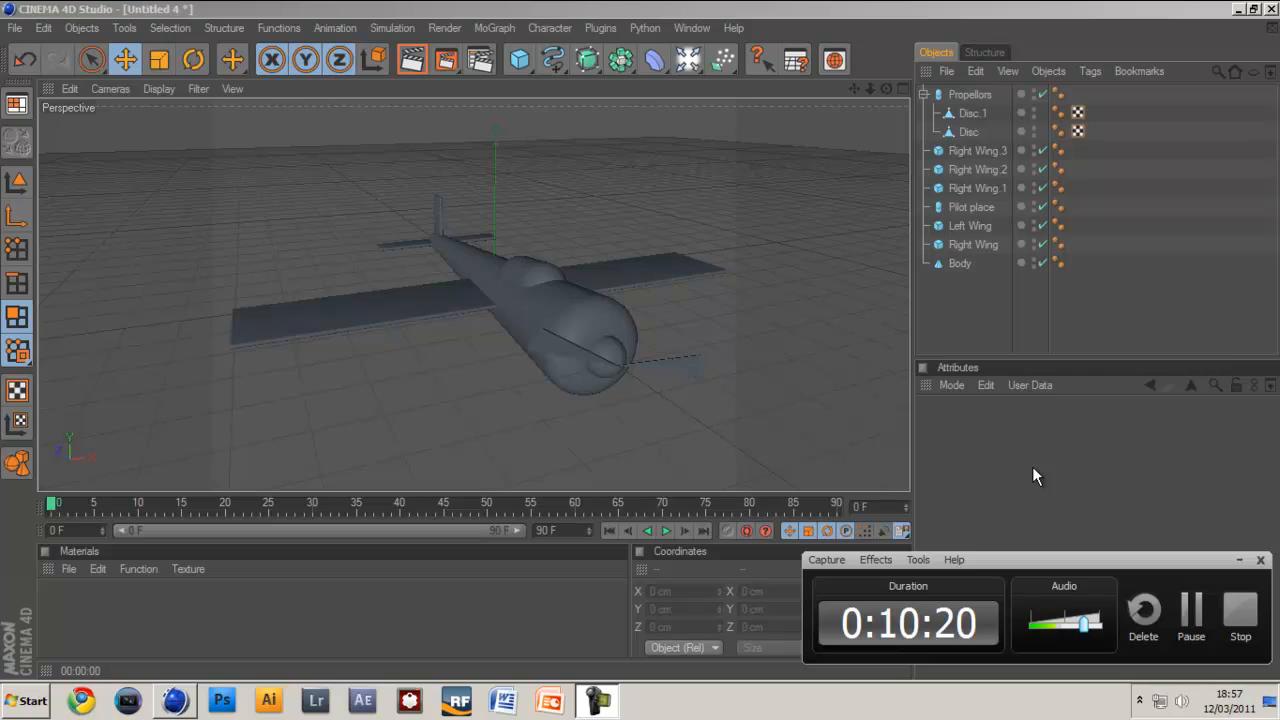